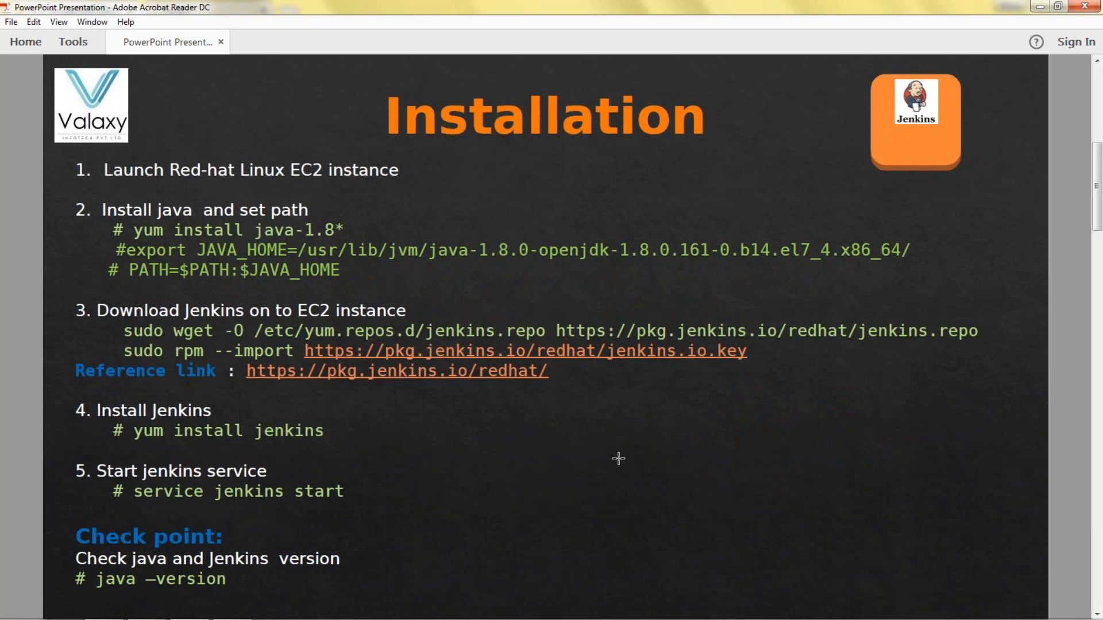
pyautogui.moveTo(373, 181)
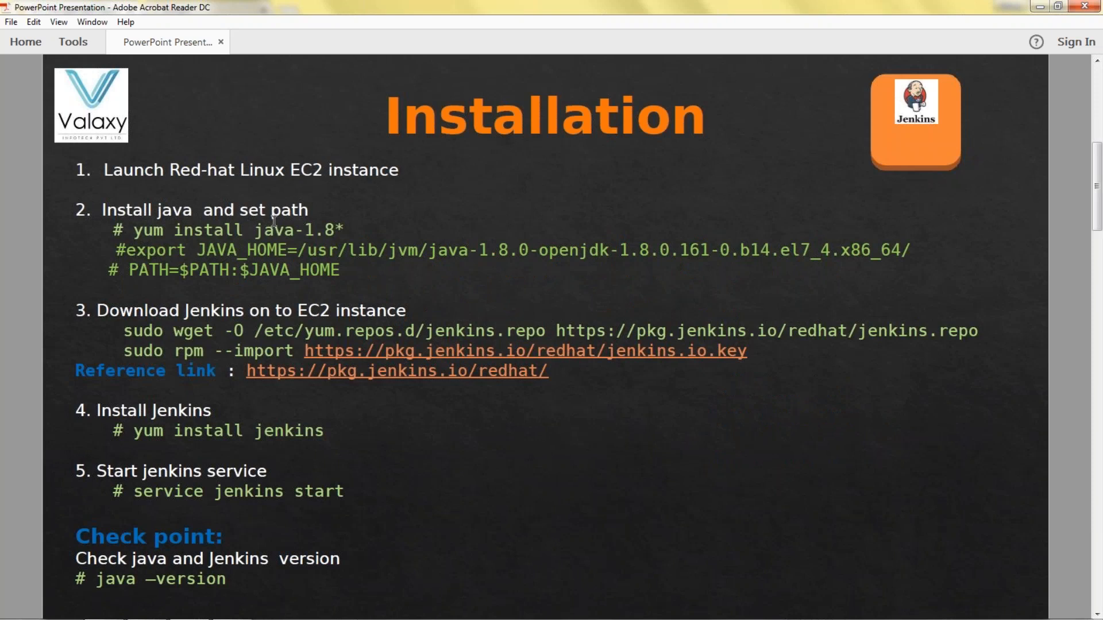
pyautogui.moveTo(333, 235)
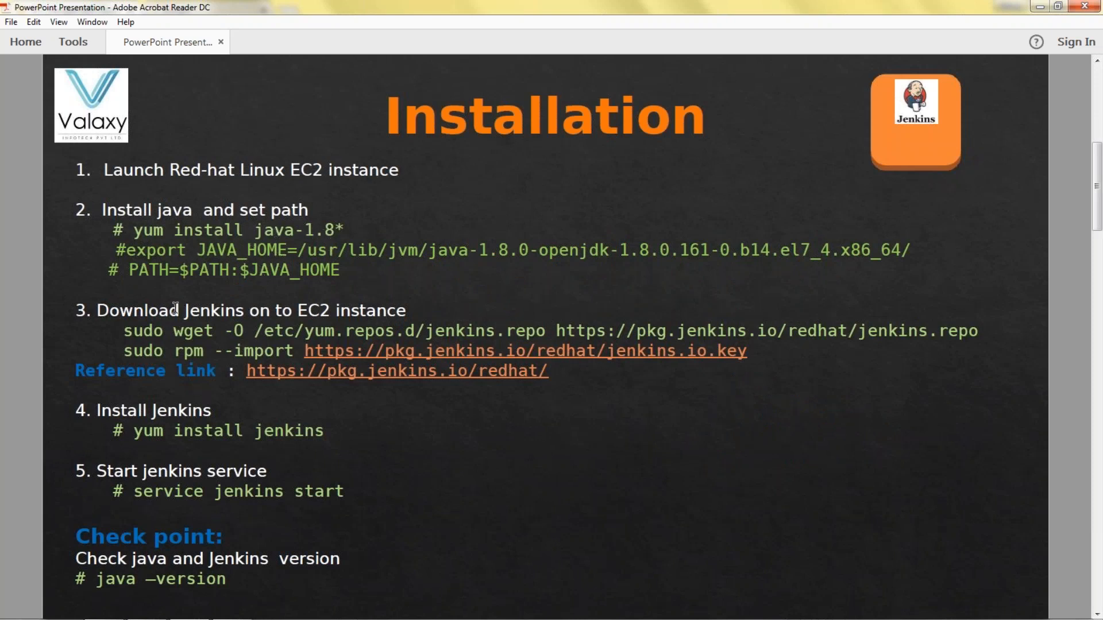
pyautogui.moveTo(225, 270)
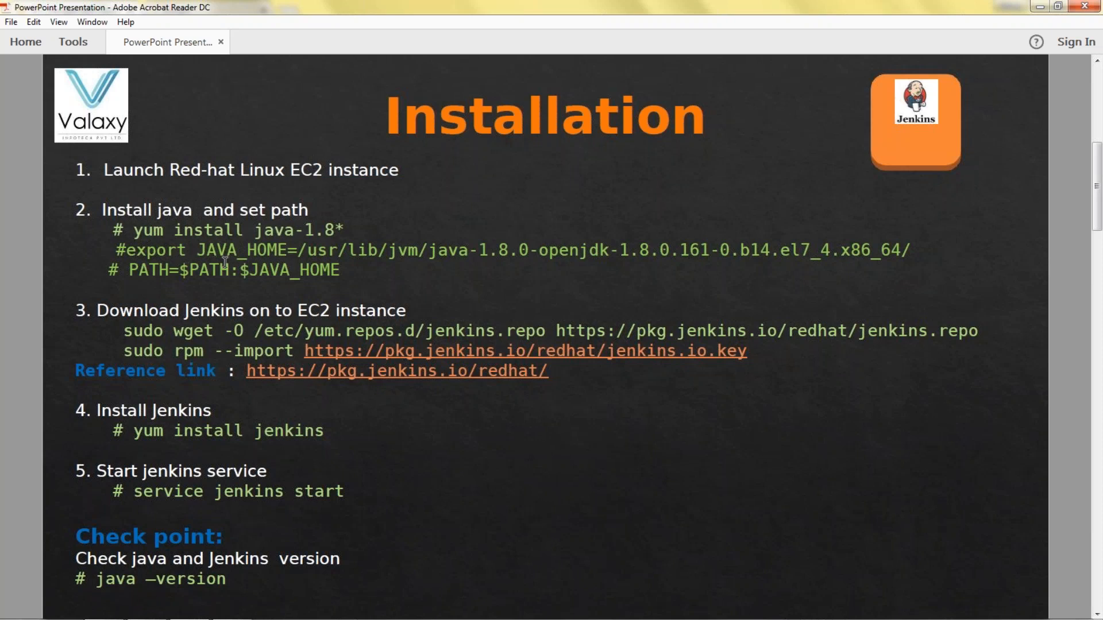
pyautogui.moveTo(225, 262)
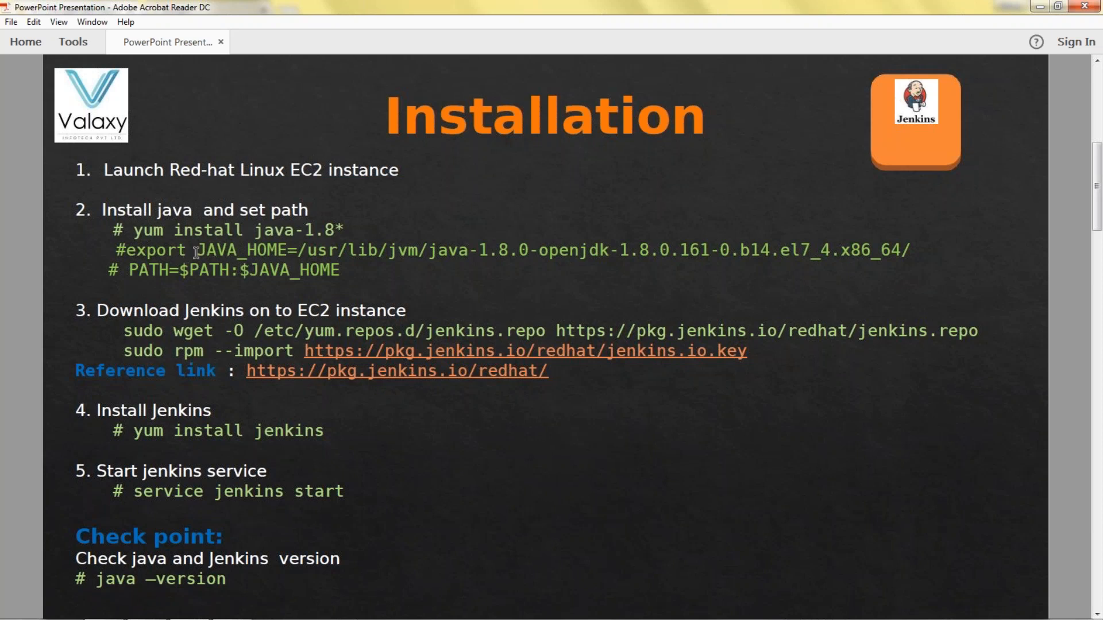
pyautogui.moveTo(209, 254)
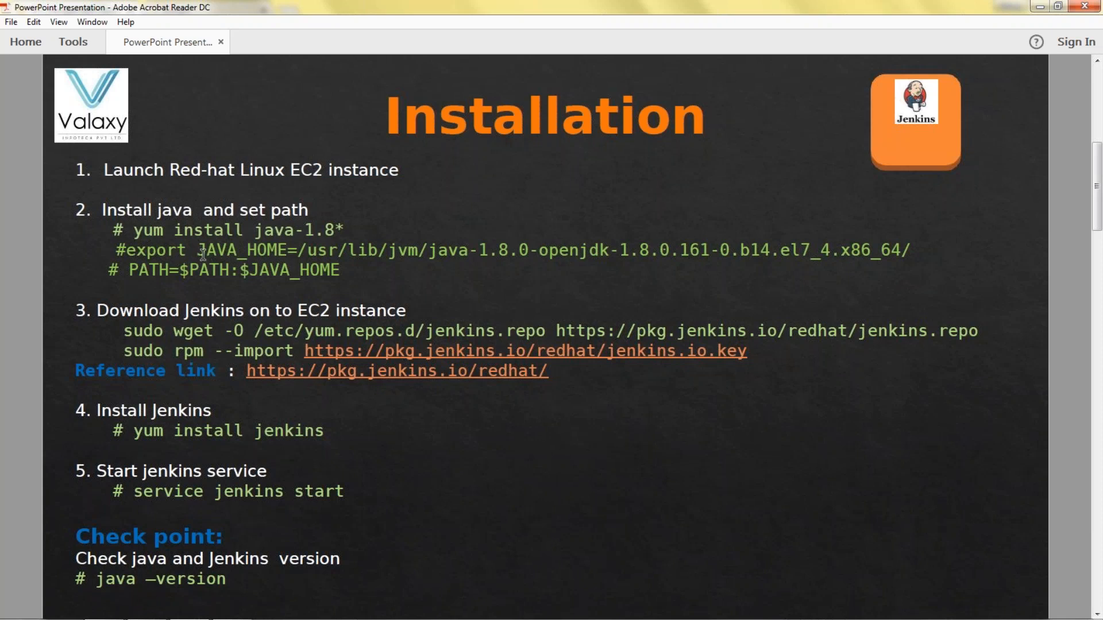
pyautogui.moveTo(190, 320)
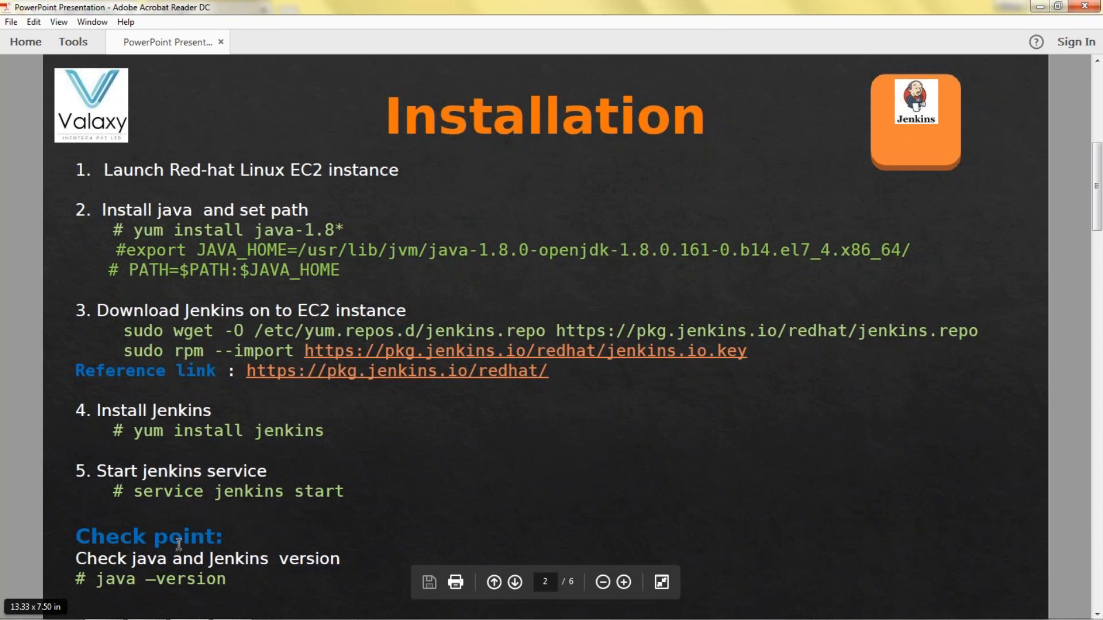
# Advance from the Installation steps slide to the Jenkins Configuration slide, page 3 of 6.
pyautogui.click(514, 582)
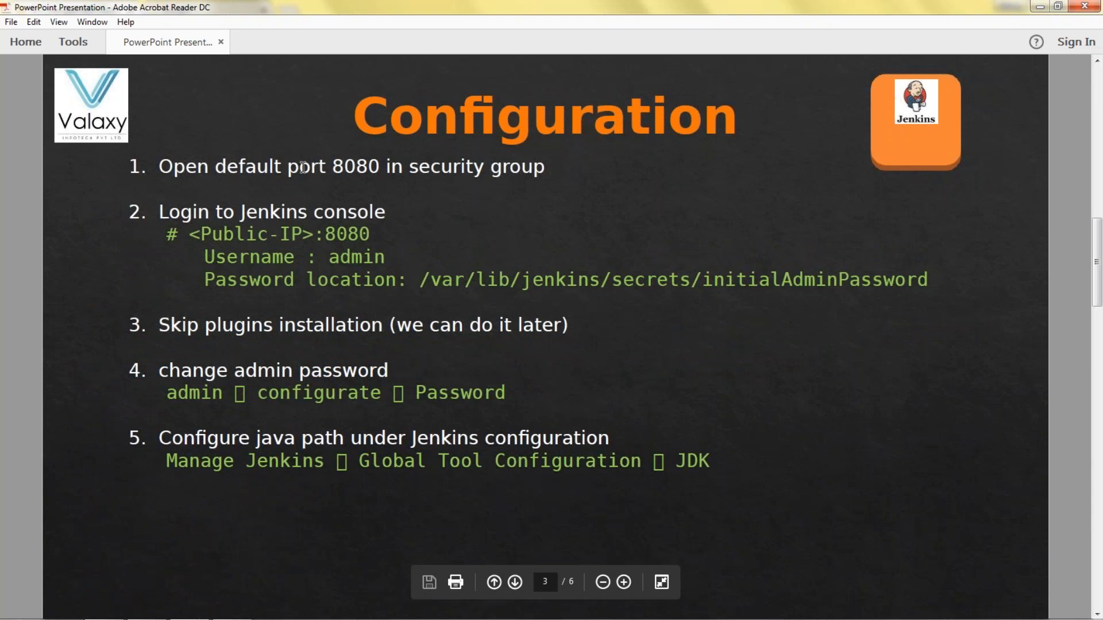
pyautogui.moveTo(392, 166)
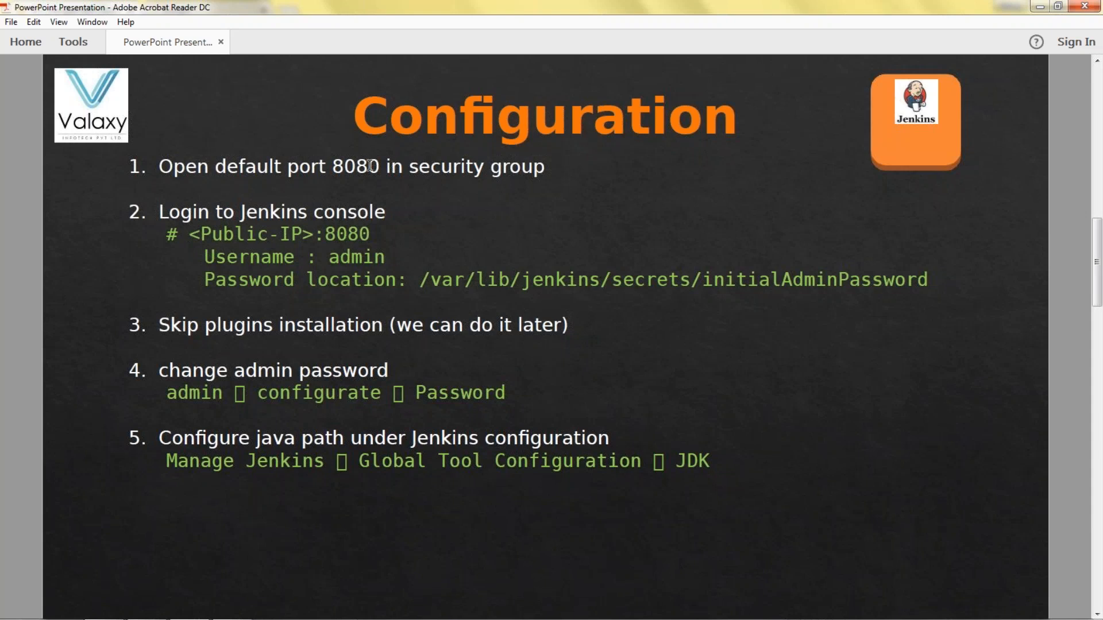
pyautogui.moveTo(376, 218)
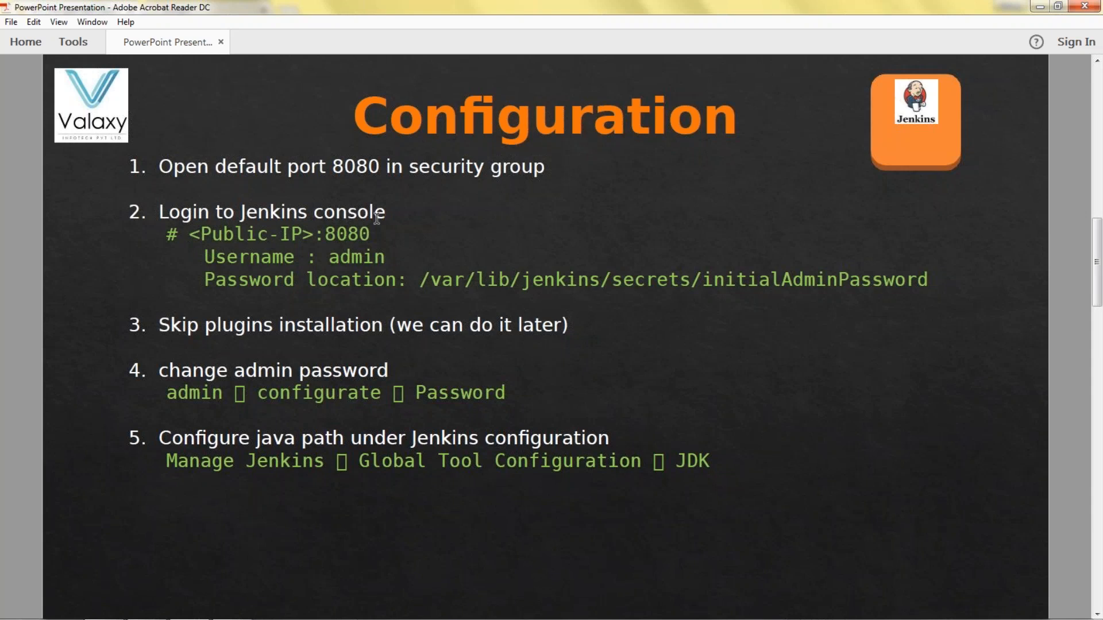
pyautogui.moveTo(305, 234)
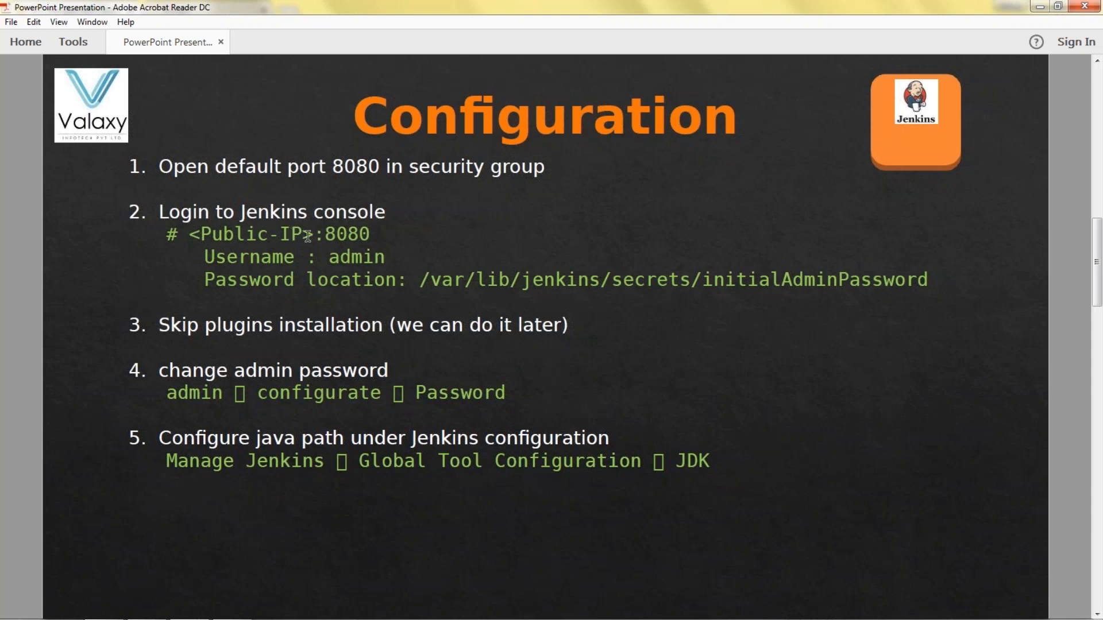
pyautogui.moveTo(344, 257)
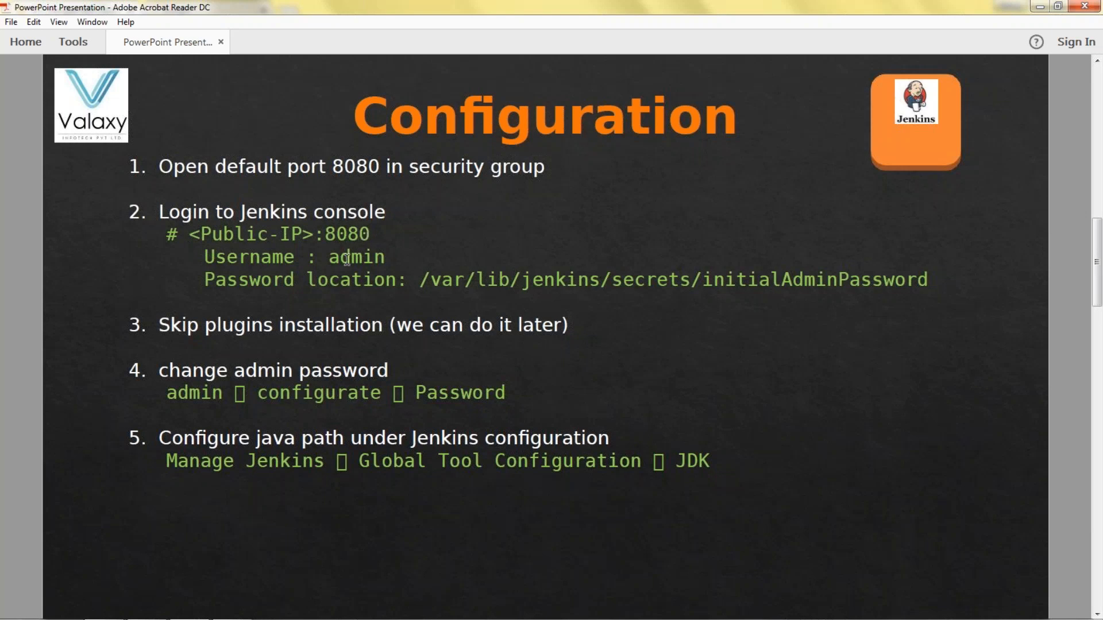
pyautogui.moveTo(292, 262)
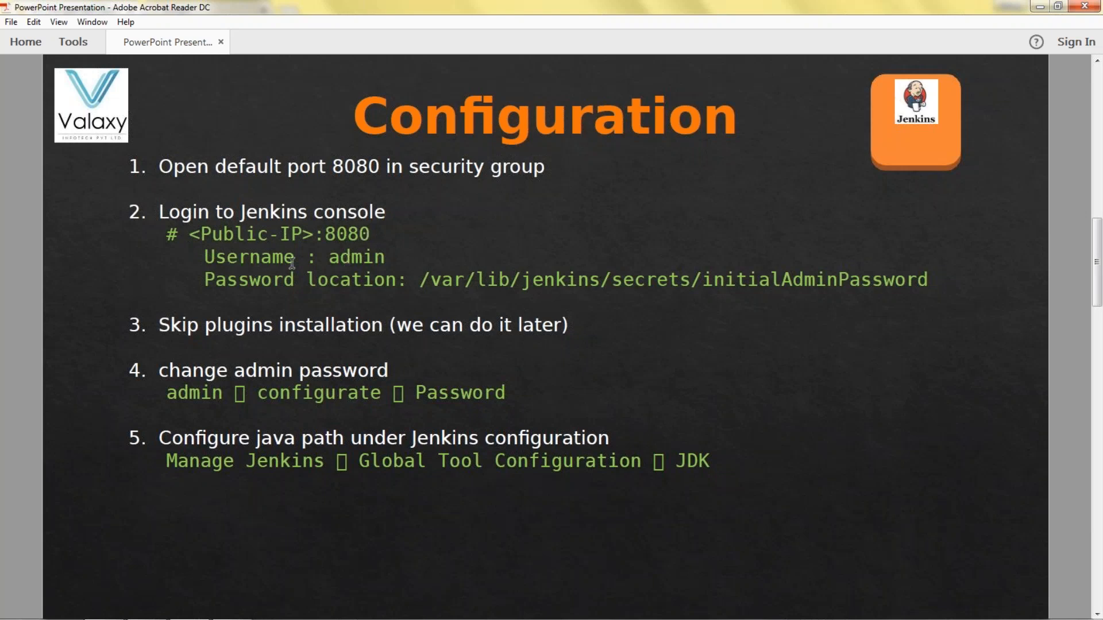
pyautogui.moveTo(370, 259)
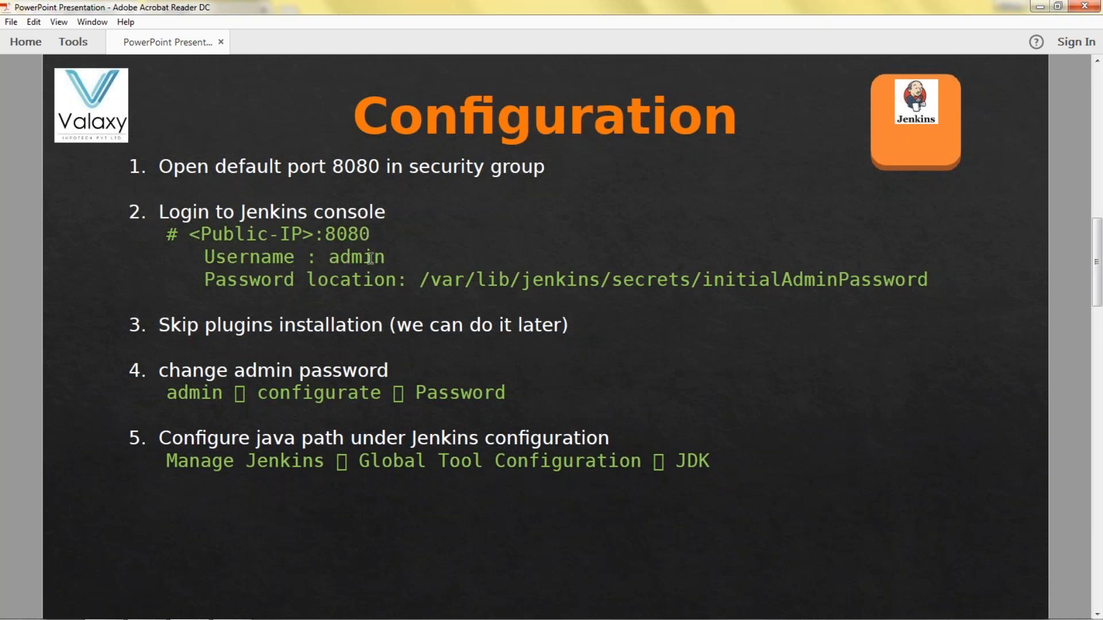
pyautogui.moveTo(618, 285)
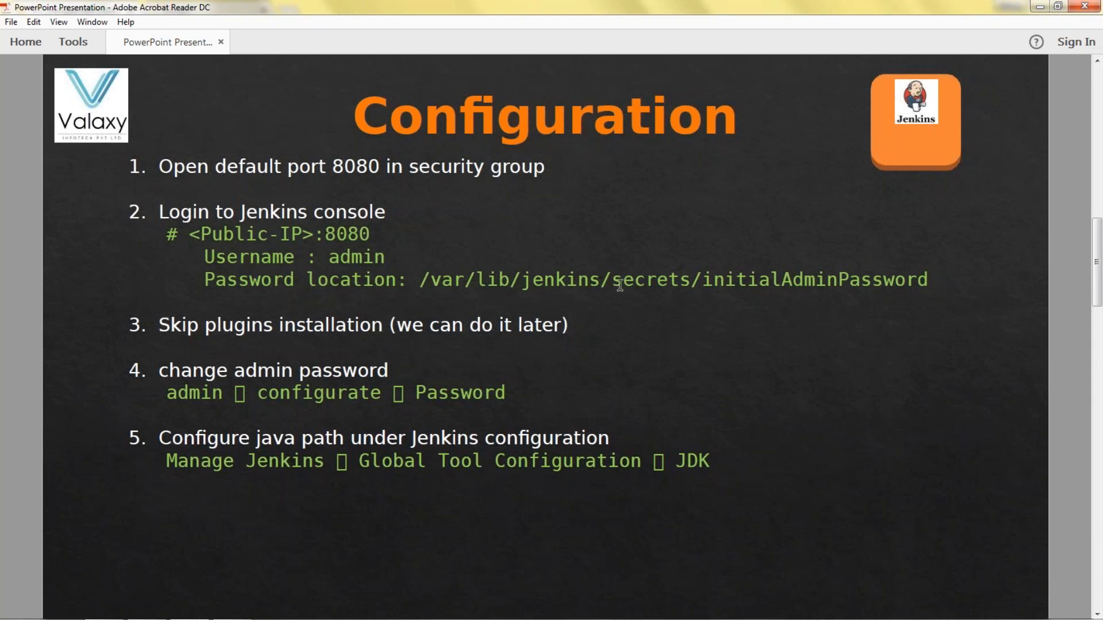
pyautogui.moveTo(749, 279)
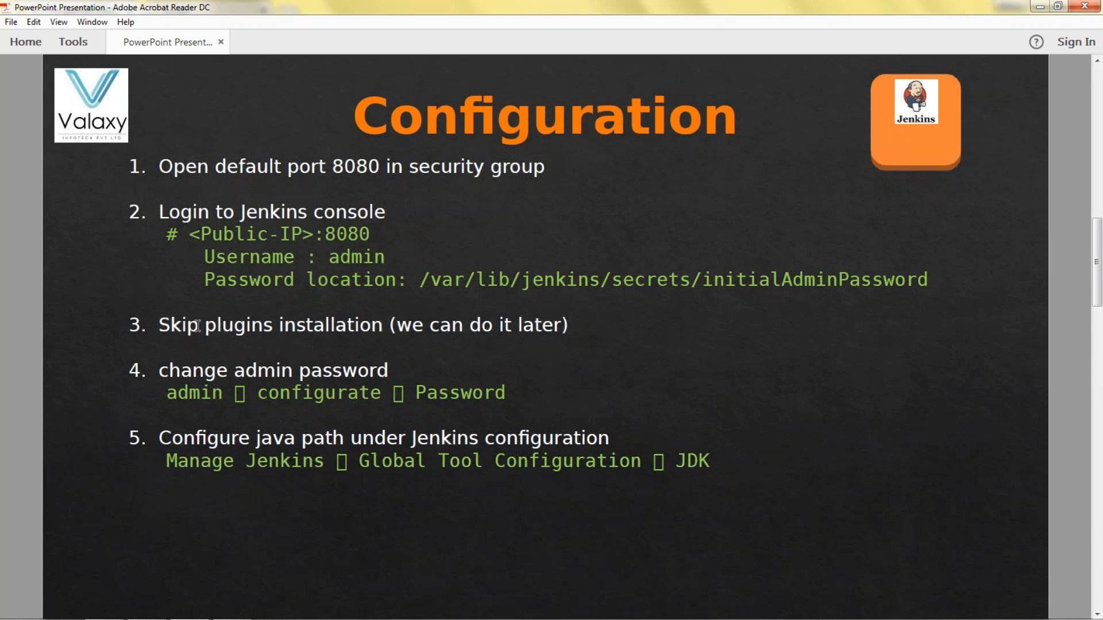
pyautogui.moveTo(333, 336)
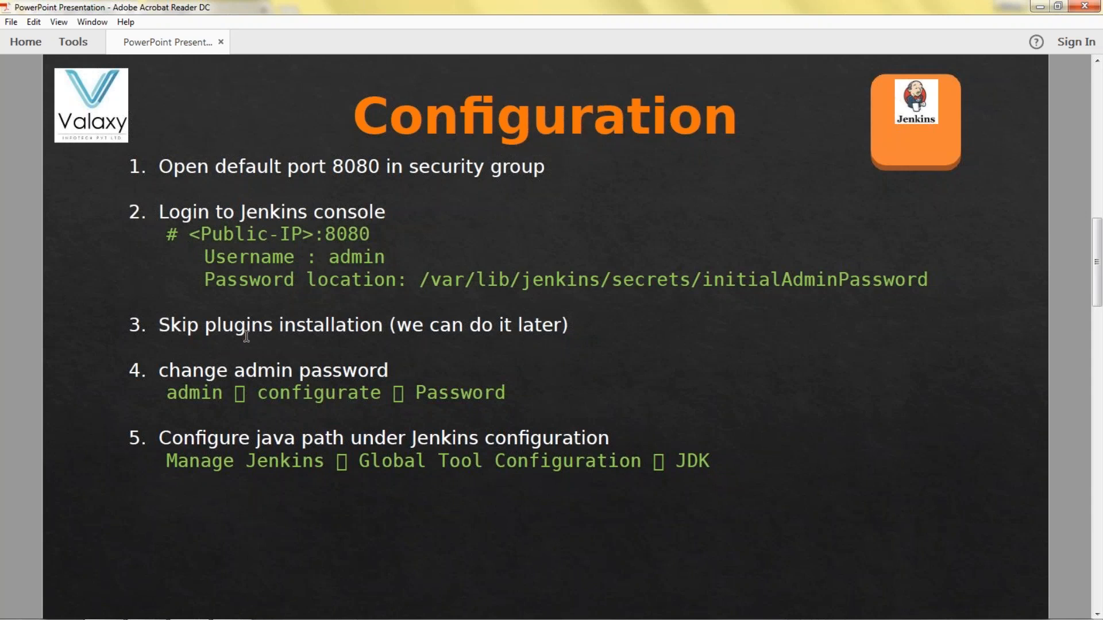
pyautogui.moveTo(228, 378)
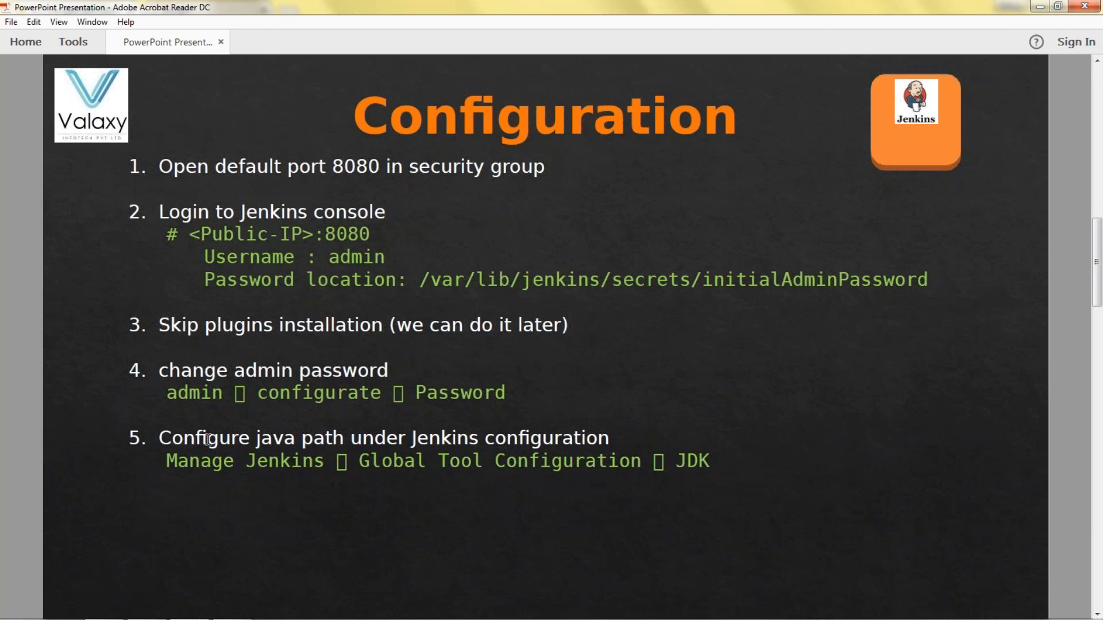
pyautogui.moveTo(355, 444)
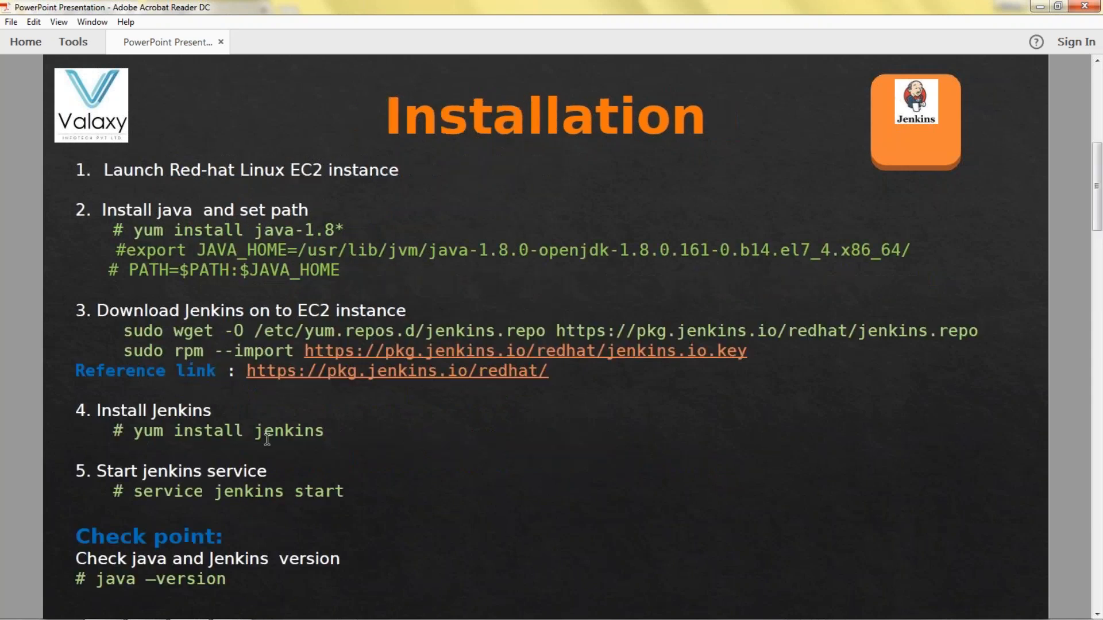
pyautogui.moveTo(953, 483)
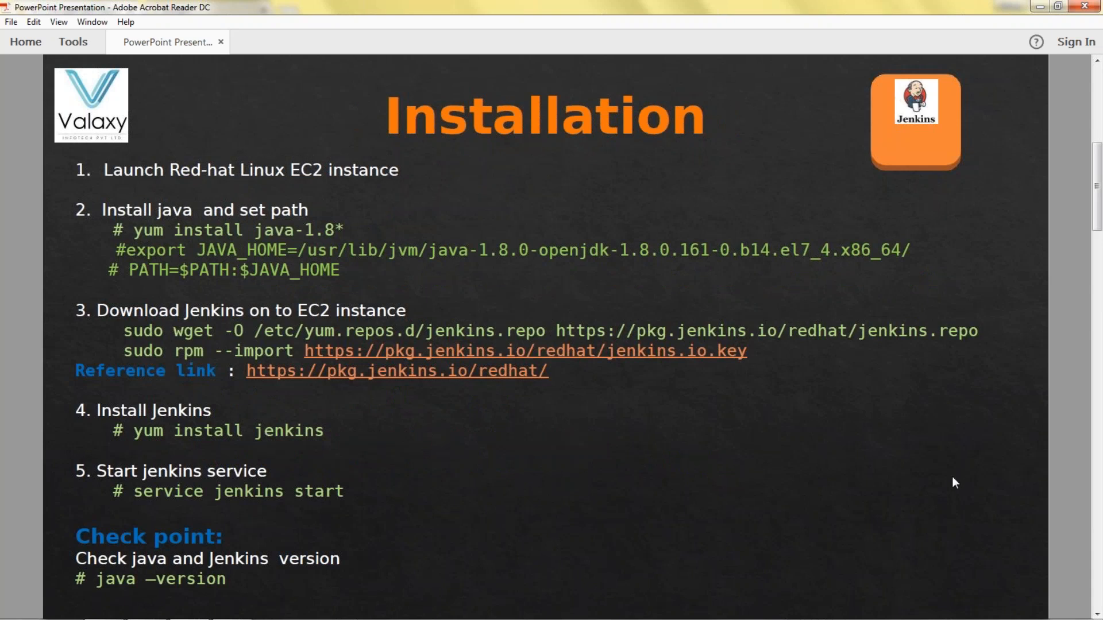
pyautogui.moveTo(185, 167)
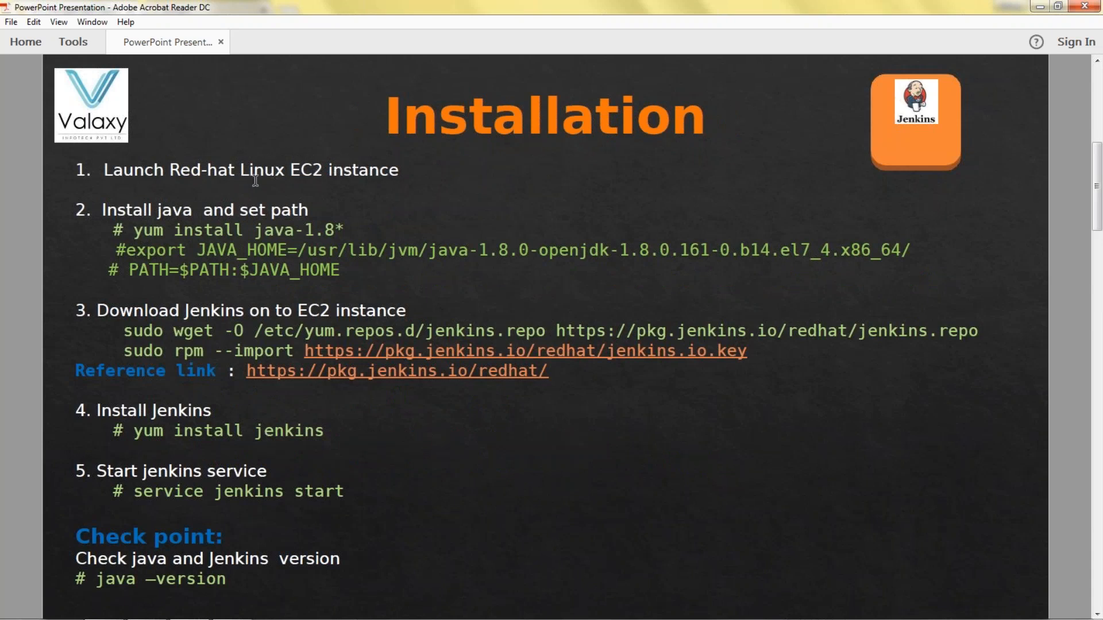
pyautogui.moveTo(773, 439)
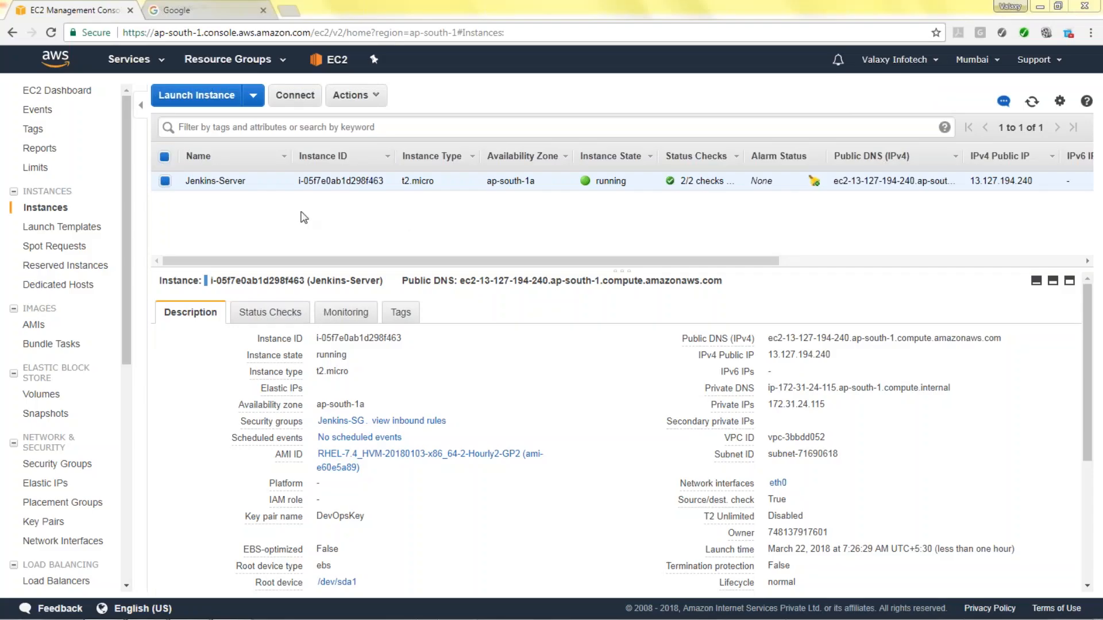
pyautogui.moveTo(214, 190)
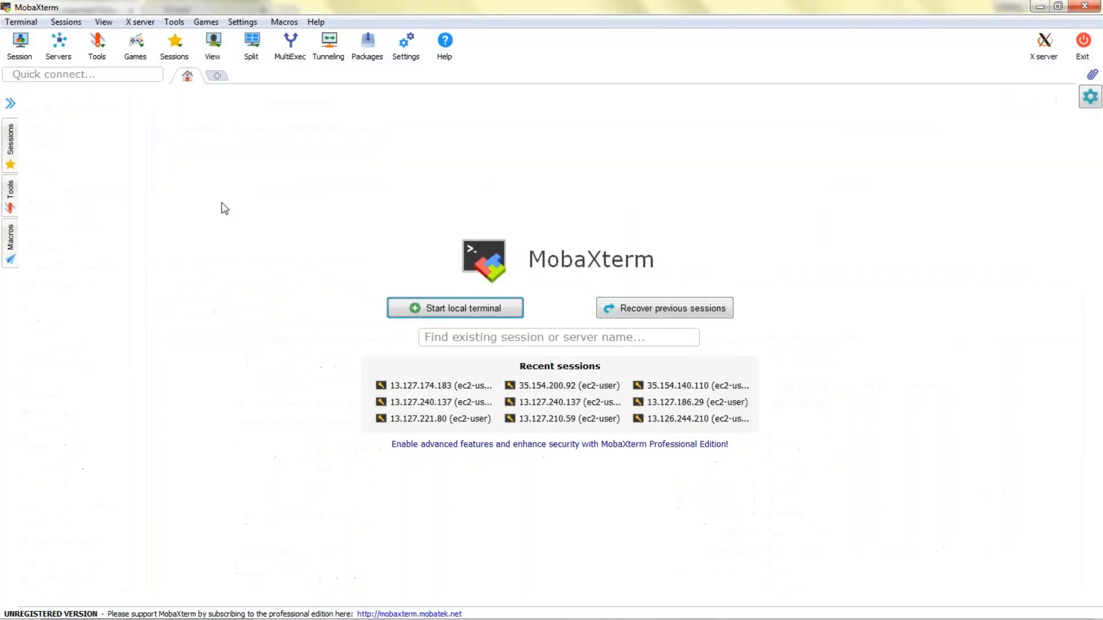
# Start an SSH session to 13.127.194.240 with username ec2-user and the existing private key.
pyautogui.click(19, 44)
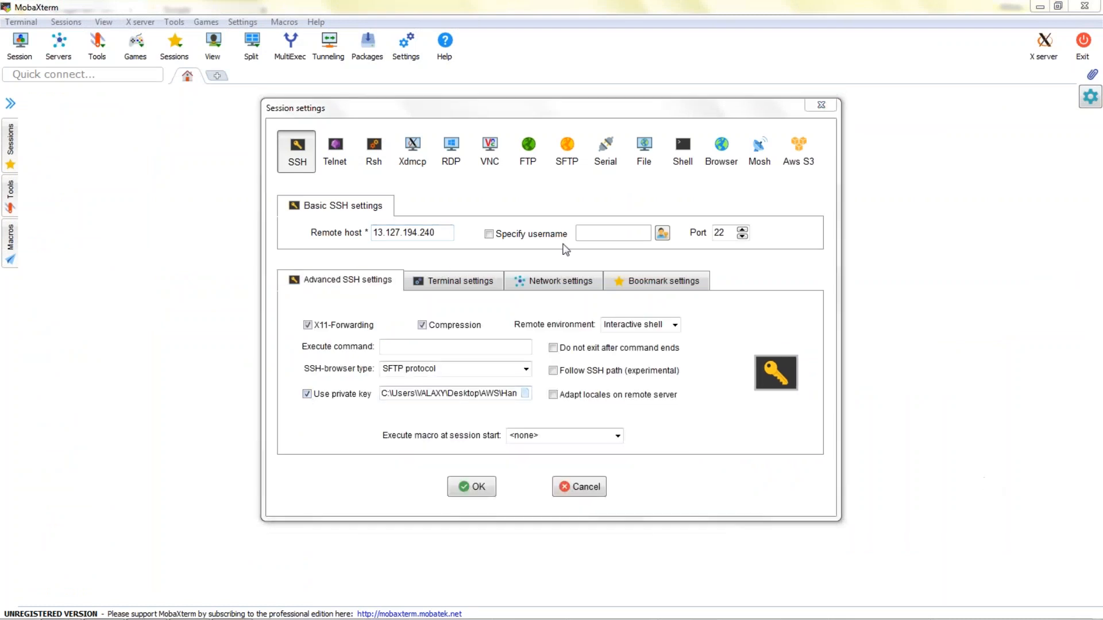
pyautogui.click(488, 234)
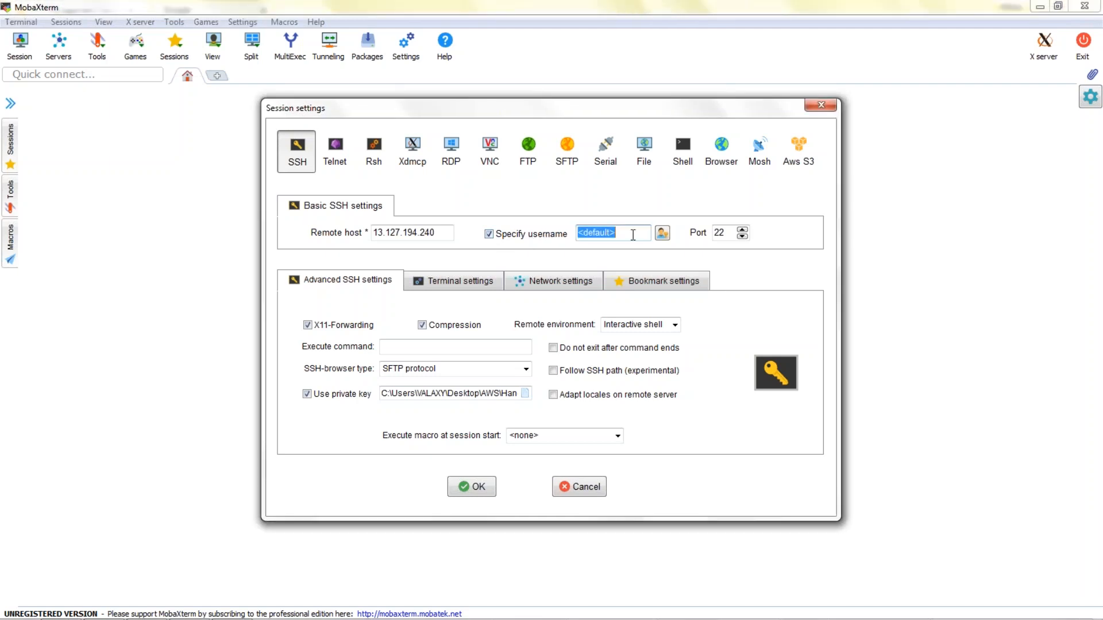
pyautogui.write('ec2-user')
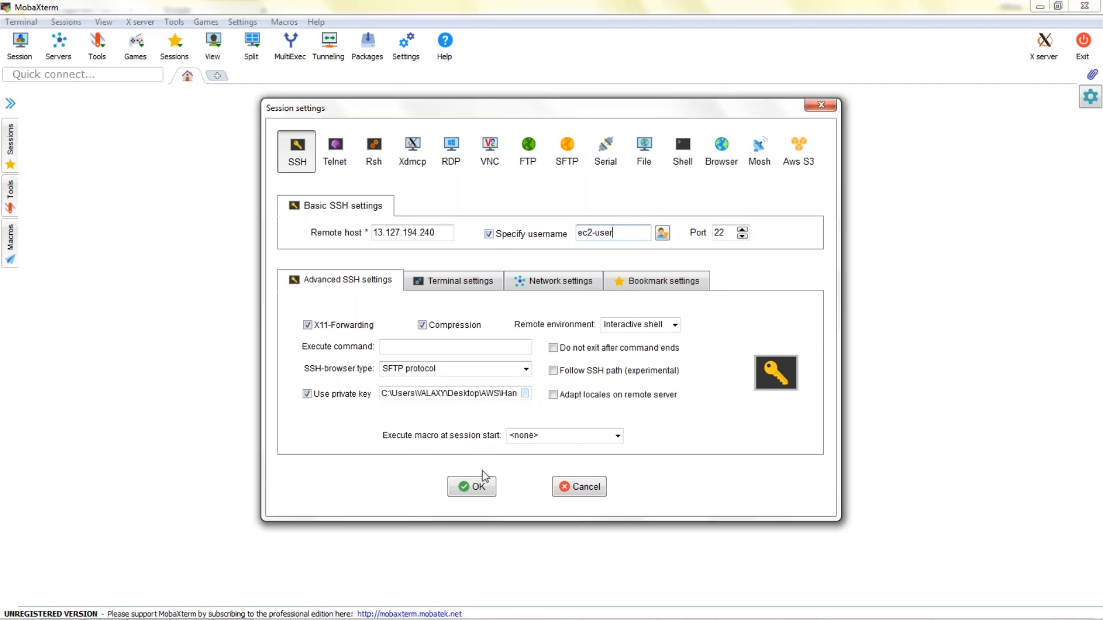
pyautogui.click(471, 486)
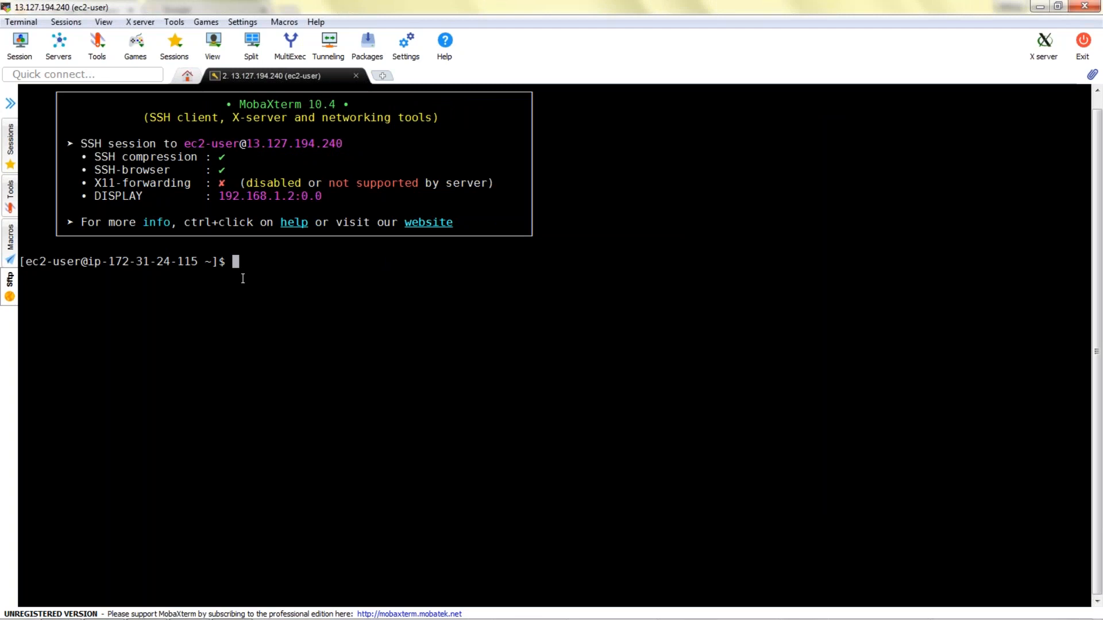
# Switch to root with sudo su - and confirm the Java 1.8 OpenJDK install with y.
pyautogui.write('sudo su -')
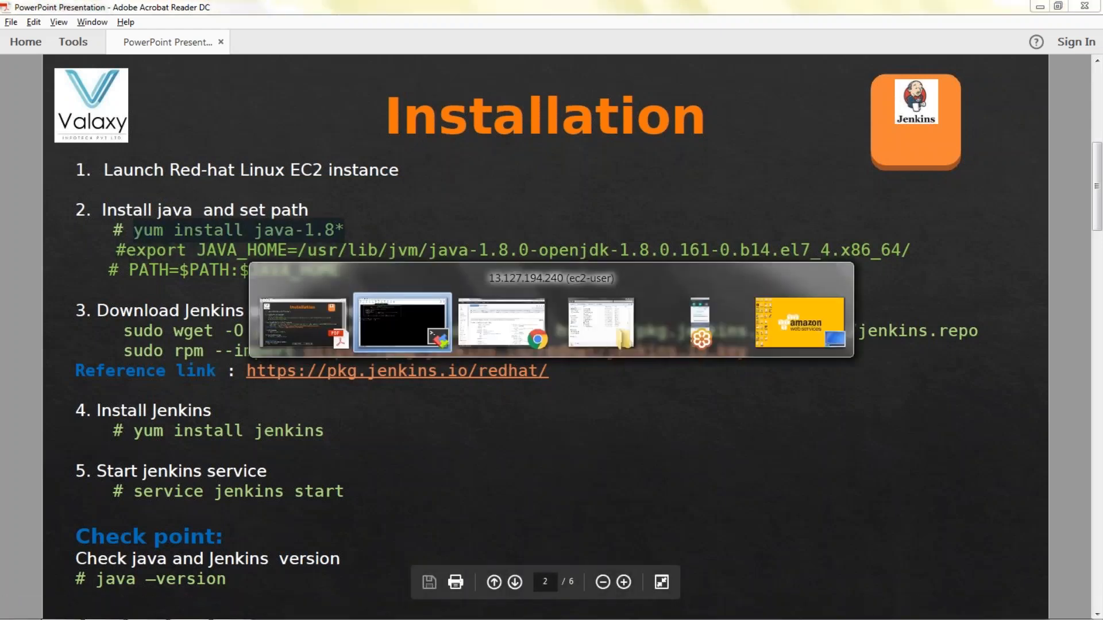
pyautogui.click(404, 323)
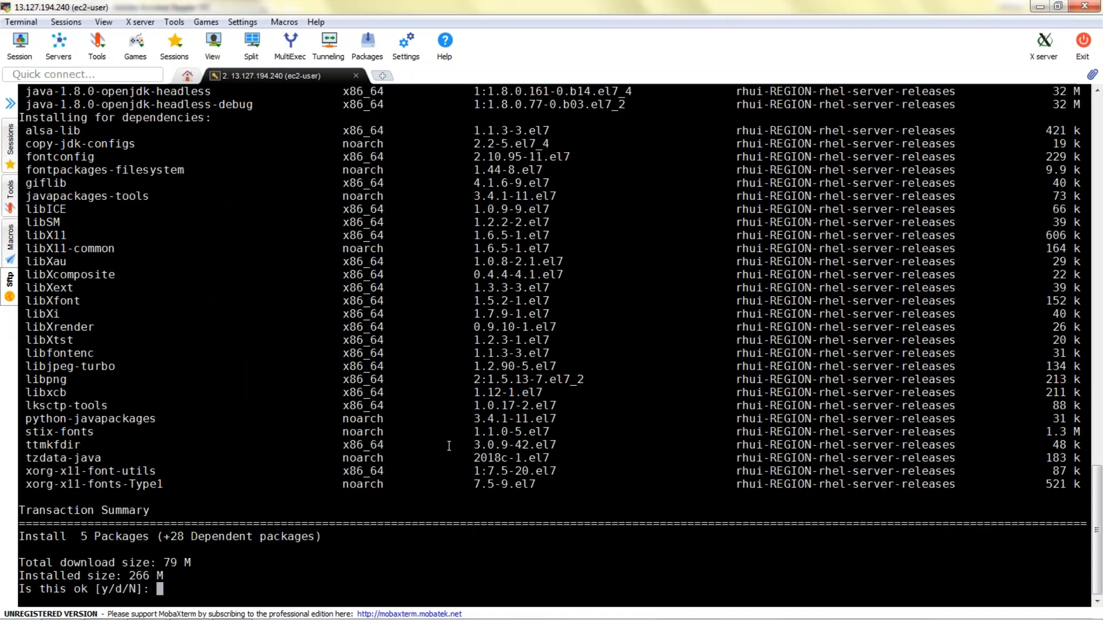
pyautogui.write('y')
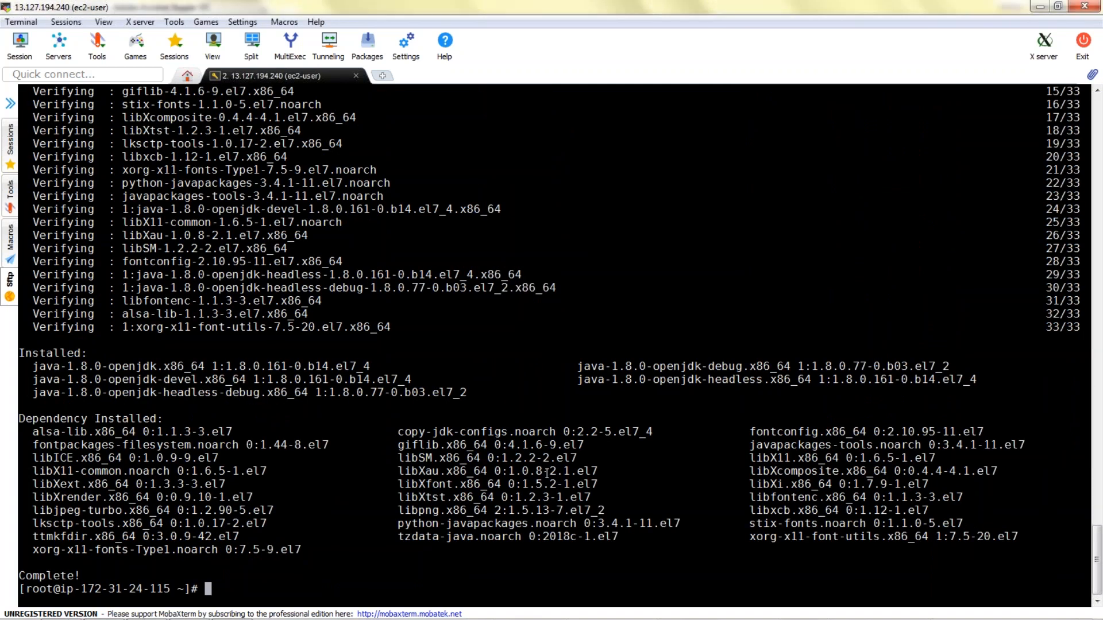
# Confirm OpenJDK 1.8.0_161 with java -version, list root's home files, and start vi.
pyautogui.write('java')
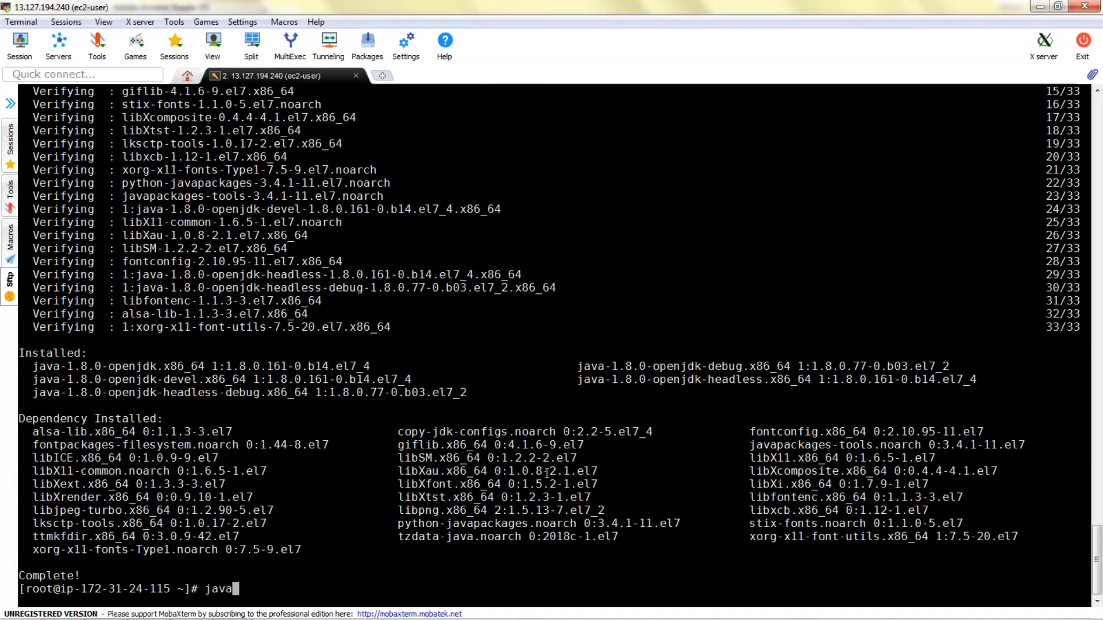
pyautogui.write('-ver')
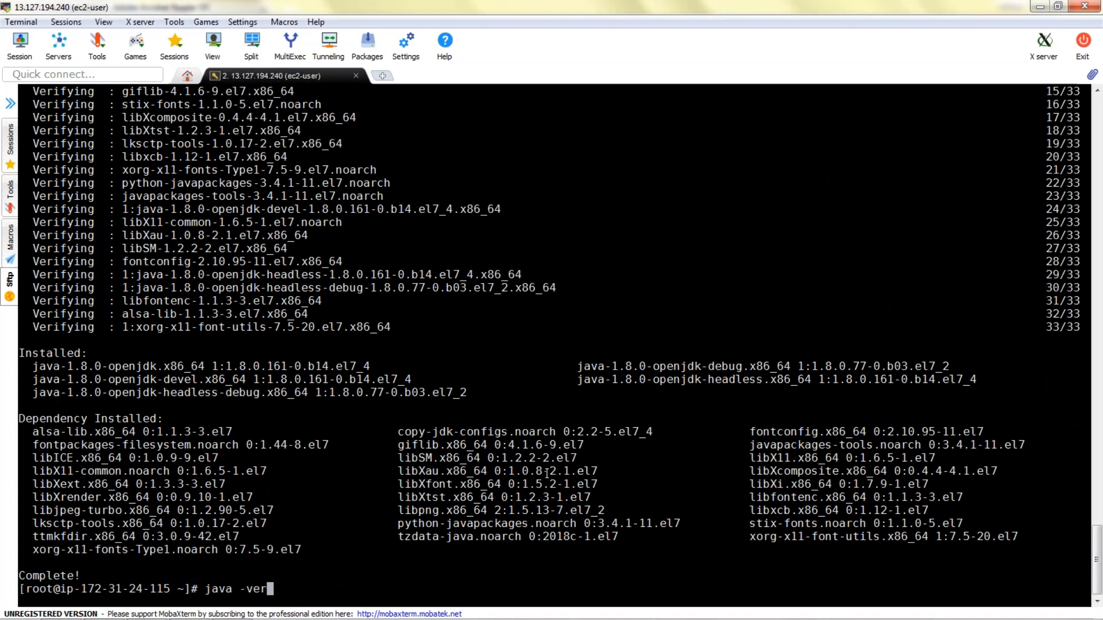
pyautogui.write('sion')
pyautogui.write('ls -la')
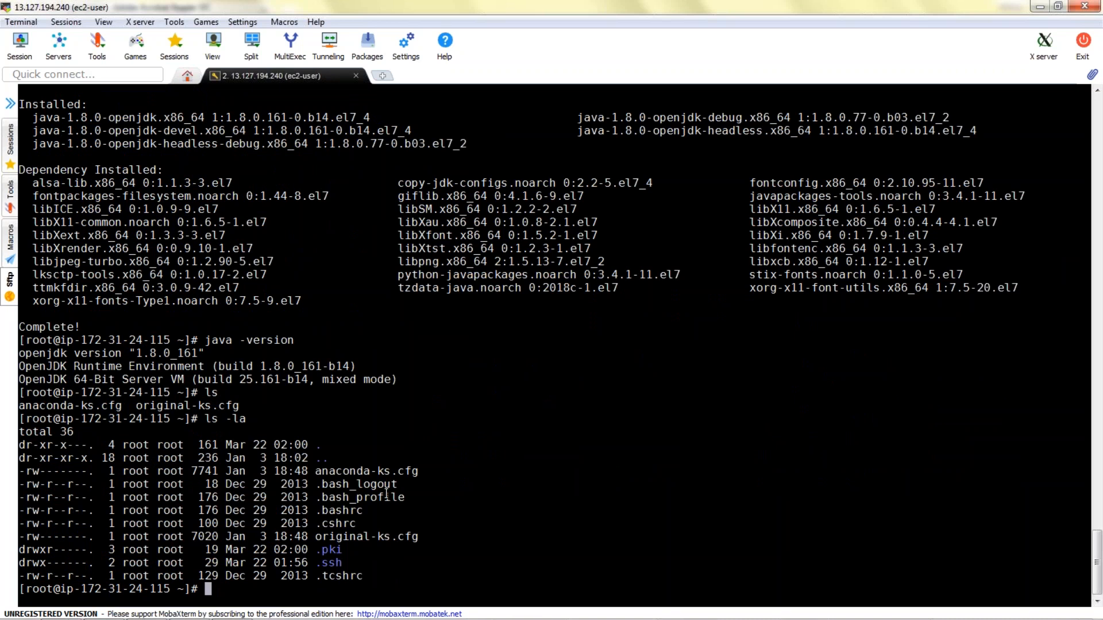
pyautogui.write('vi')
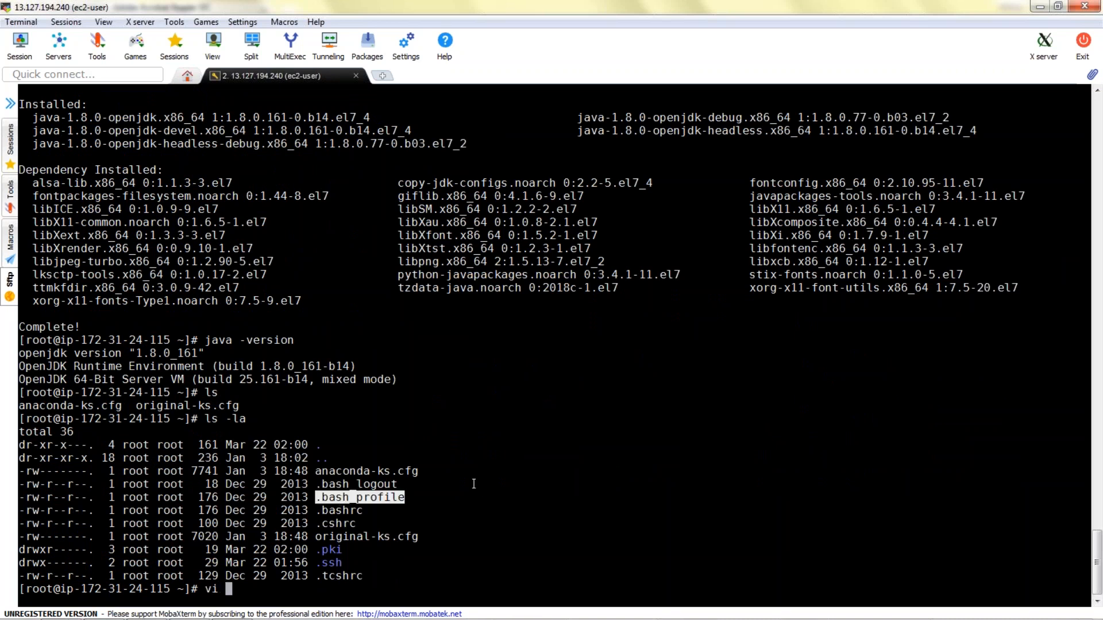
# Add the OpenJDK 1.8.0_161 JAVA_HOME line to .bash_profile and insert $JAVA_HOME: into PATH.
pyautogui.write('.bash_profile')
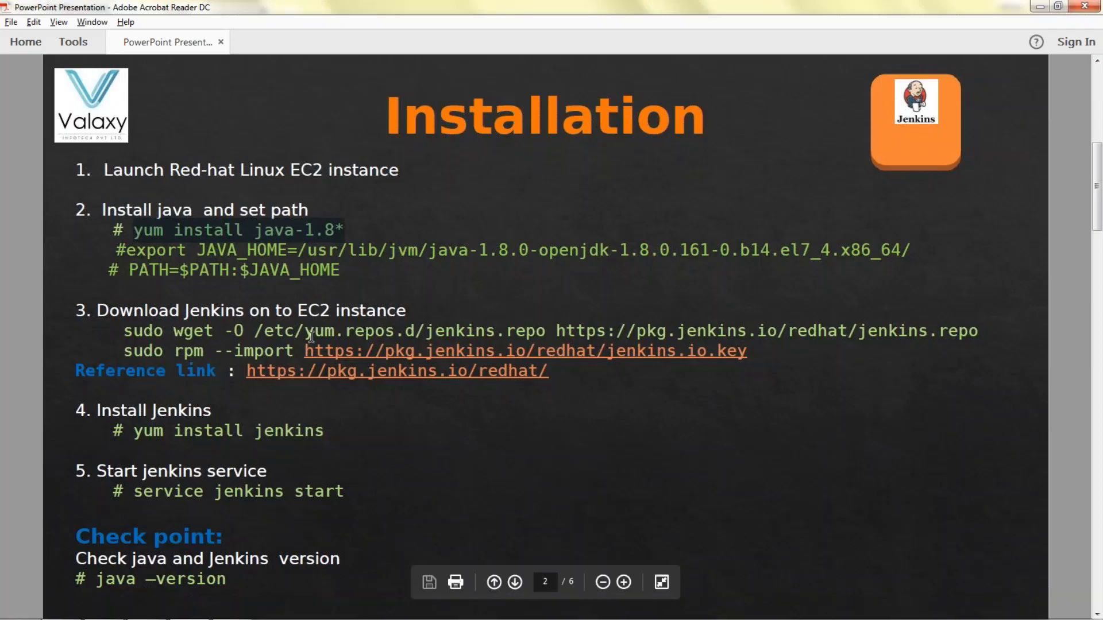
pyautogui.moveTo(208, 250)
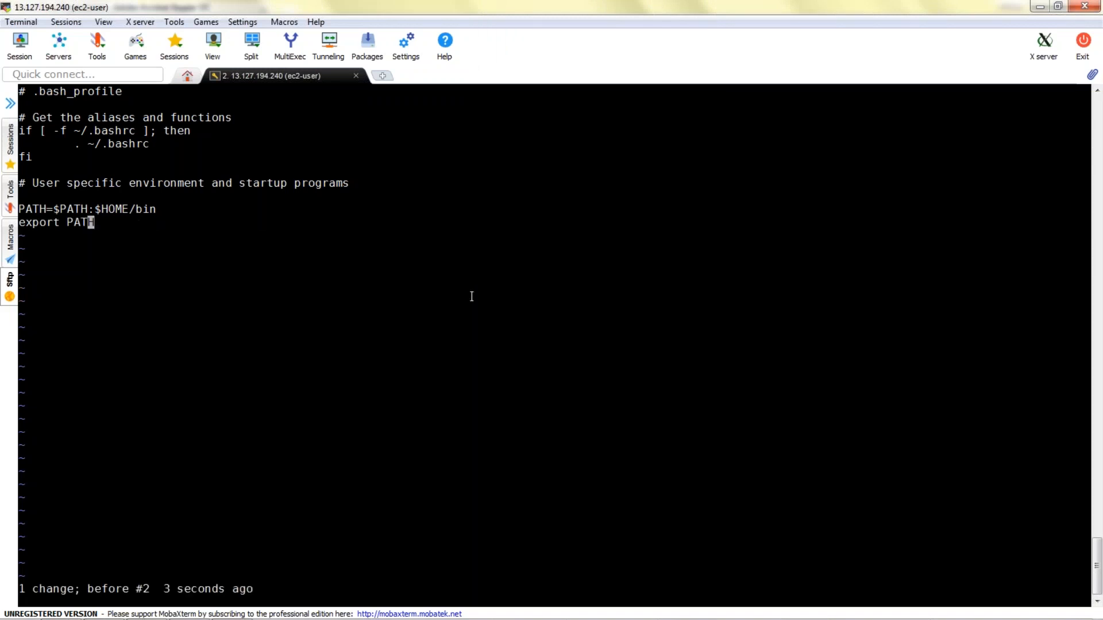
pyautogui.moveTo(434, 244)
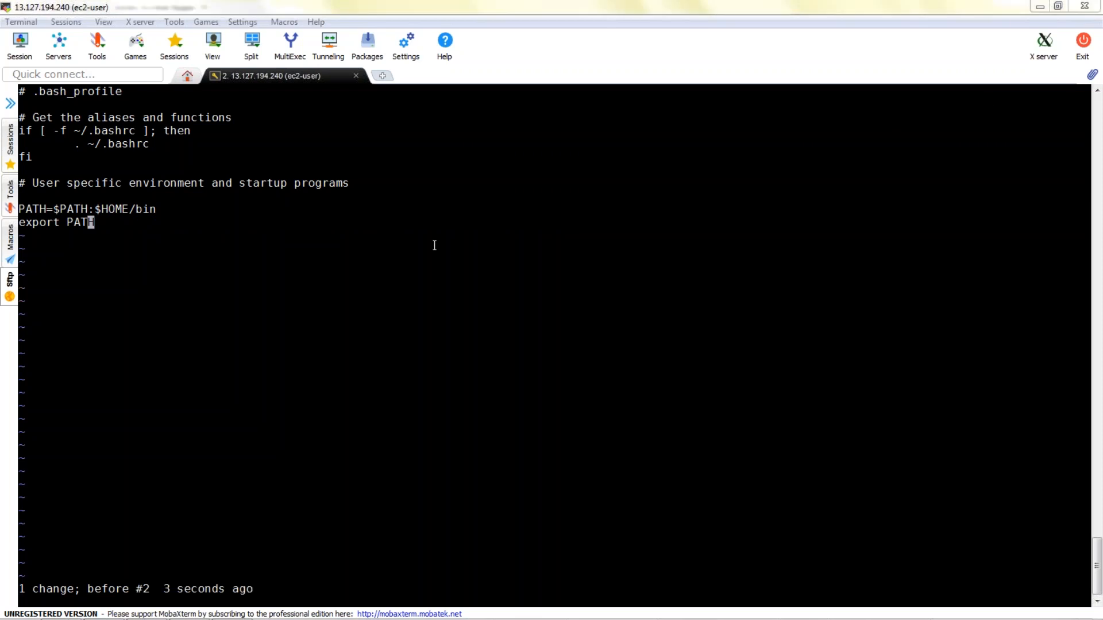
pyautogui.moveTo(988, 482)
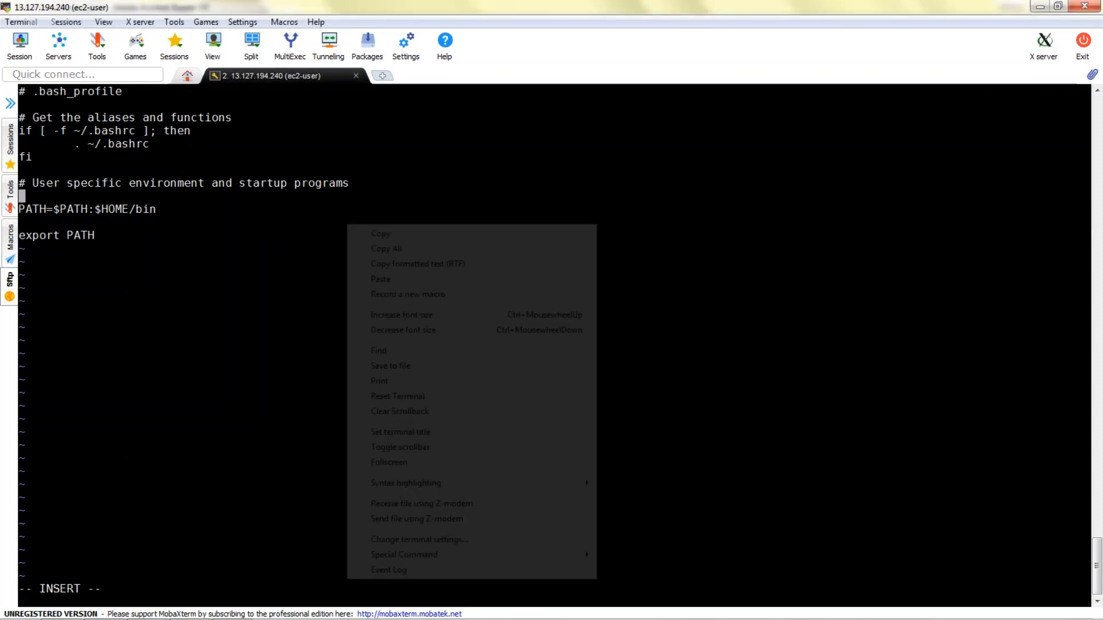
pyautogui.click(380, 279)
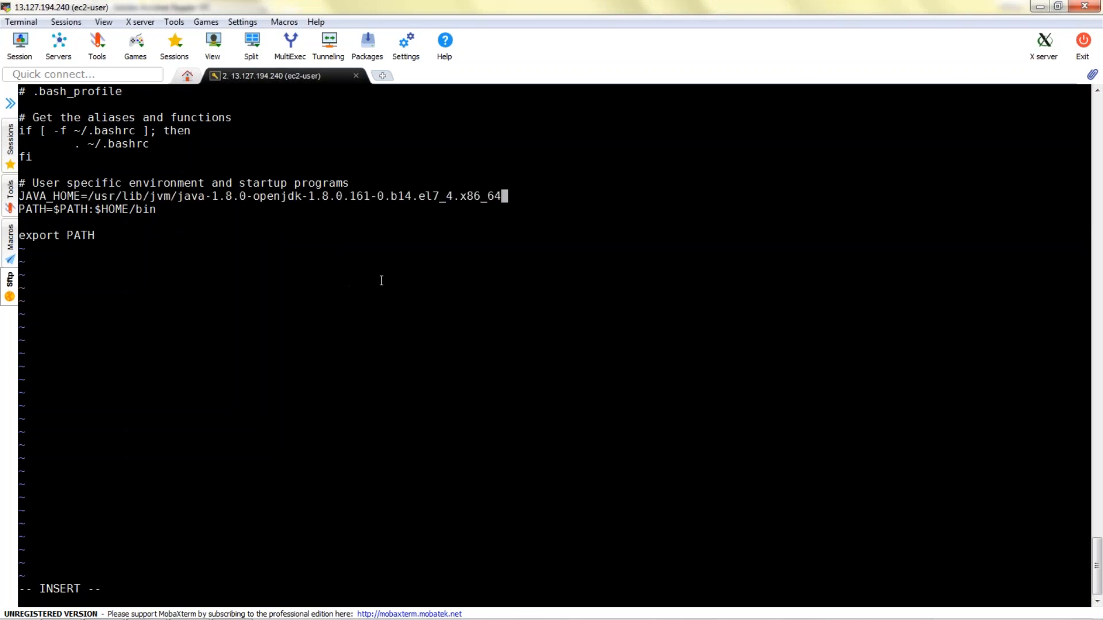
pyautogui.press('Enter')
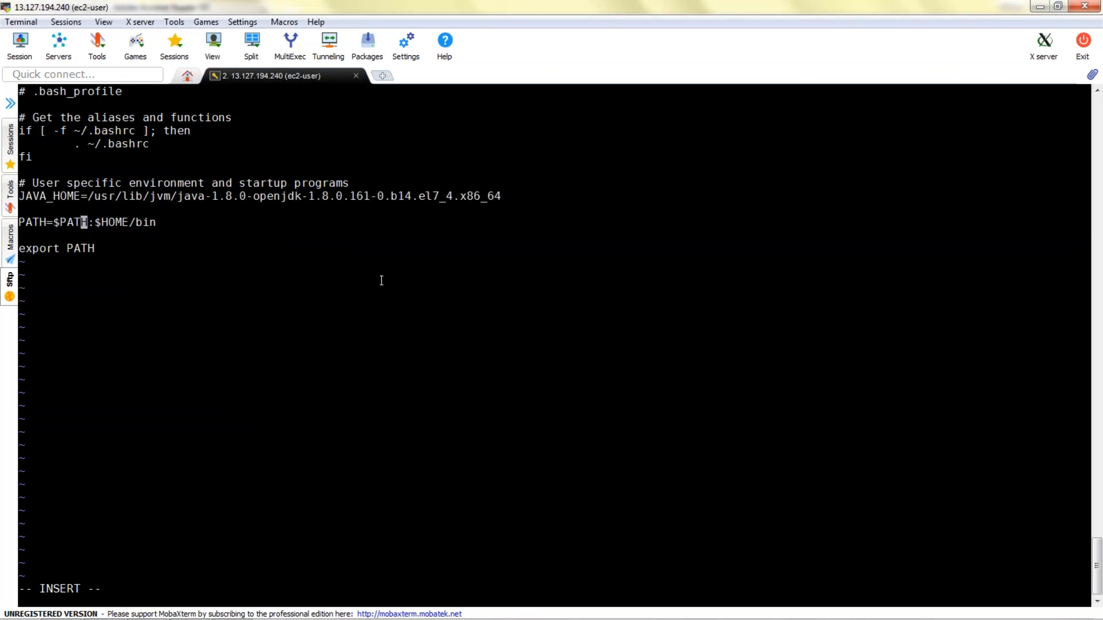
pyautogui.press('Right')
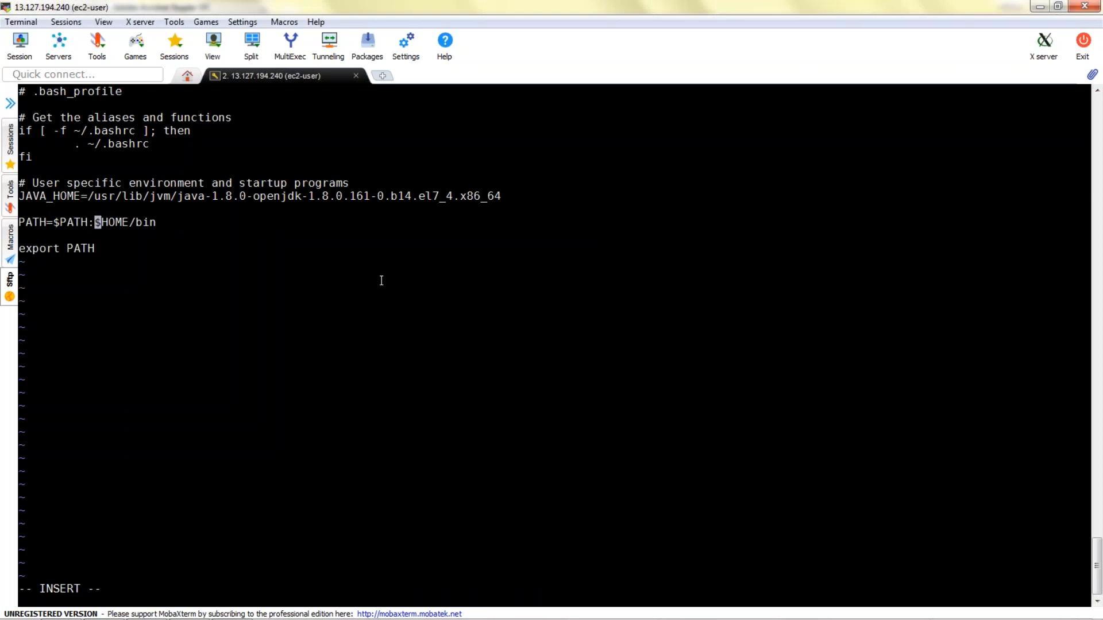
pyautogui.write('J$')
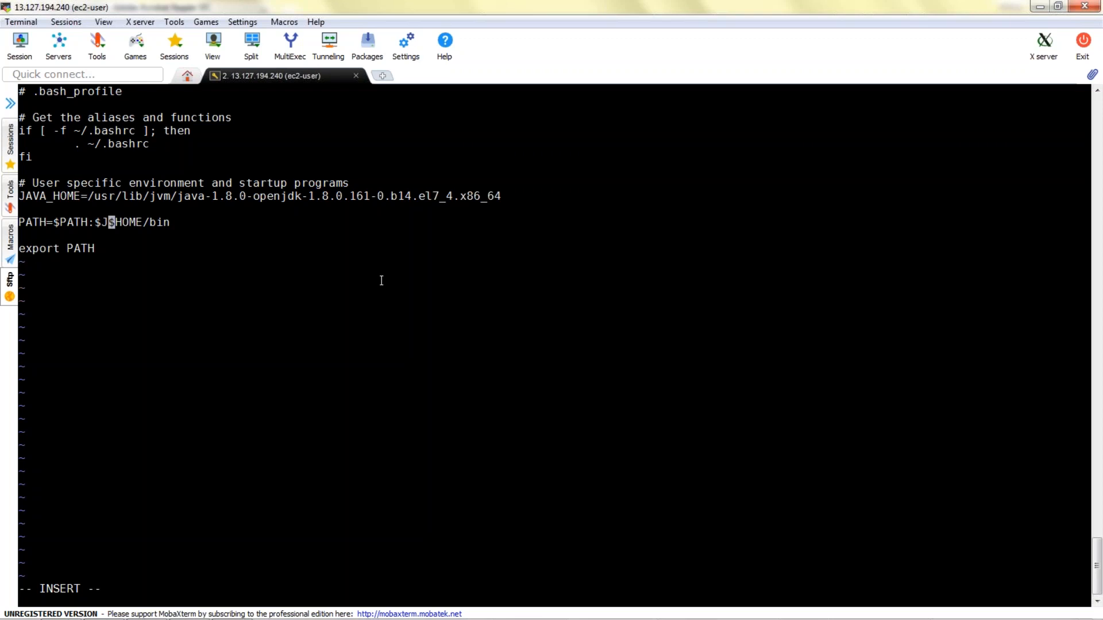
pyautogui.write('AVA_HOME')
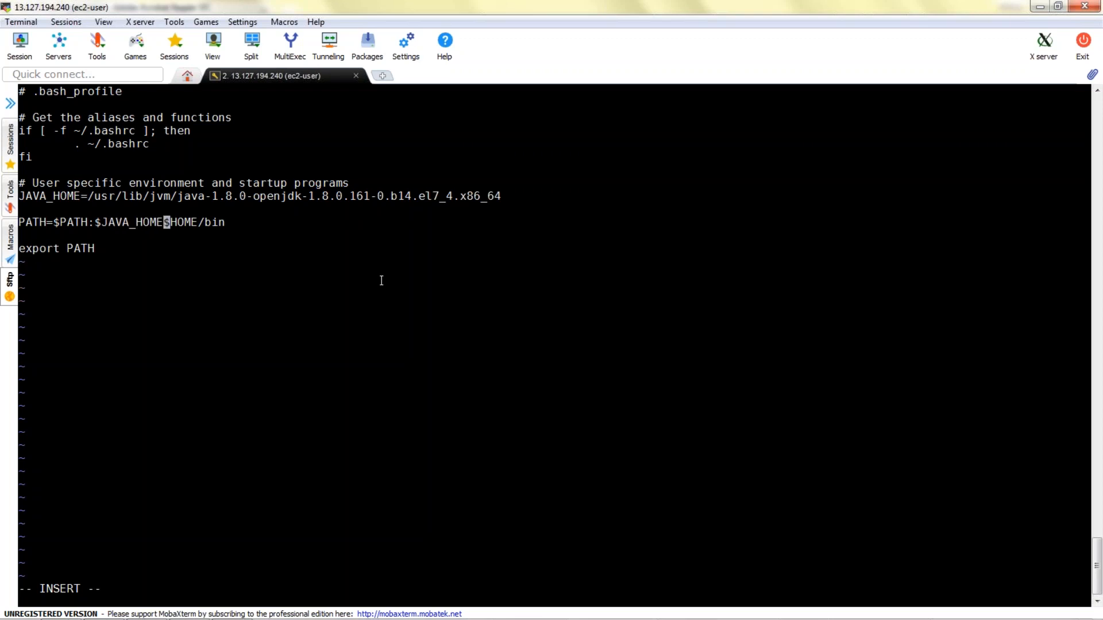
pyautogui.write(':')
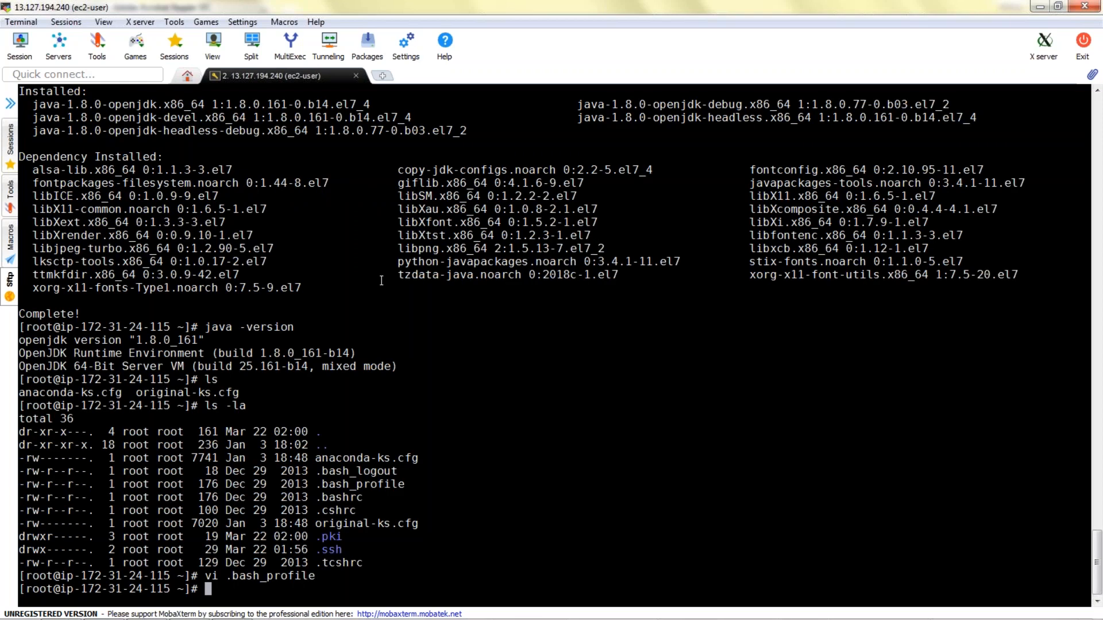
# Echo $PATH and open a duplicate SSH session to the server.
pyautogui.write('echo')
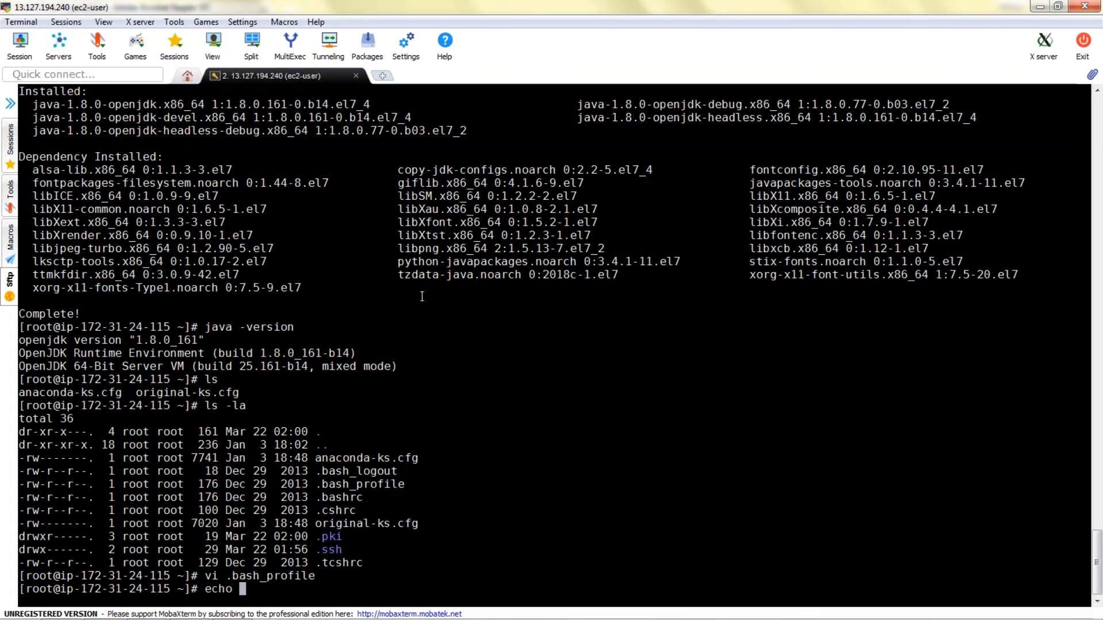
pyautogui.write('$PATH')
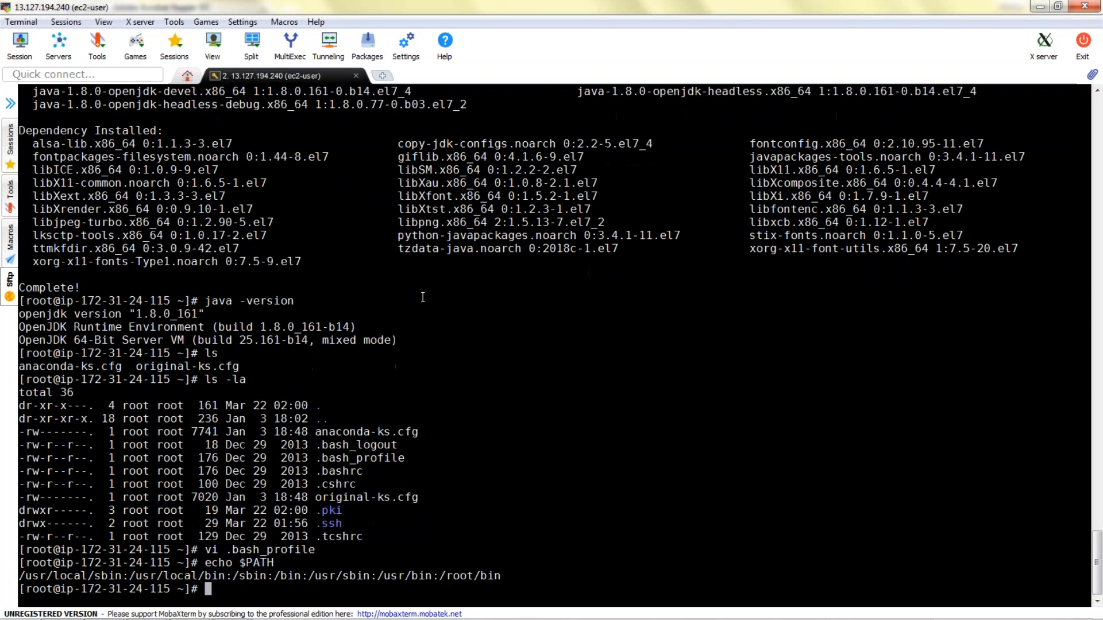
pyautogui.rightClick(278, 75)
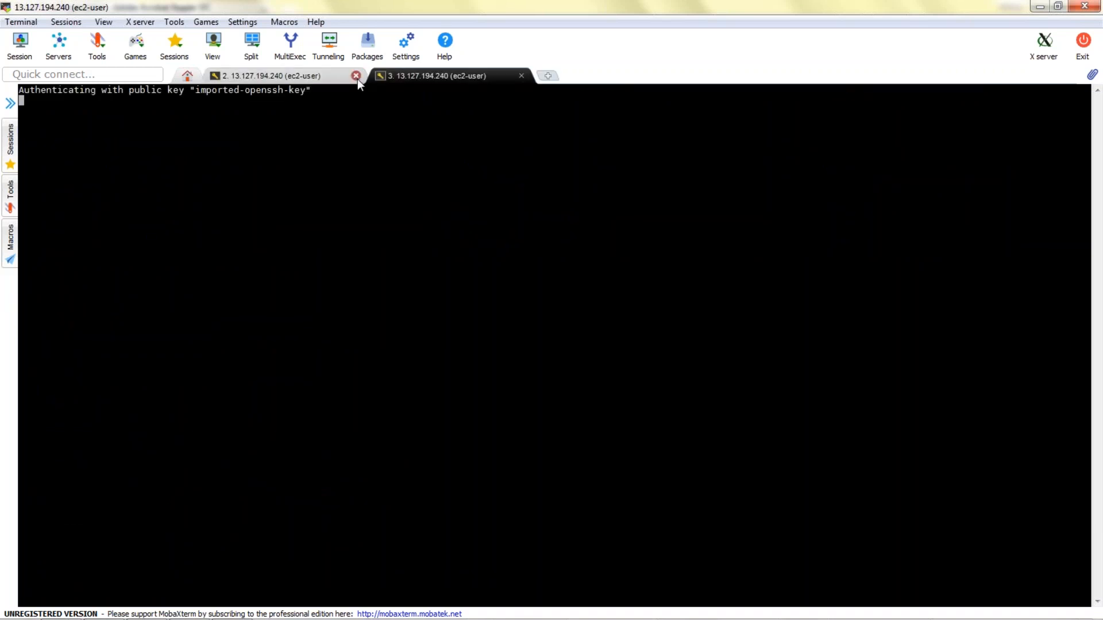
# Close the old session on tab 2 and begin typing sudo su - in the new one.
pyautogui.click(356, 75)
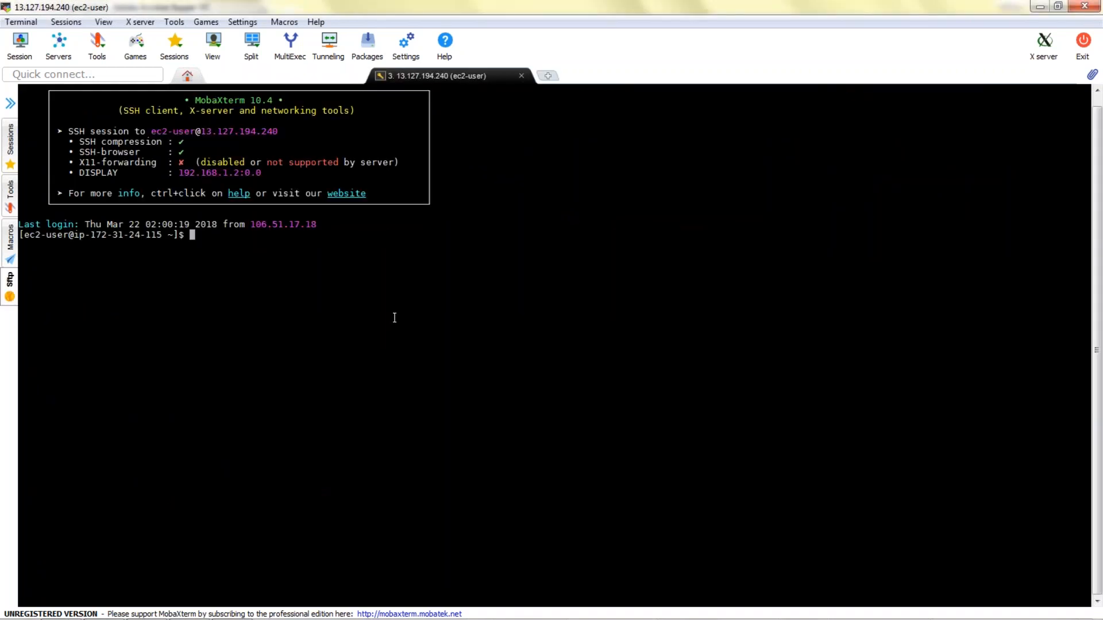
pyautogui.write('s')
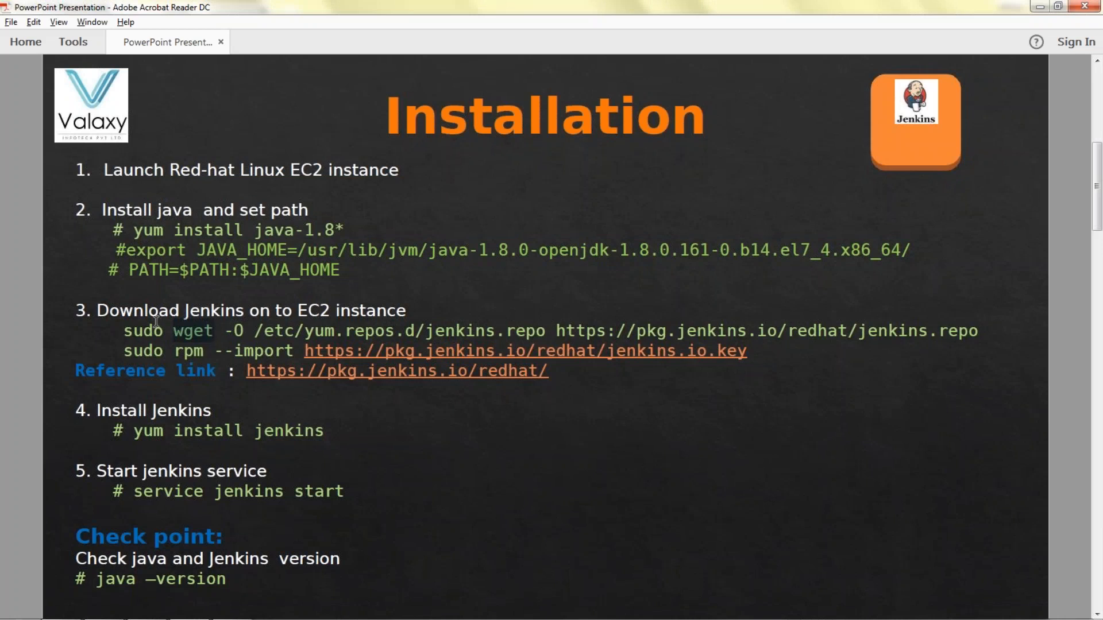
pyautogui.moveTo(318, 353)
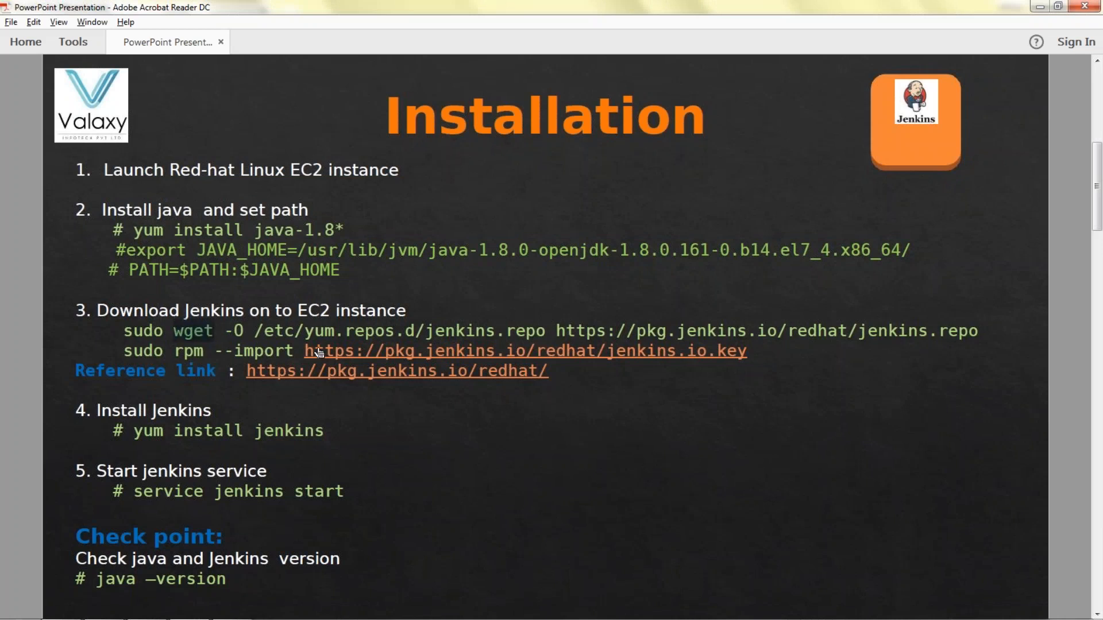
pyautogui.moveTo(976, 486)
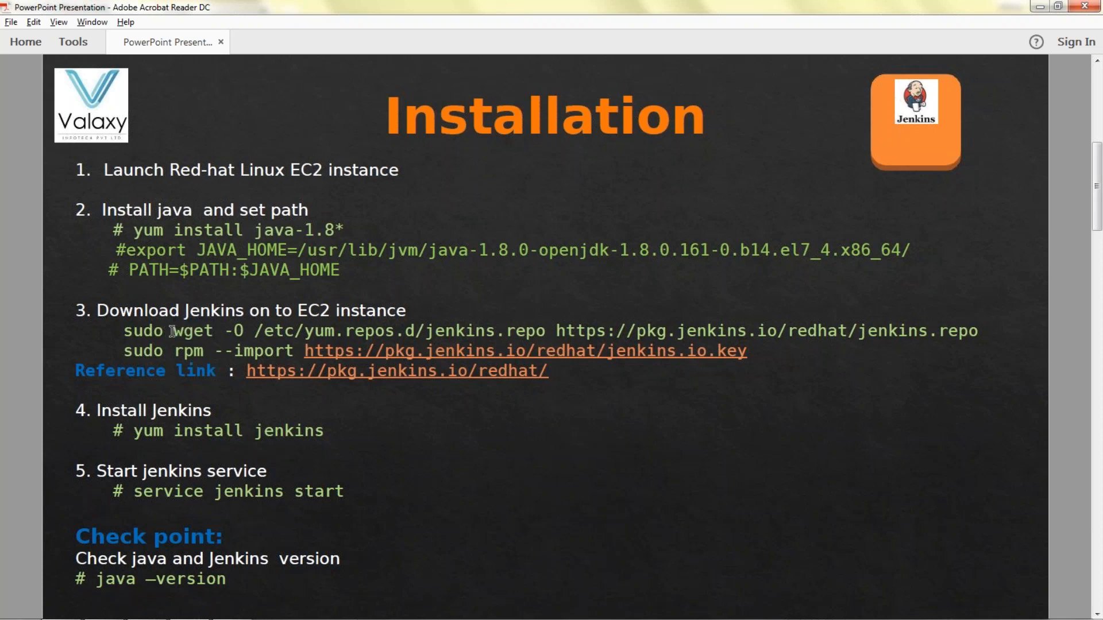
pyautogui.moveTo(169, 331); pyautogui.dragTo(974, 331)
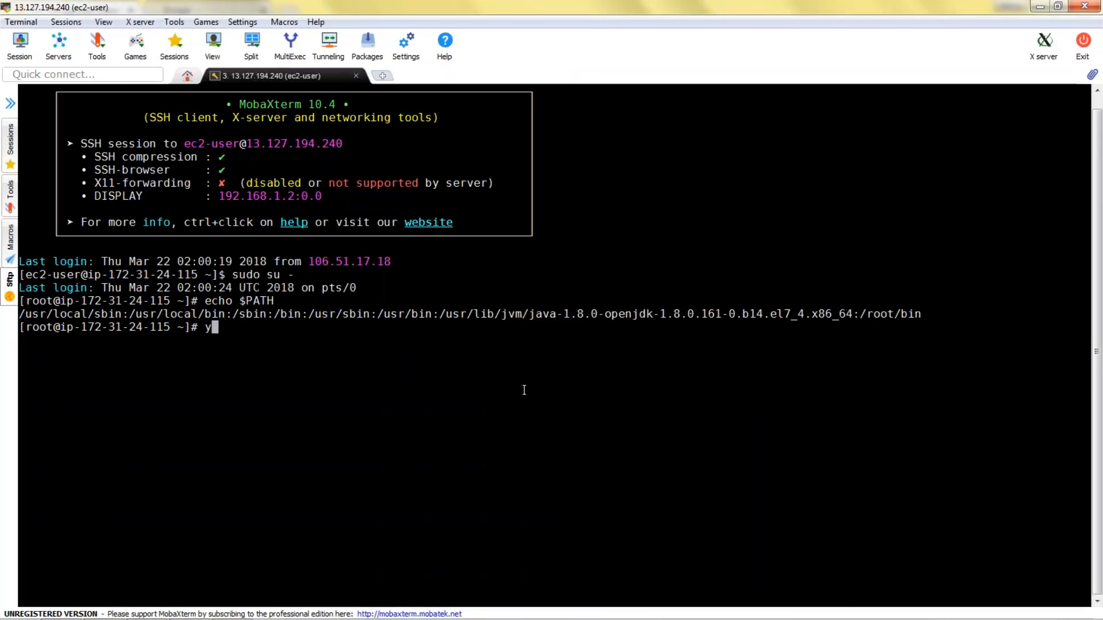
# Run yum install wget -y as root to install wget 1.14-15.
pyautogui.write('um')
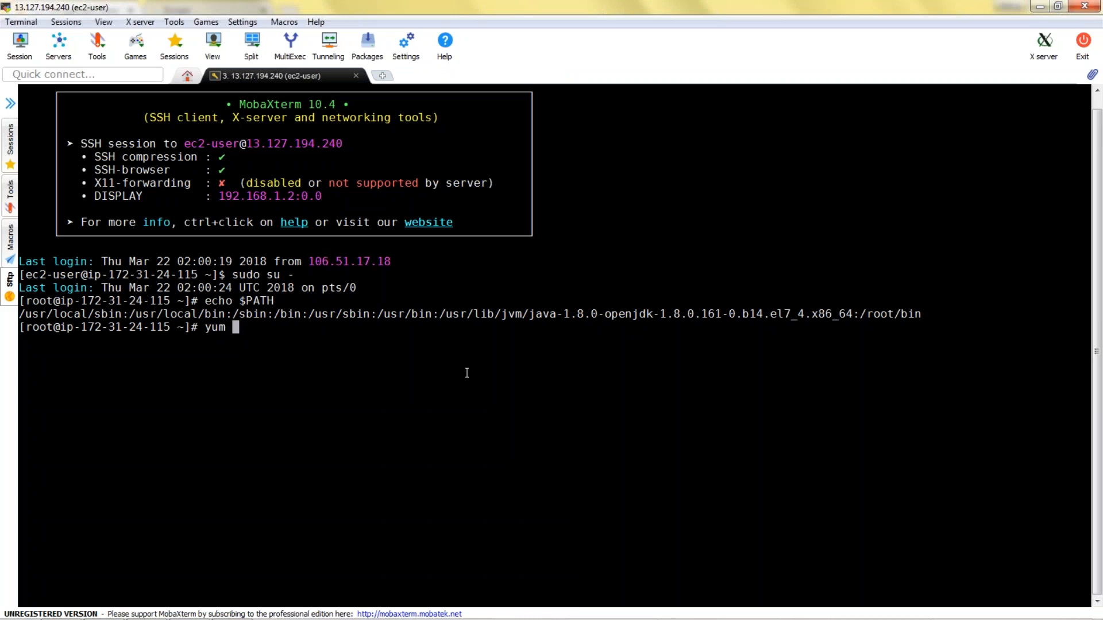
pyautogui.write('install wget -y')
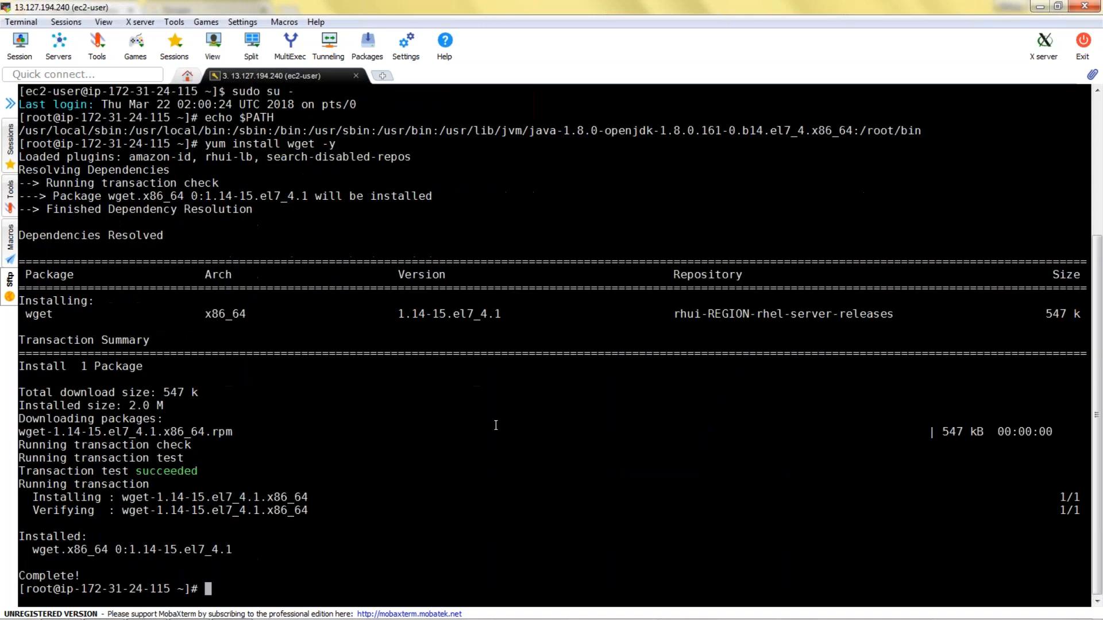
pyautogui.rightClick(494, 425)
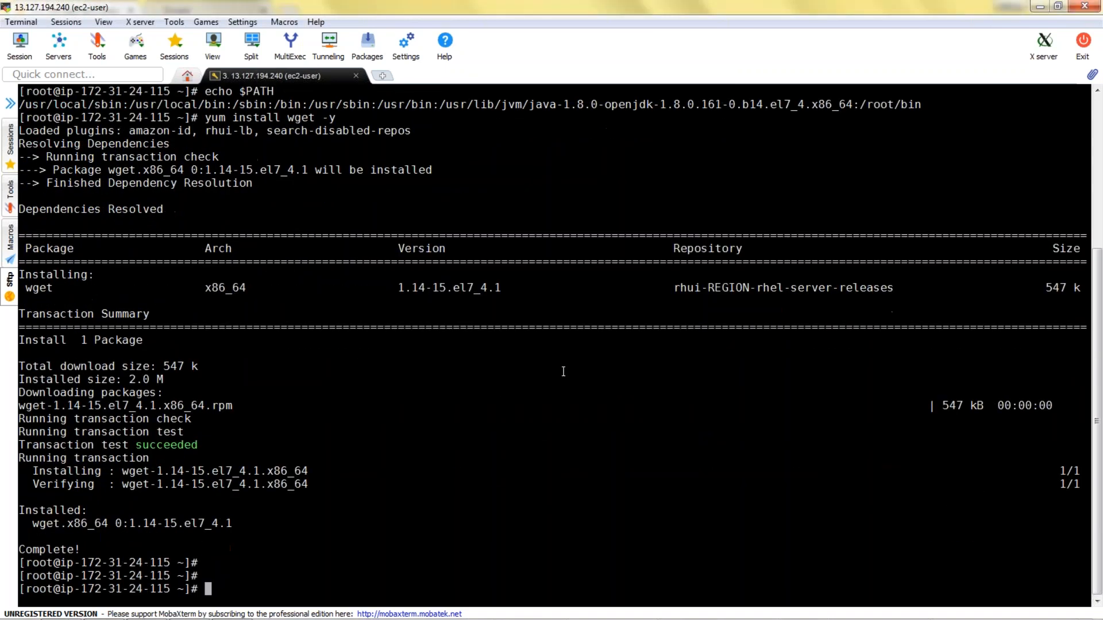
pyautogui.moveTo(363, 460)
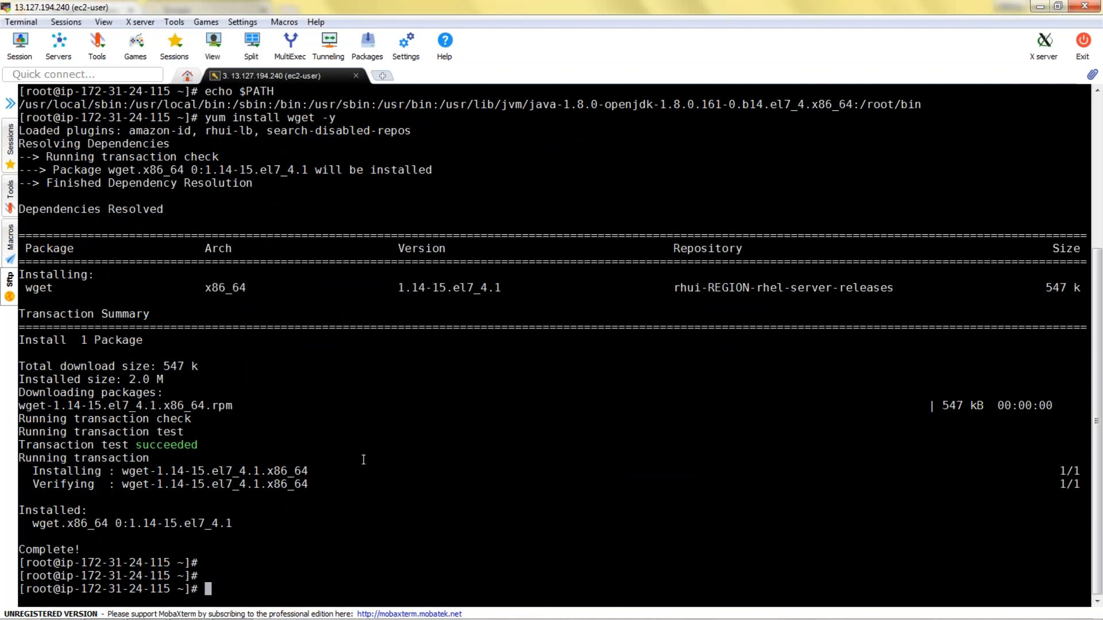
pyautogui.moveTo(984, 492)
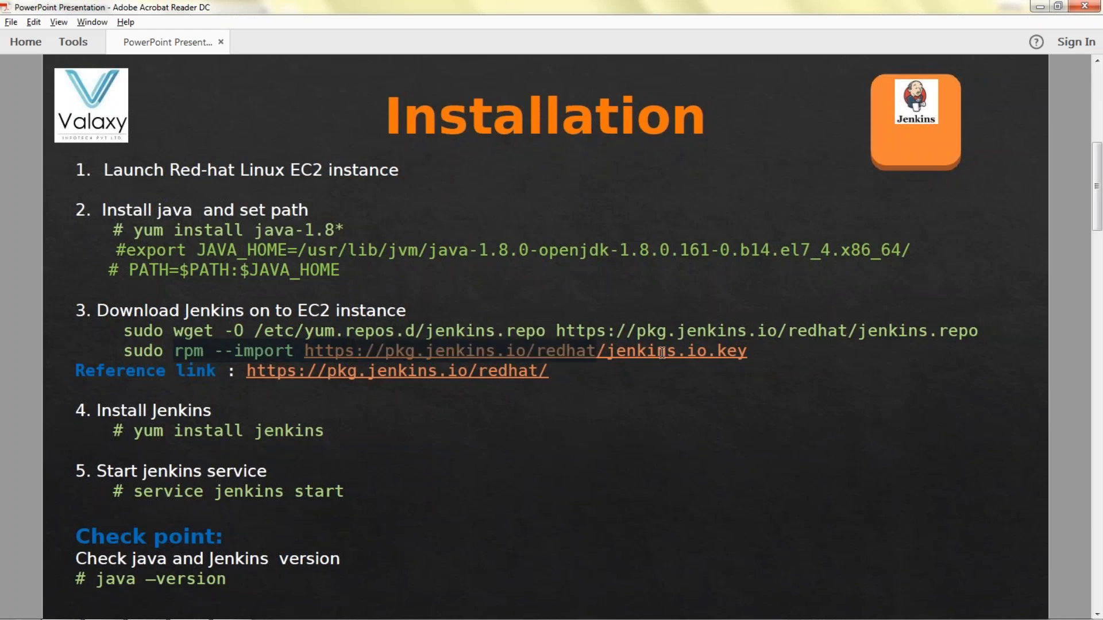
pyautogui.click(667, 351)
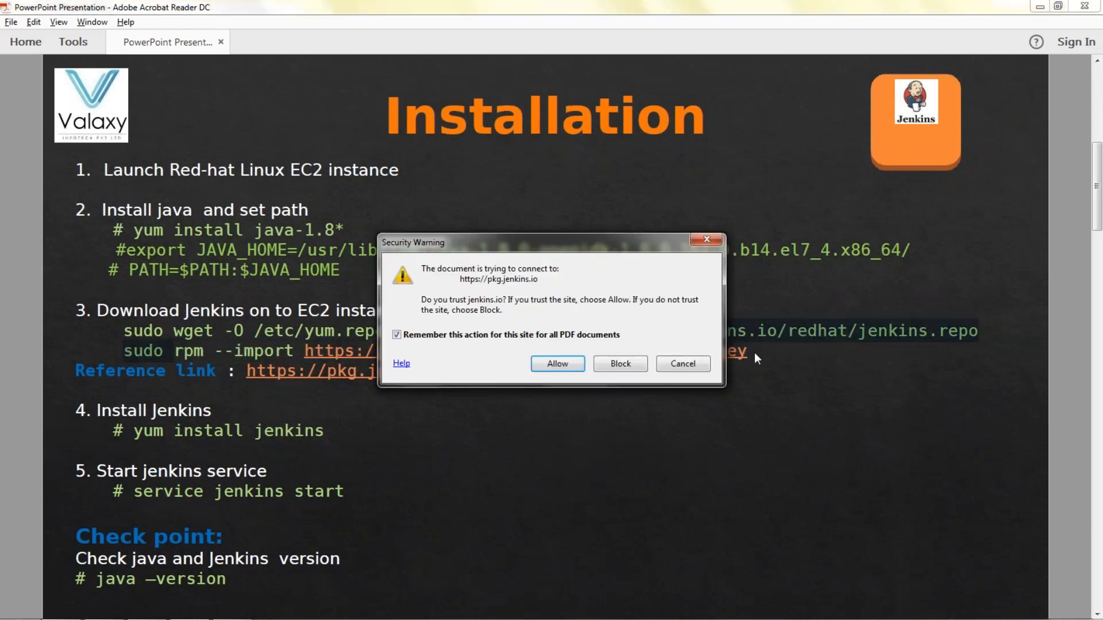
pyautogui.click(555, 364)
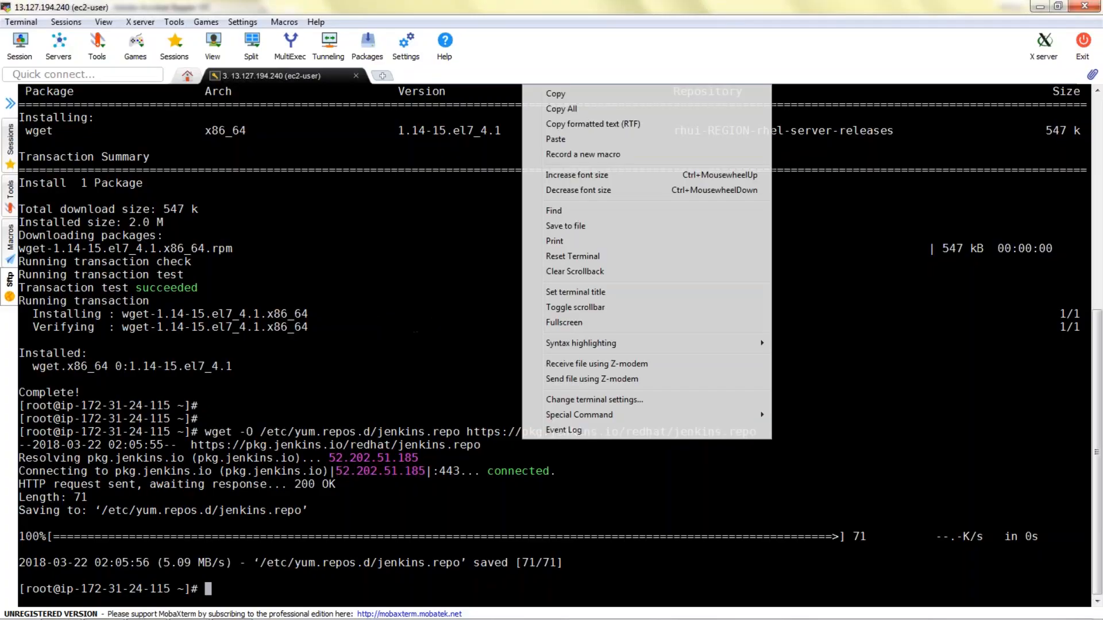
pyautogui.write('rpm --import https://pkg.jenkins.io/redhat/jenkins.io.key')
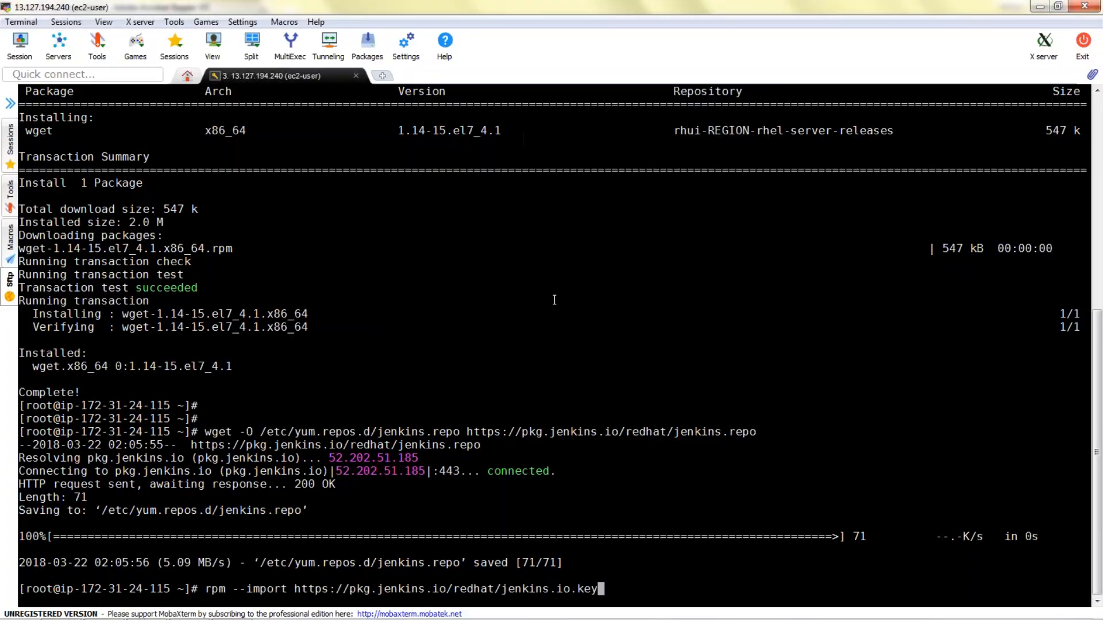
pyautogui.press('Return')
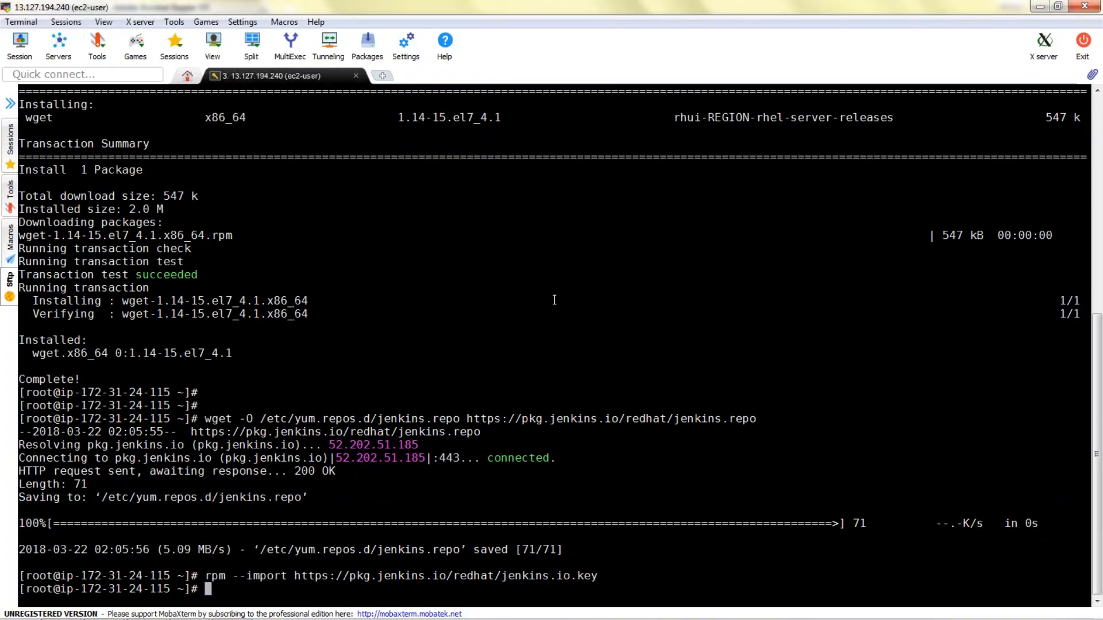
# Install the Jenkins package with yum install jenkins -y.
pyautogui.write('yum install jenins')
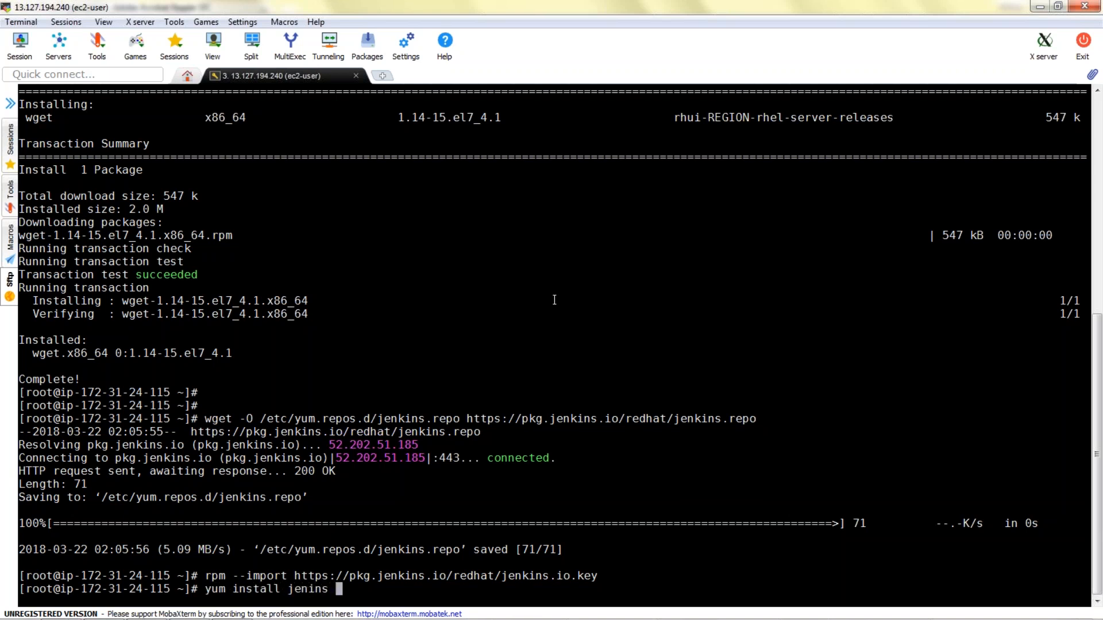
pyautogui.press('BackSpace')
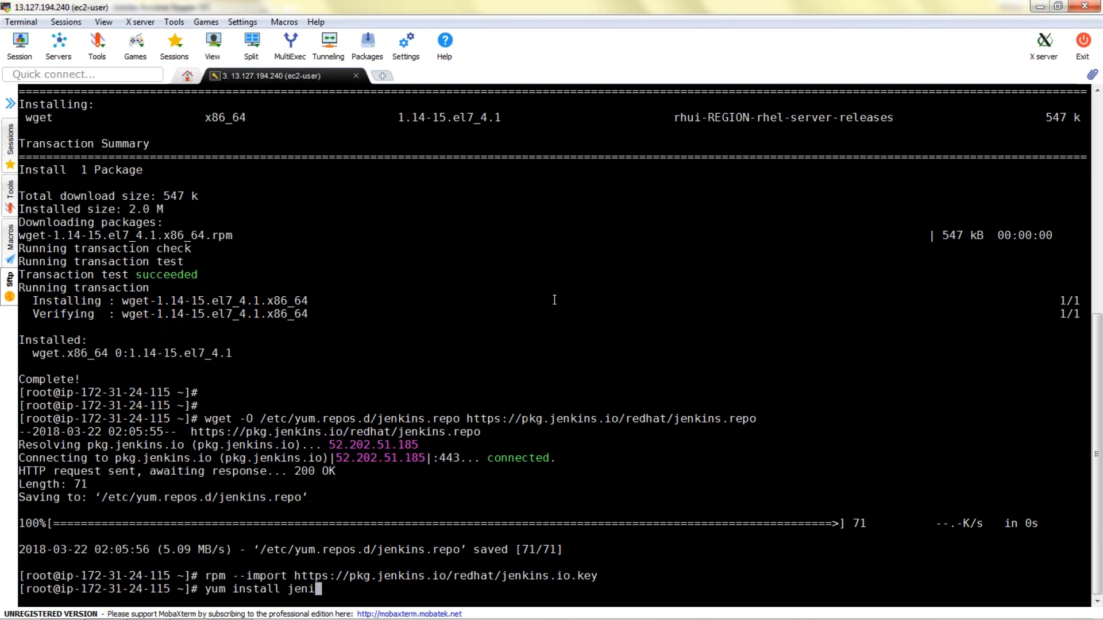
pyautogui.press('BackSpace')
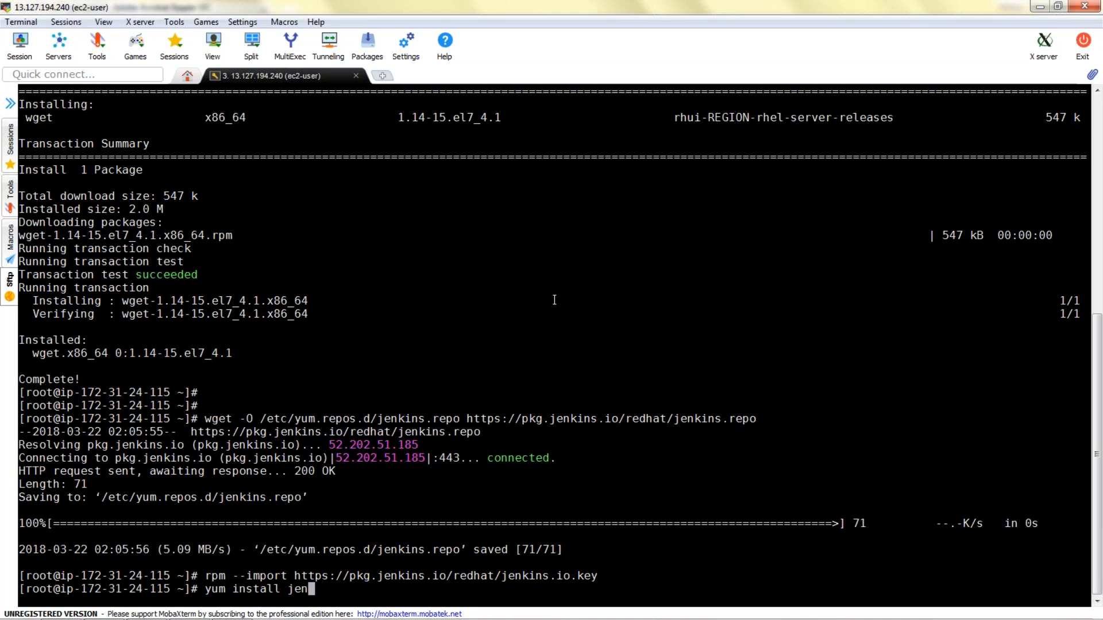
pyautogui.write('kins')
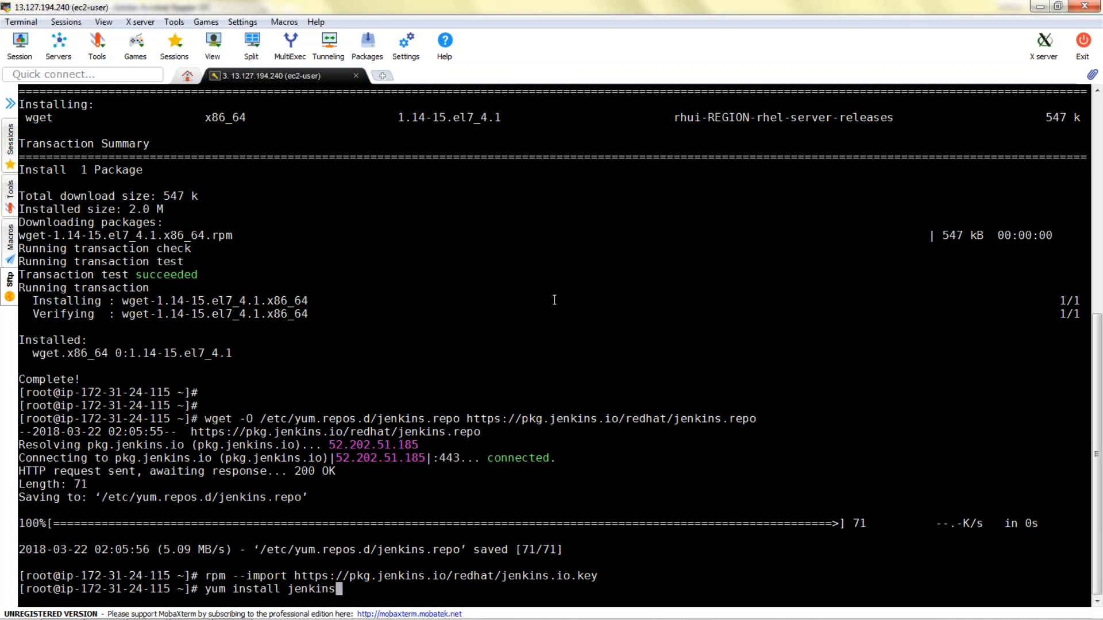
pyautogui.write('-y')
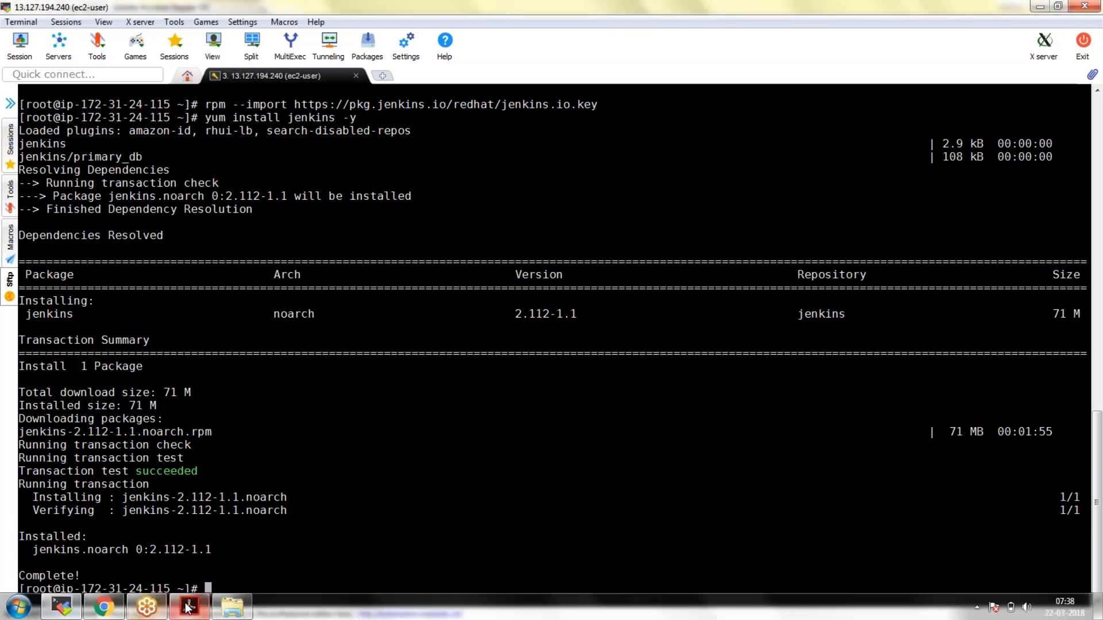
# Check service jenkins status, find it inactive, and start it with service jenkins start.
pyautogui.click(188, 605)
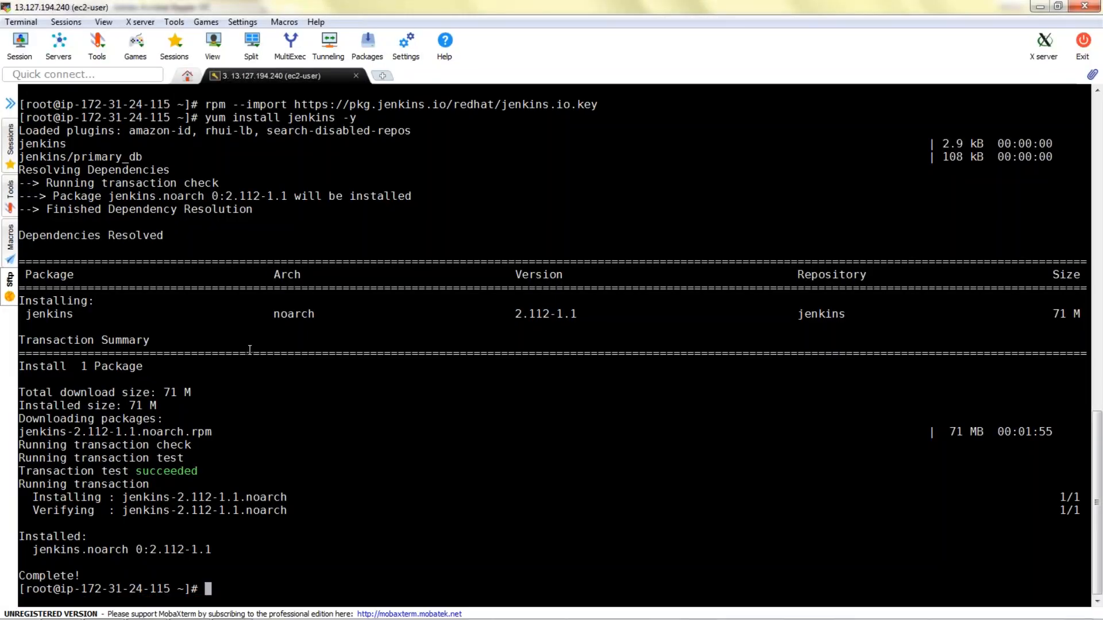
pyautogui.write('service')
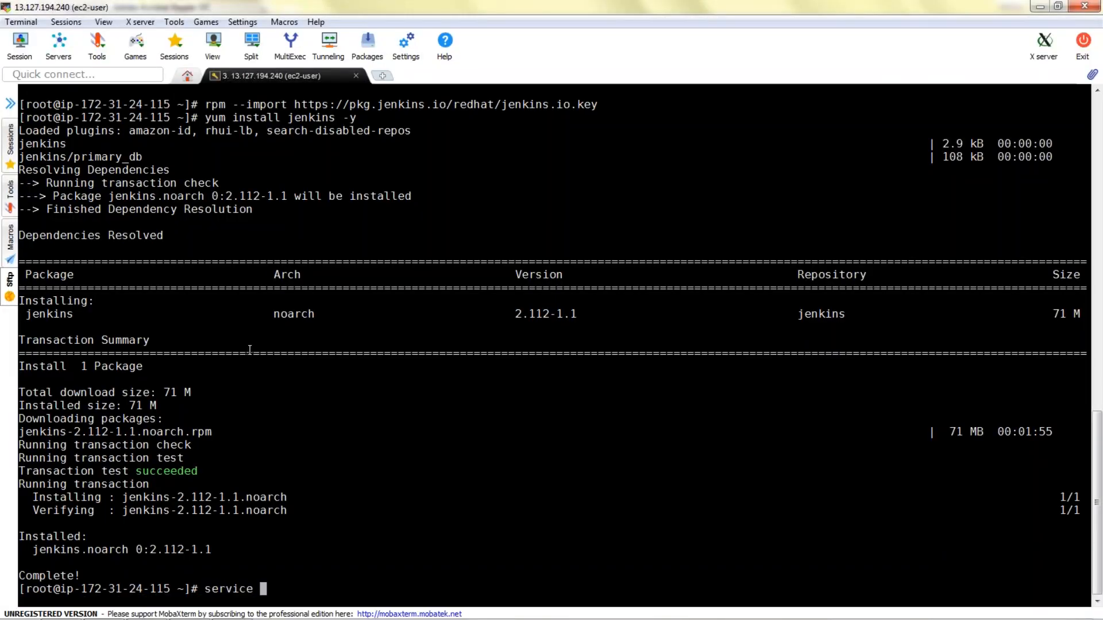
pyautogui.write('jenkins')
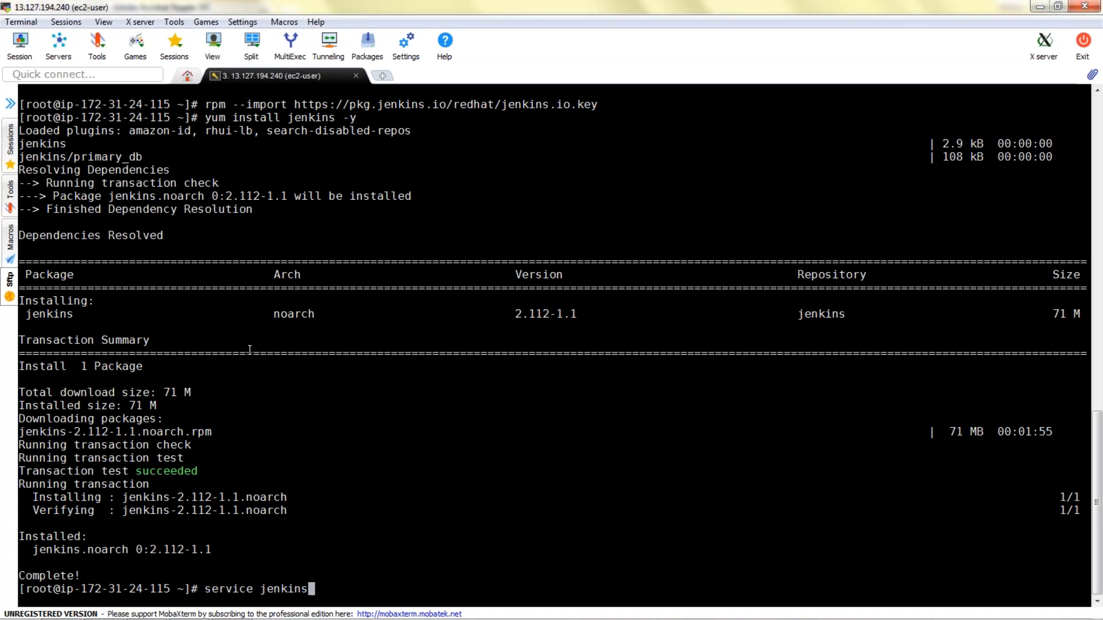
pyautogui.write('status')
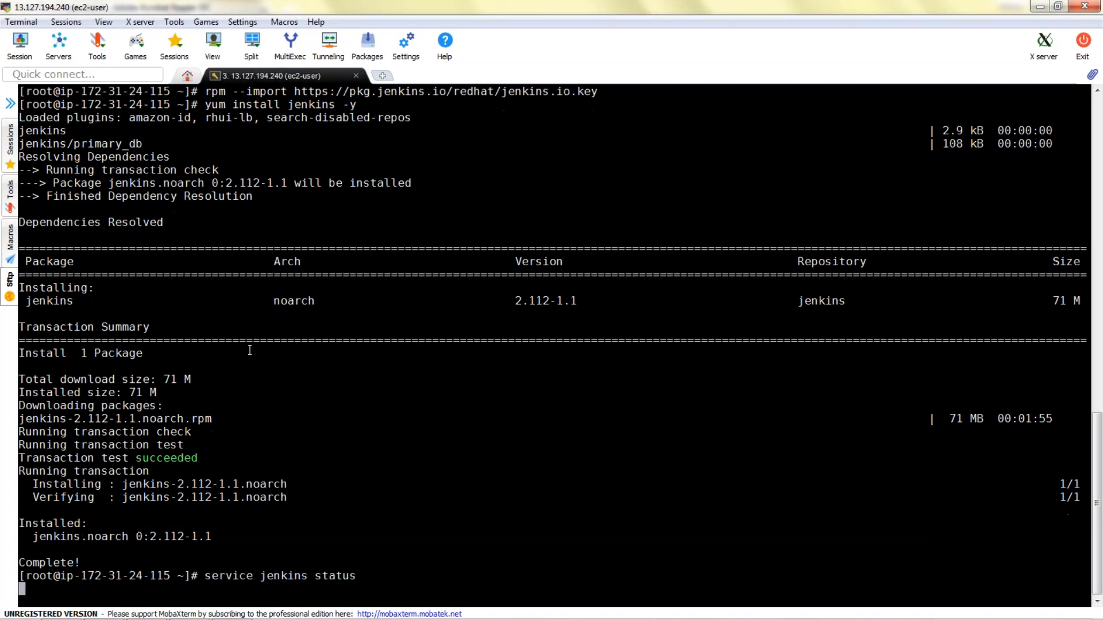
pyautogui.write('service j')
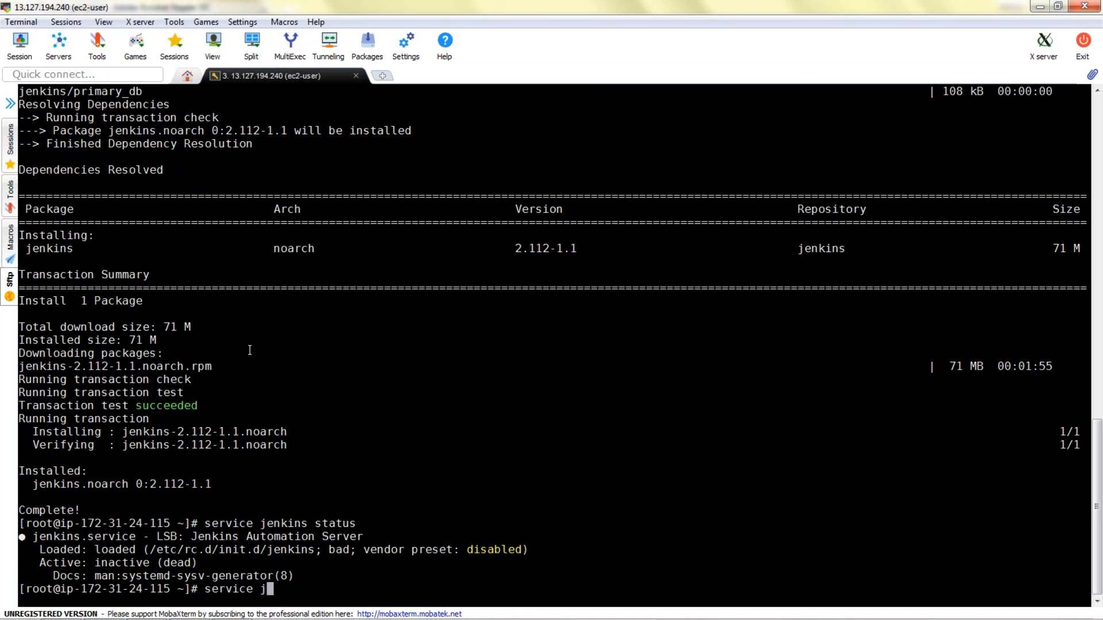
pyautogui.write('enkins start')
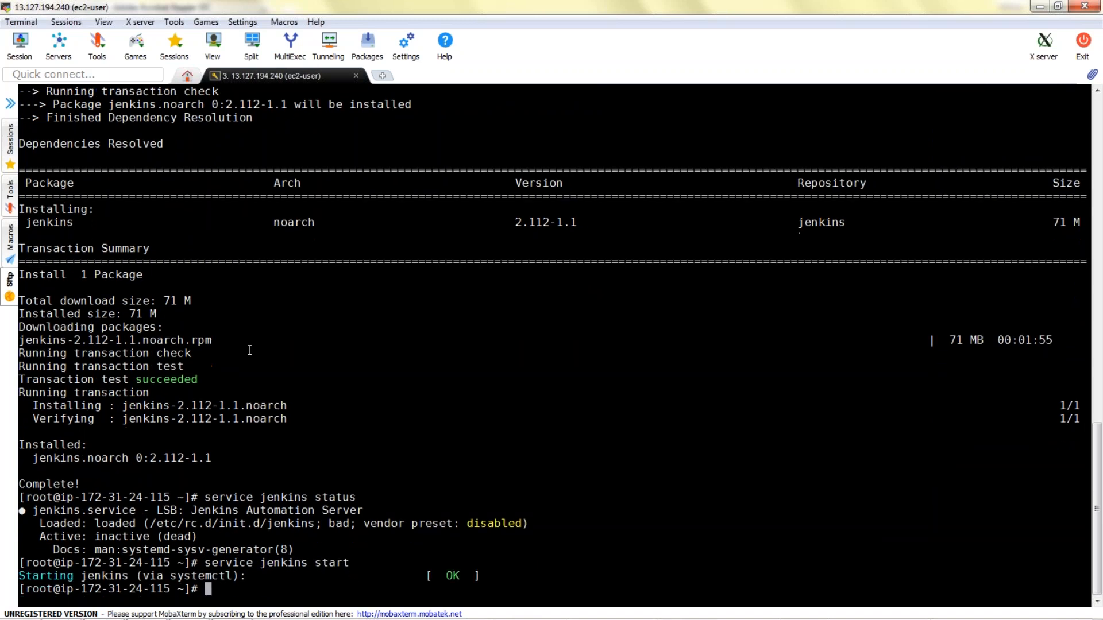
pyautogui.moveTo(156, 543)
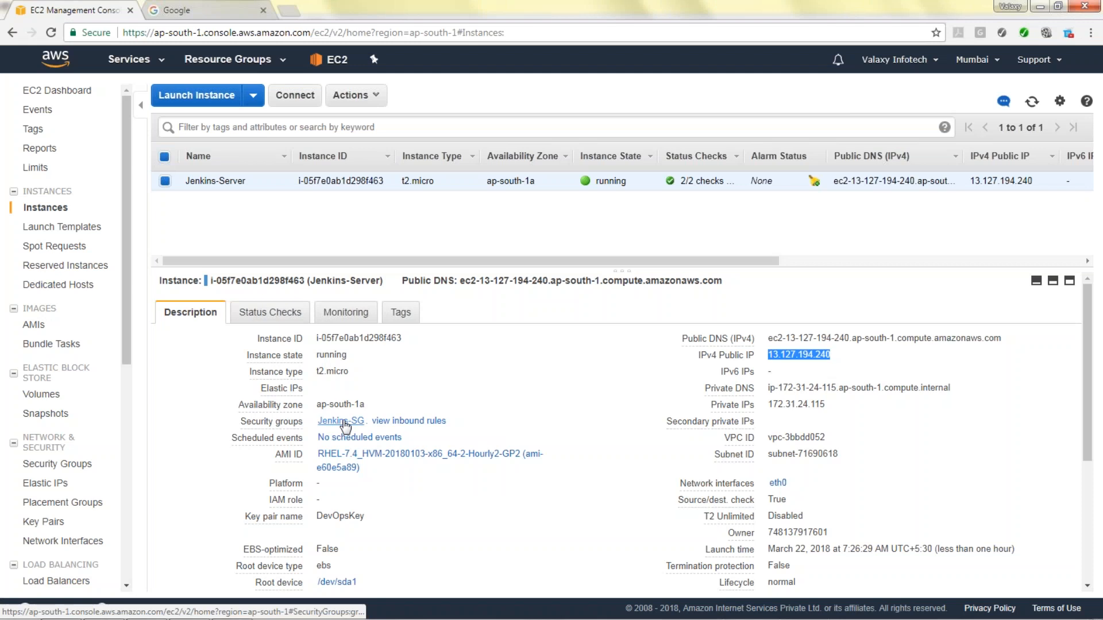
# Add a Custom TCP inbound rule for port 8080 from anywhere to Jenkins-SG and save.
pyautogui.click(340, 421)
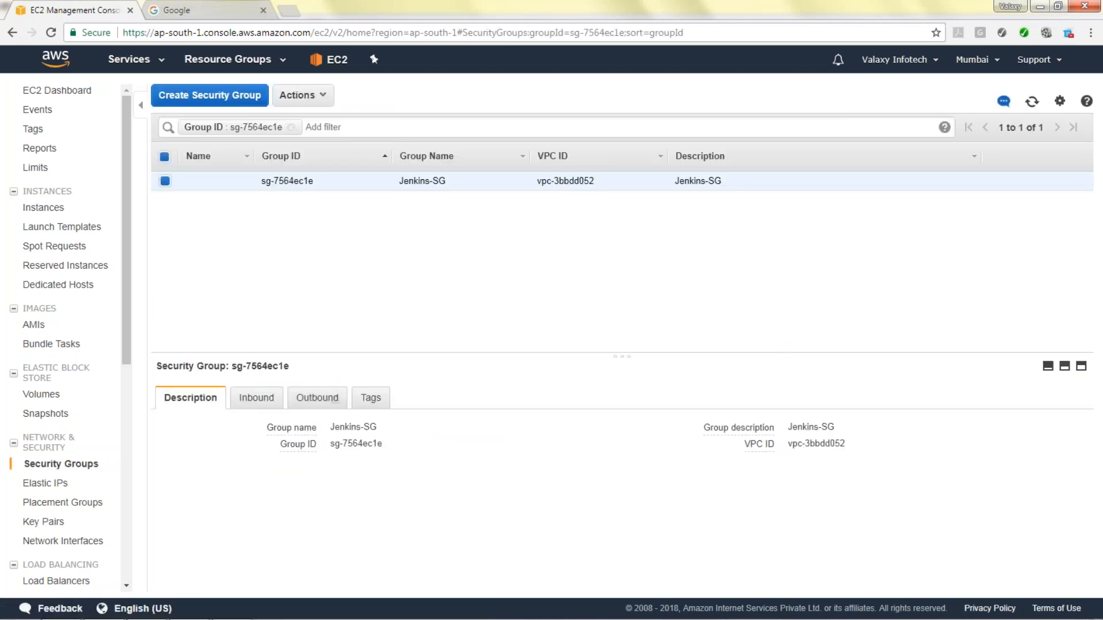
pyautogui.click(256, 397)
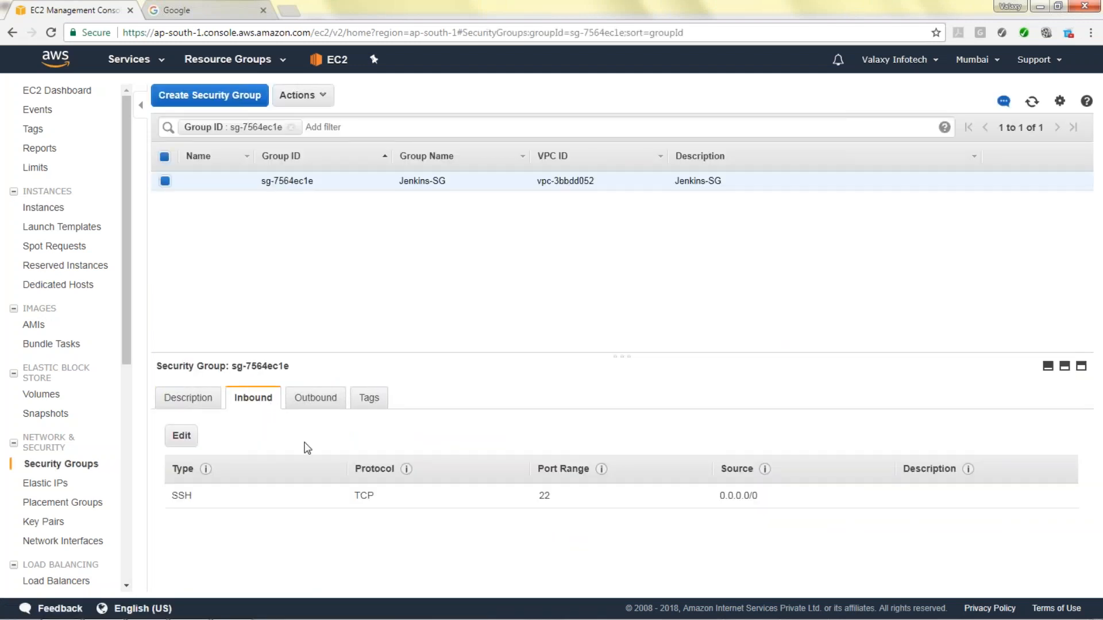
pyautogui.click(181, 436)
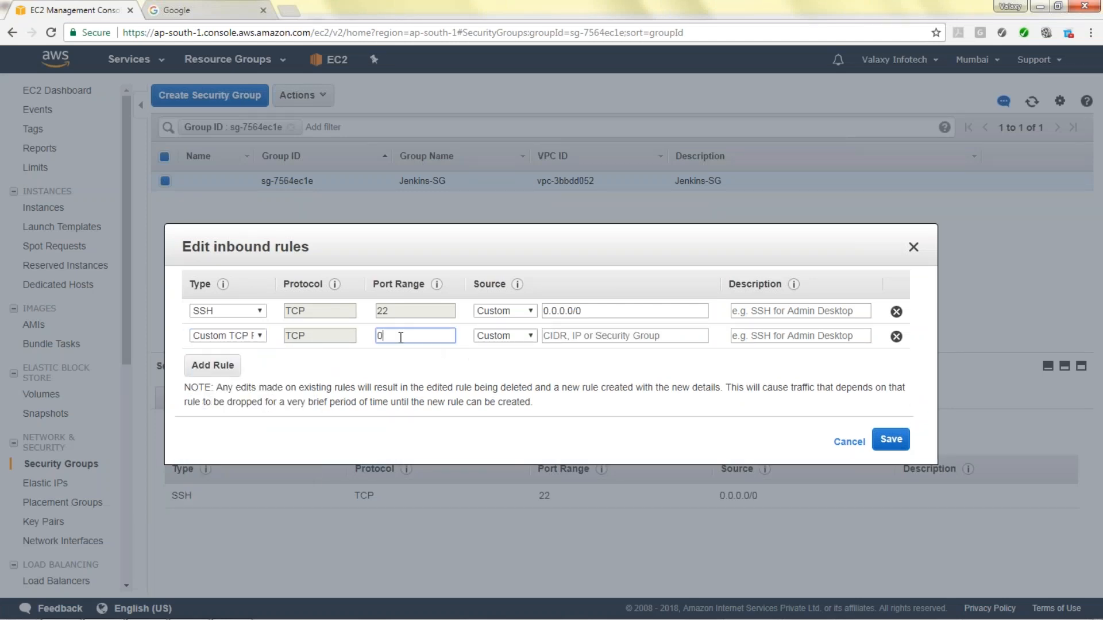
pyautogui.write('8080')
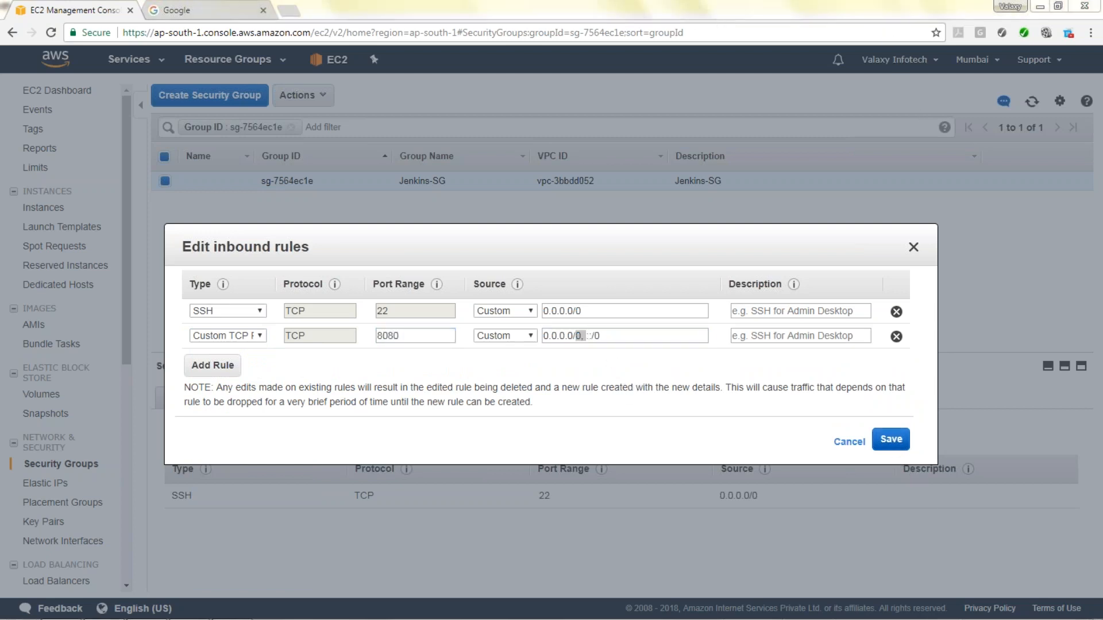
pyautogui.click(889, 439)
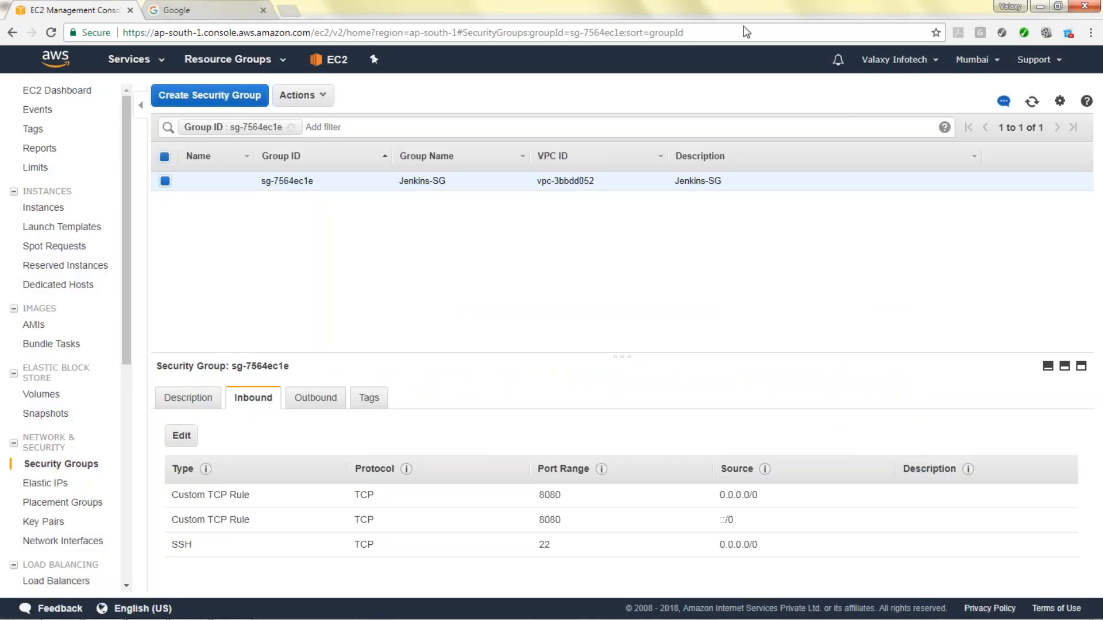
# Open Jenkins in Chrome at the instance's public IP, 13.127.194.240:8080.
pyautogui.click(204, 10)
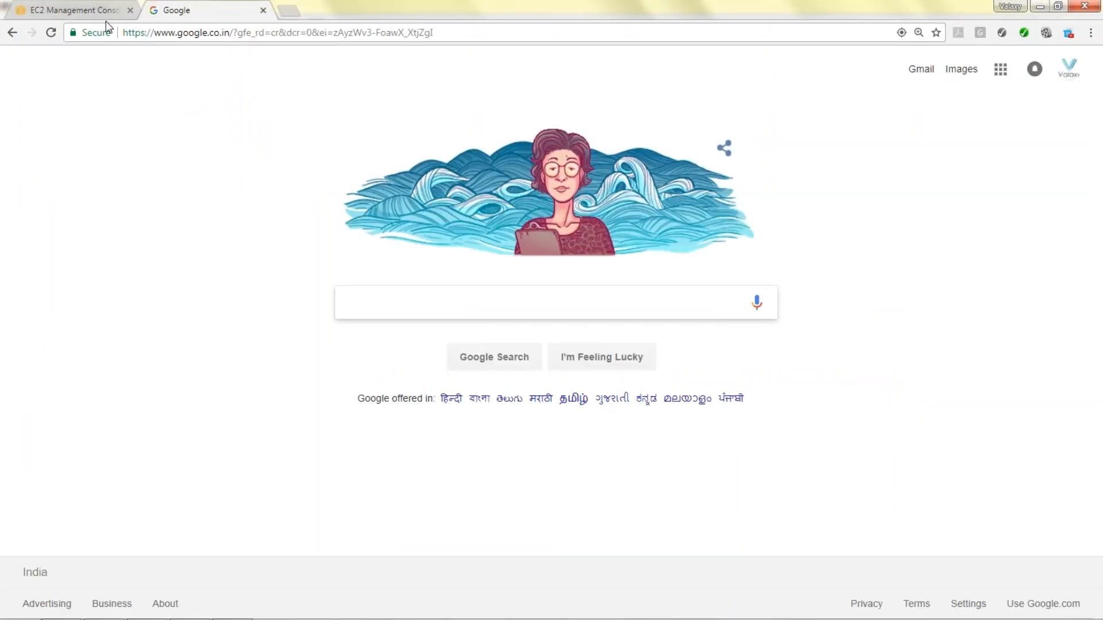
pyautogui.click(66, 10)
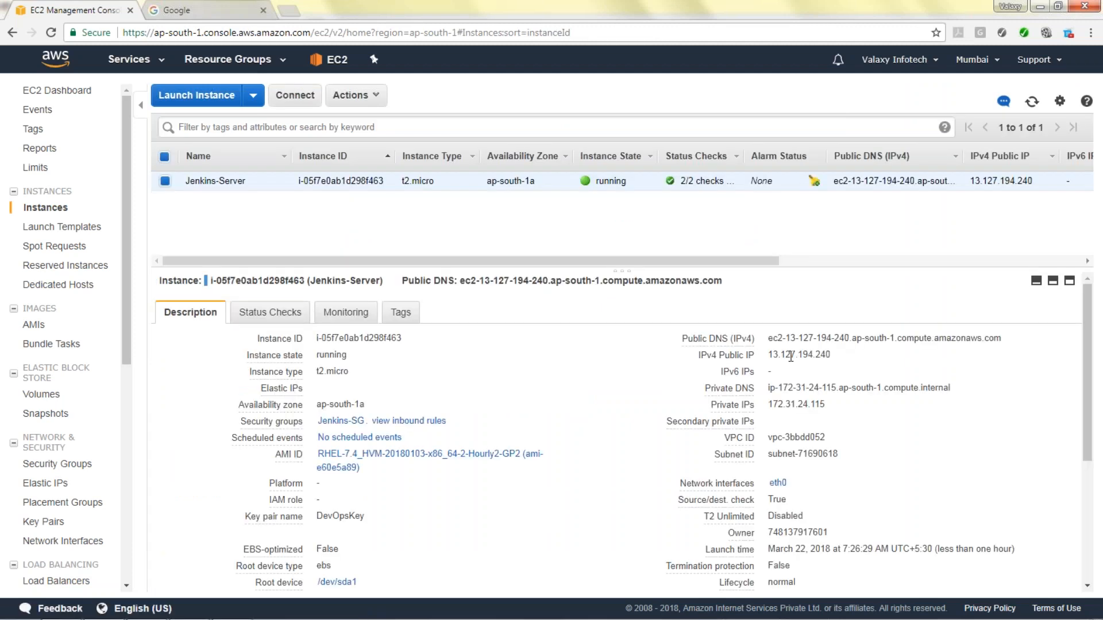
pyautogui.click(176, 10)
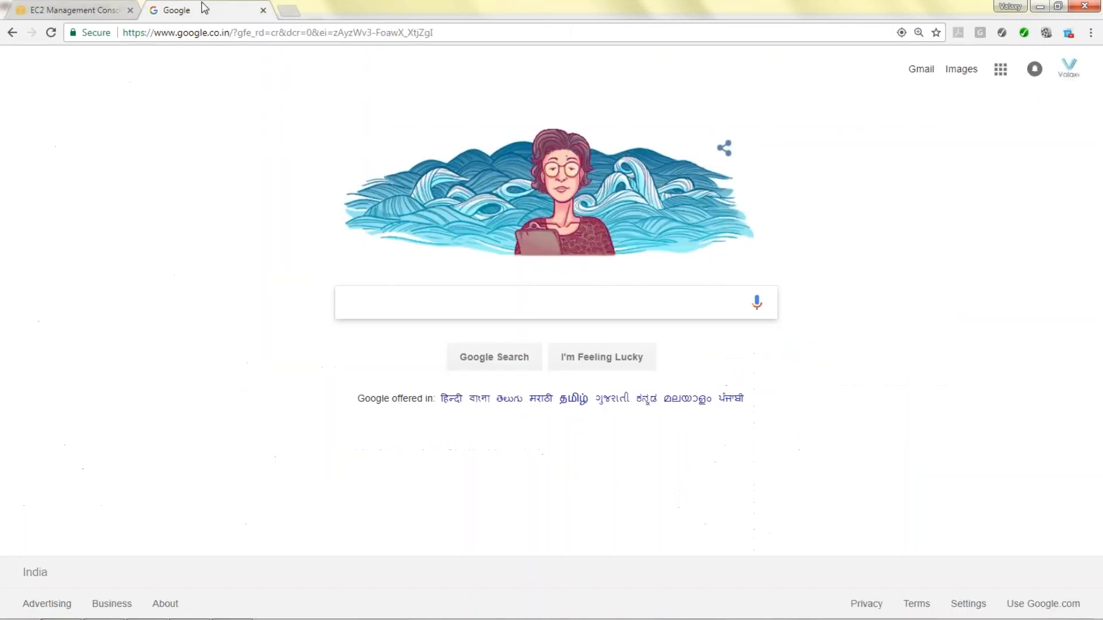
pyautogui.write('13.127.194.240')
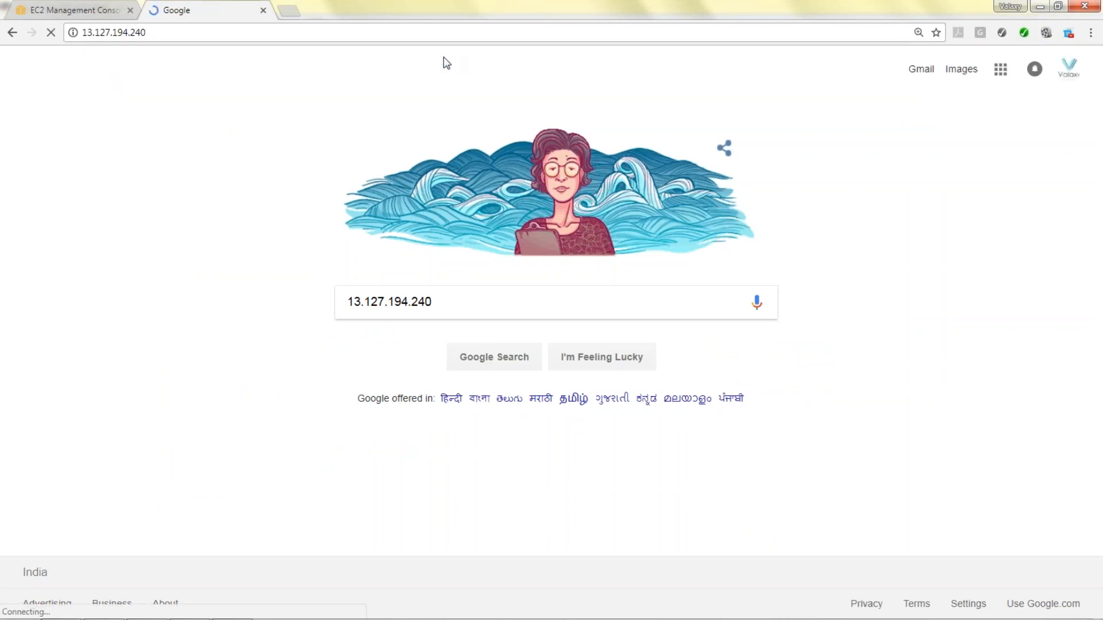
pyautogui.click(113, 32)
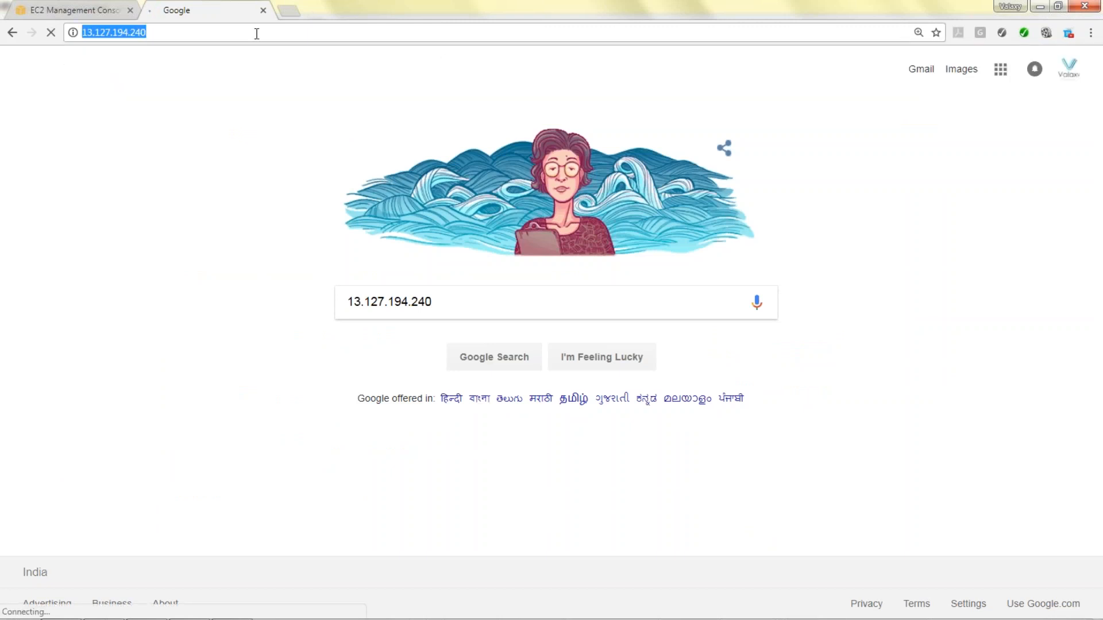
pyautogui.write(':')
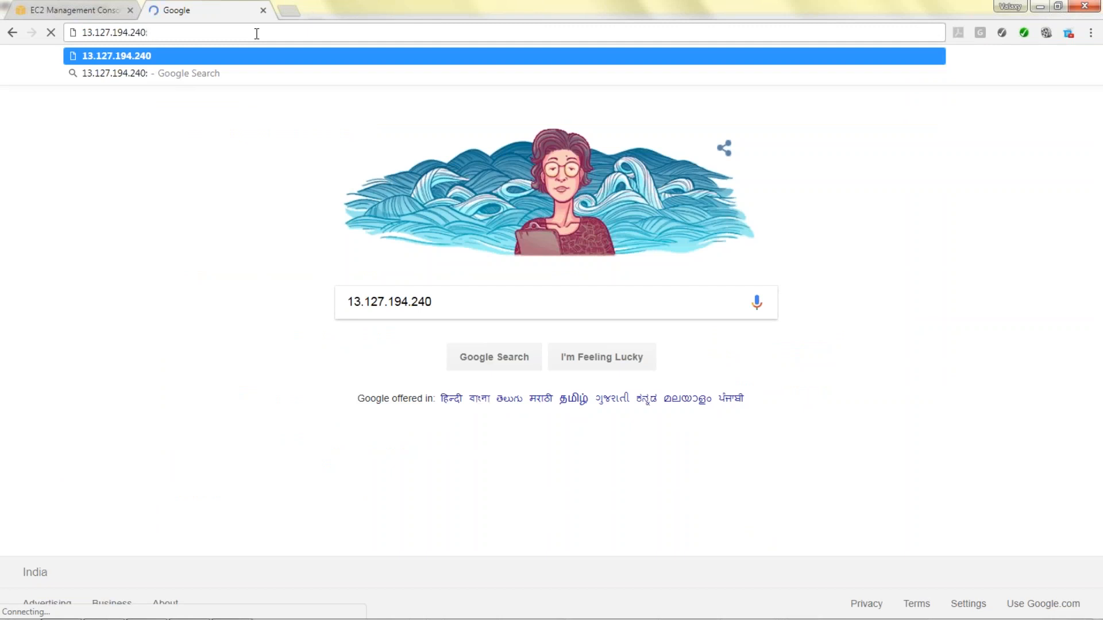
pyautogui.write('8080/login?from=%2F')
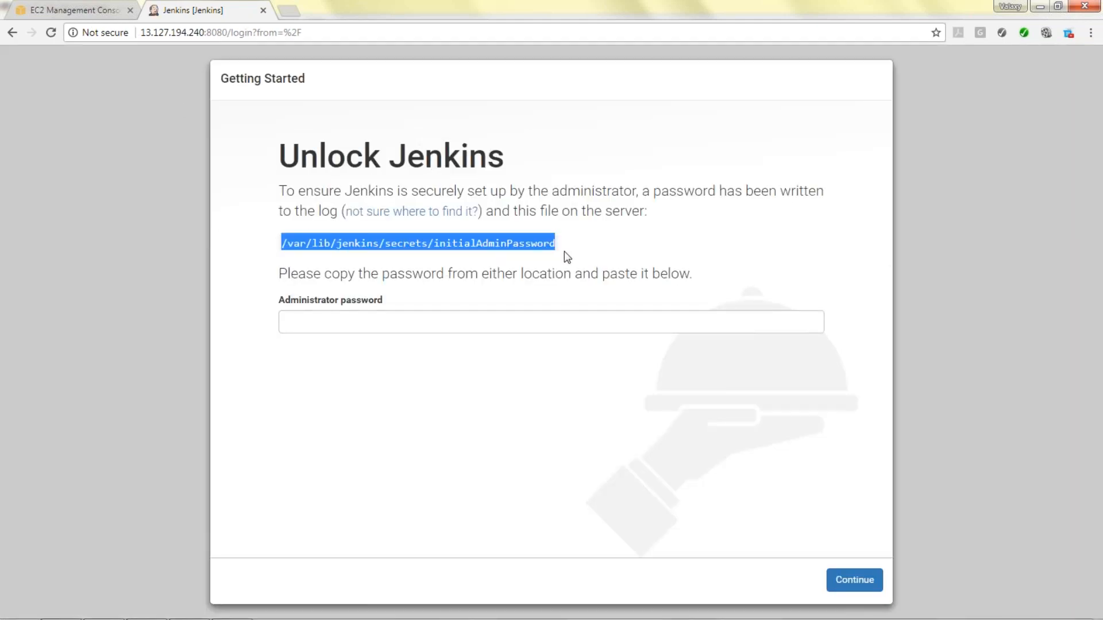
# Pick out the /var/lib/jenkins/secrets/initialAdminPassword path shown on the Unlock Jenkins page.
pyautogui.click(186, 608)
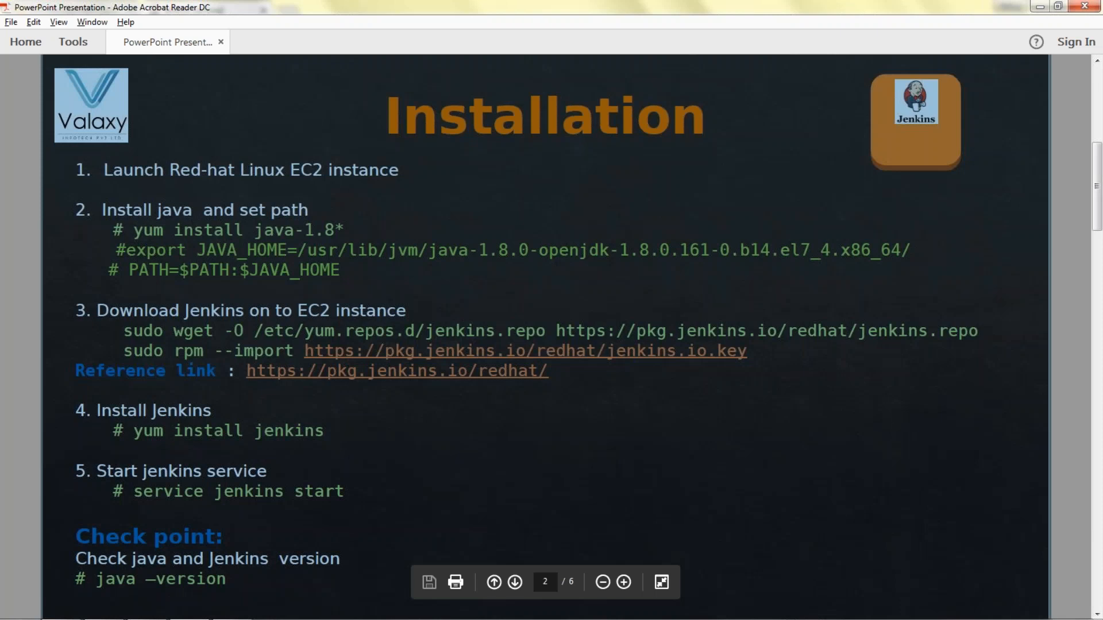
# Bring up page 2 of 6, the Installation slide, in Acrobat Reader.
pyautogui.click(514, 582)
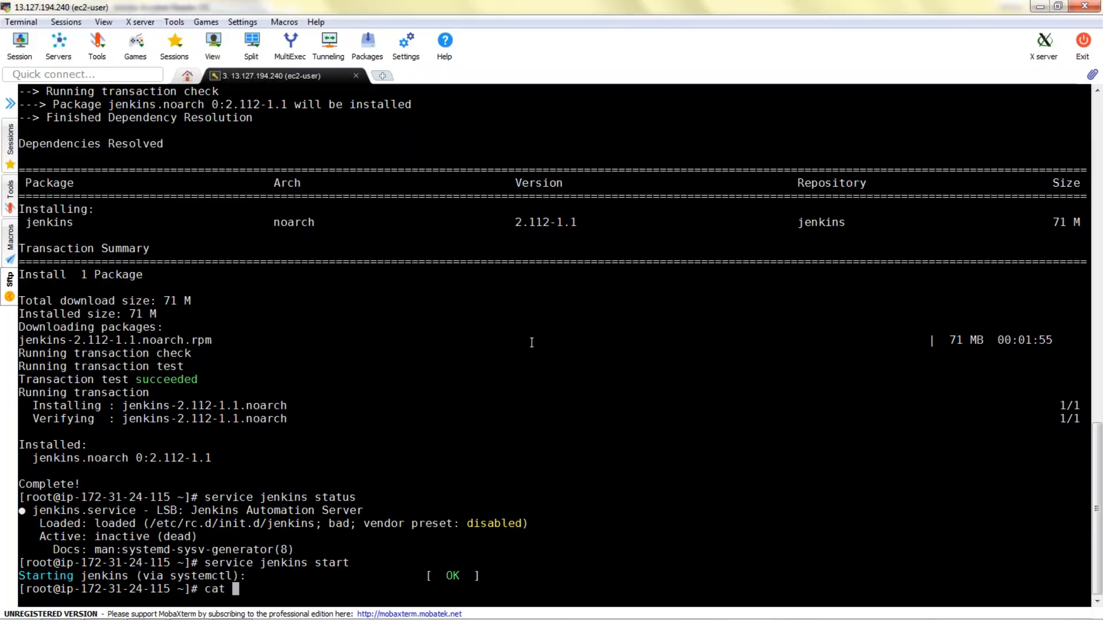
# Enter cat /var/lib/jenkins/secrets/initialAdminPassword at the server's root prompt.
pyautogui.write('/var/lib/jenkins/secrets/initialAdminPassword')
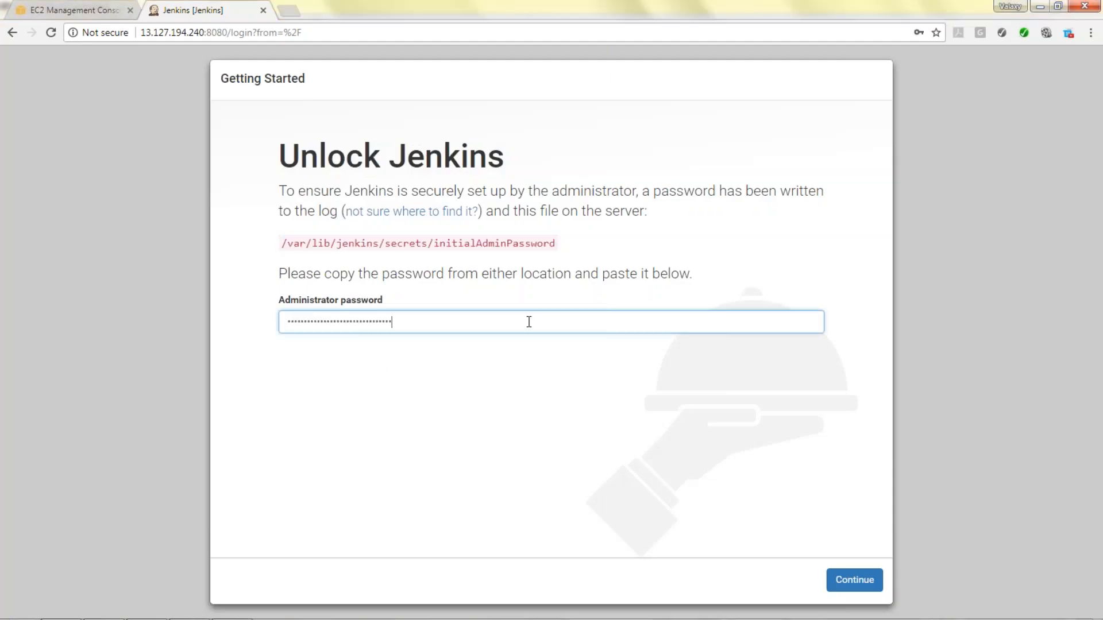
# Submit the pasted admin password, decline saving it in Chrome, and start using Jenkins.
pyautogui.click(854, 579)
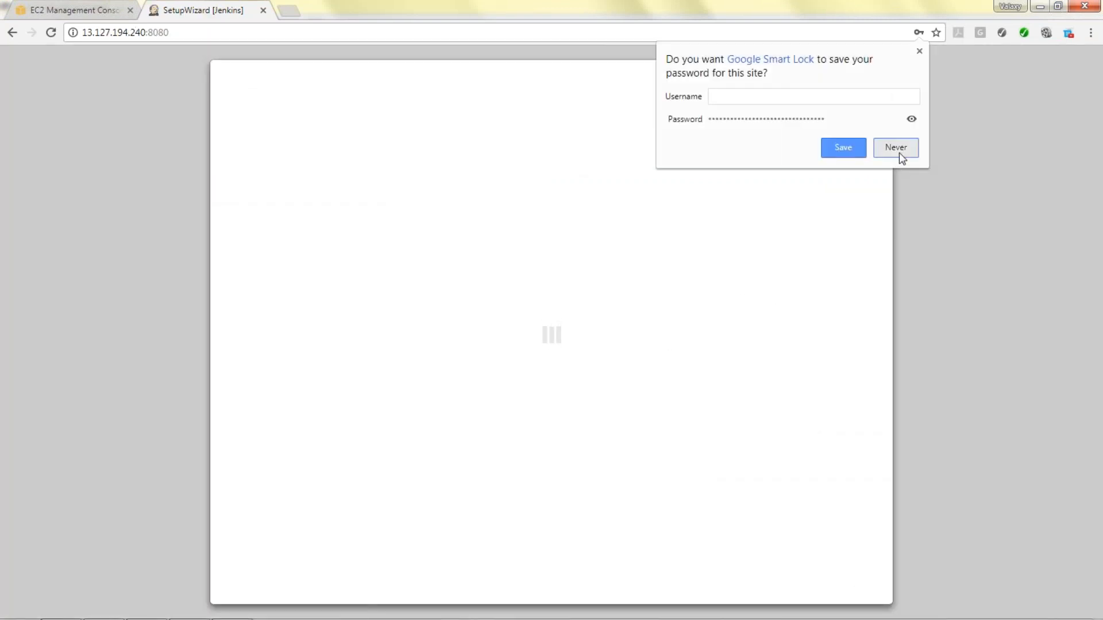
pyautogui.click(895, 148)
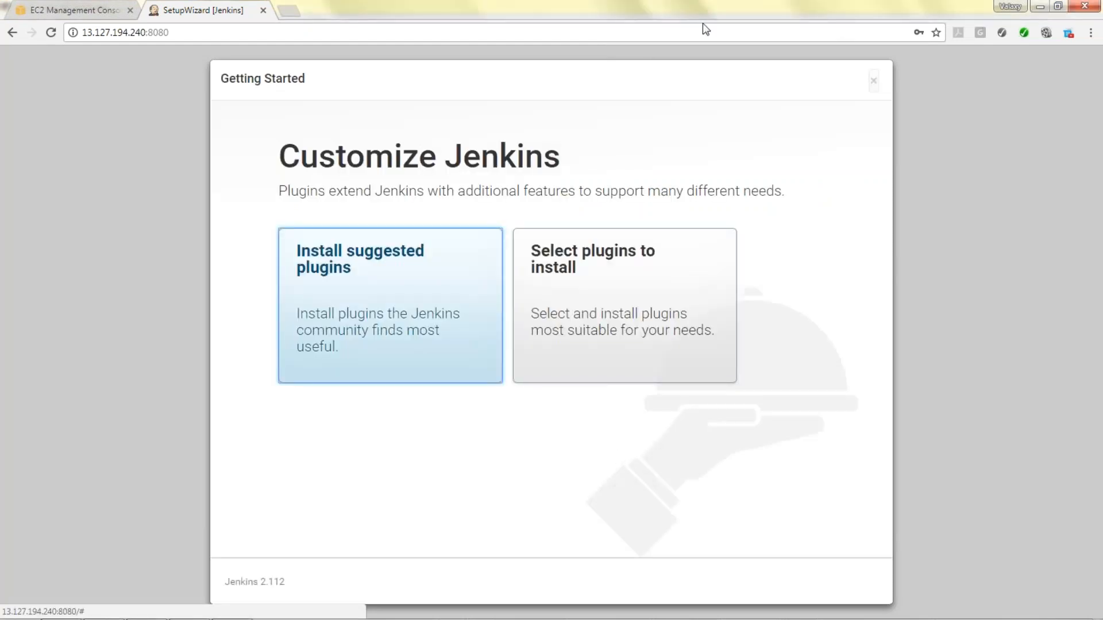
pyautogui.moveTo(871, 108)
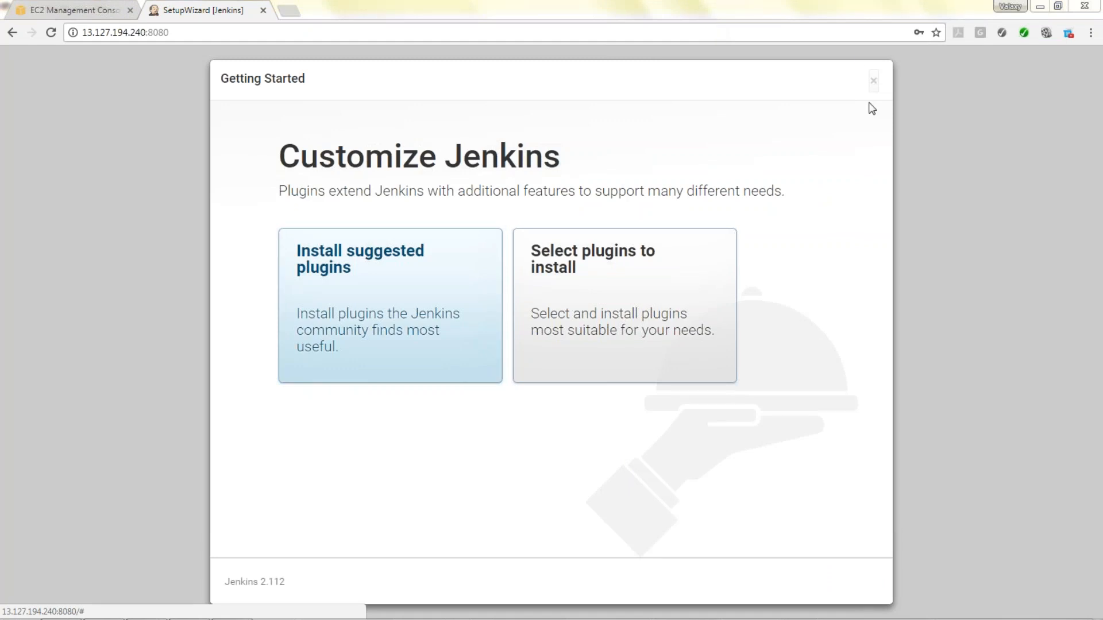
pyautogui.moveTo(692, 53)
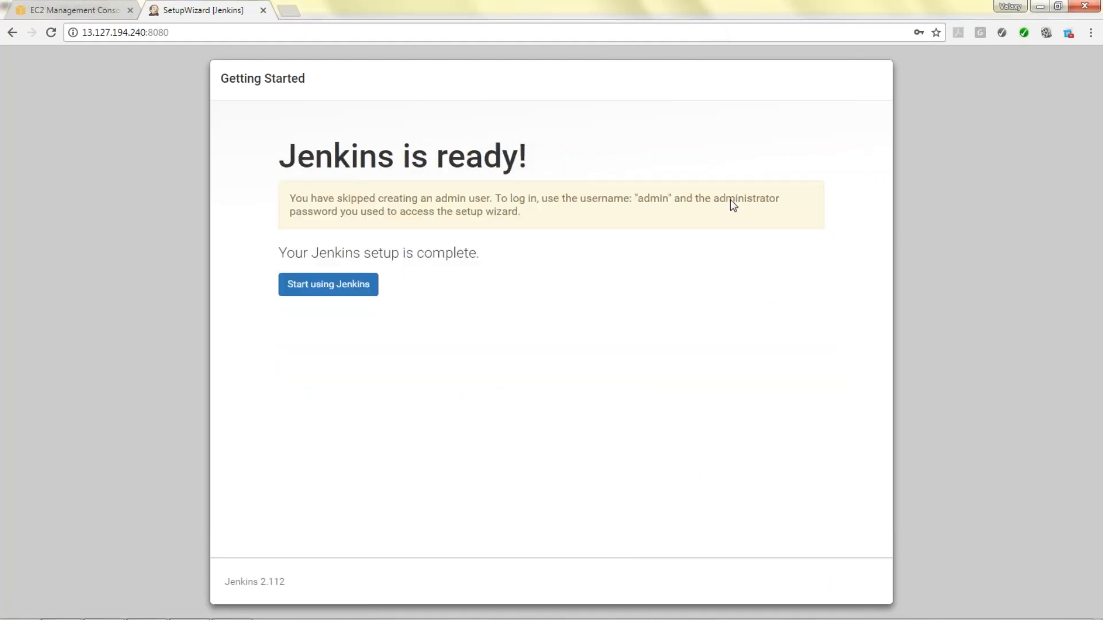
pyautogui.click(328, 285)
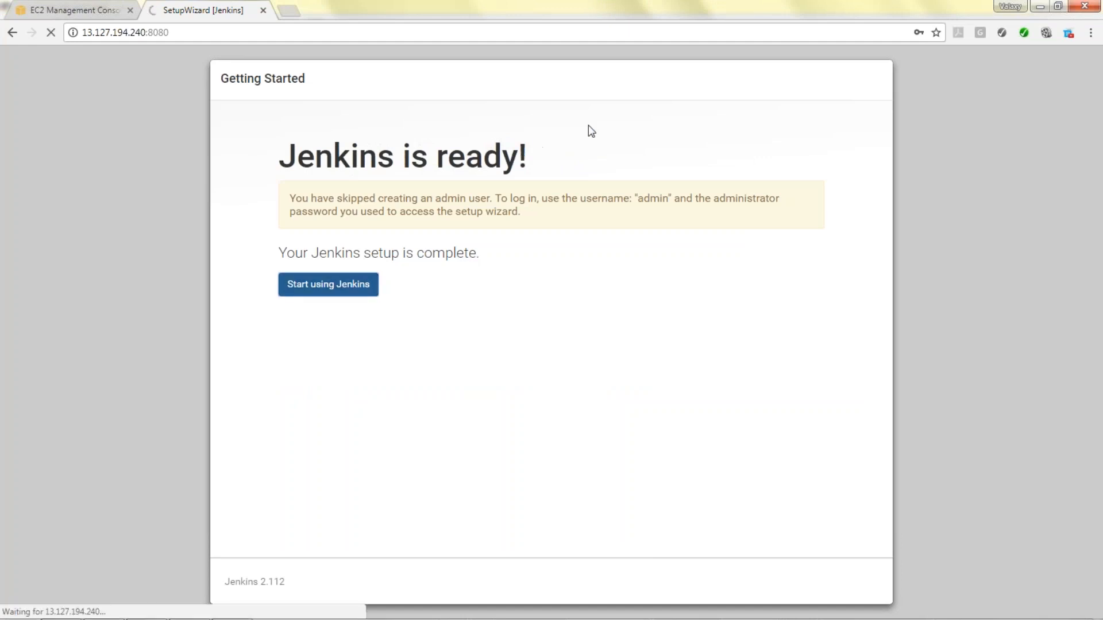
pyautogui.click(328, 284)
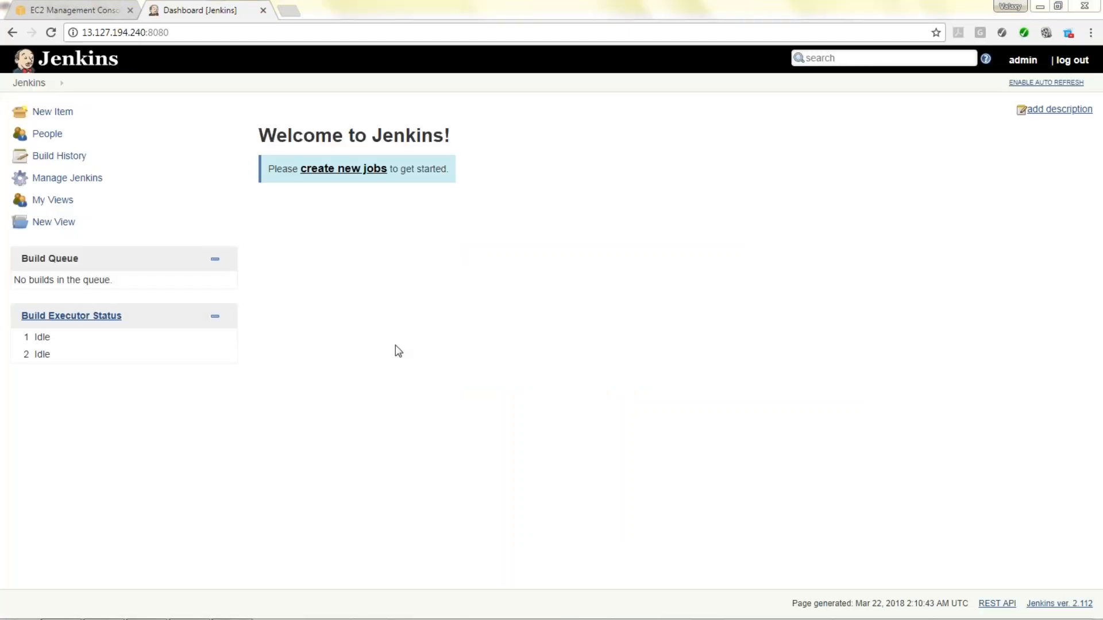
pyautogui.moveTo(679, 67)
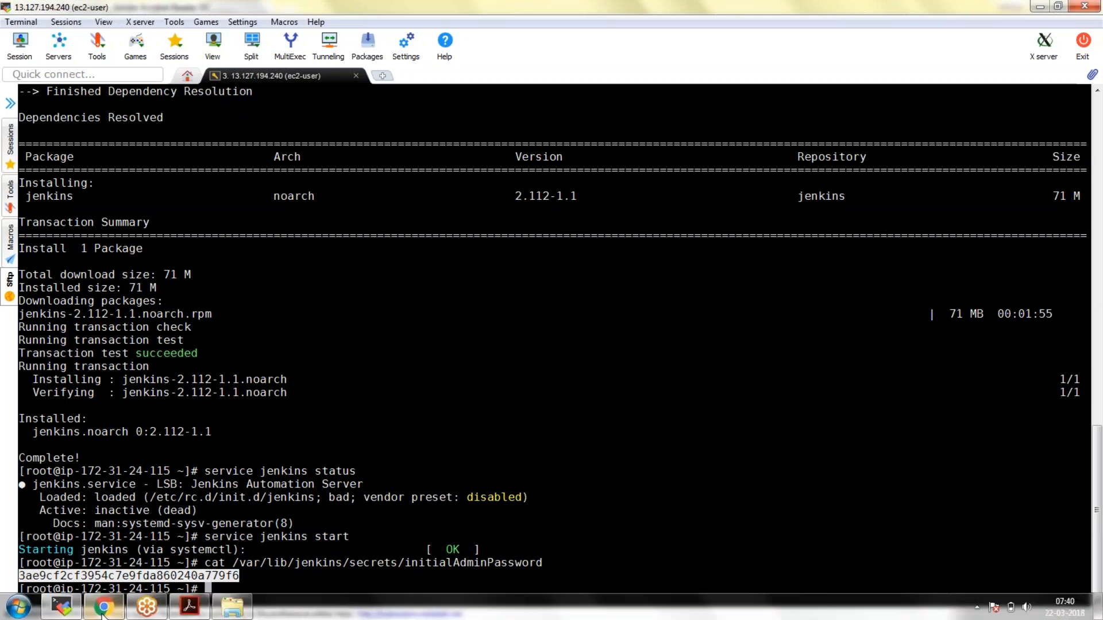
# Replace the admin user's password in its Configure page and save.
pyautogui.click(103, 605)
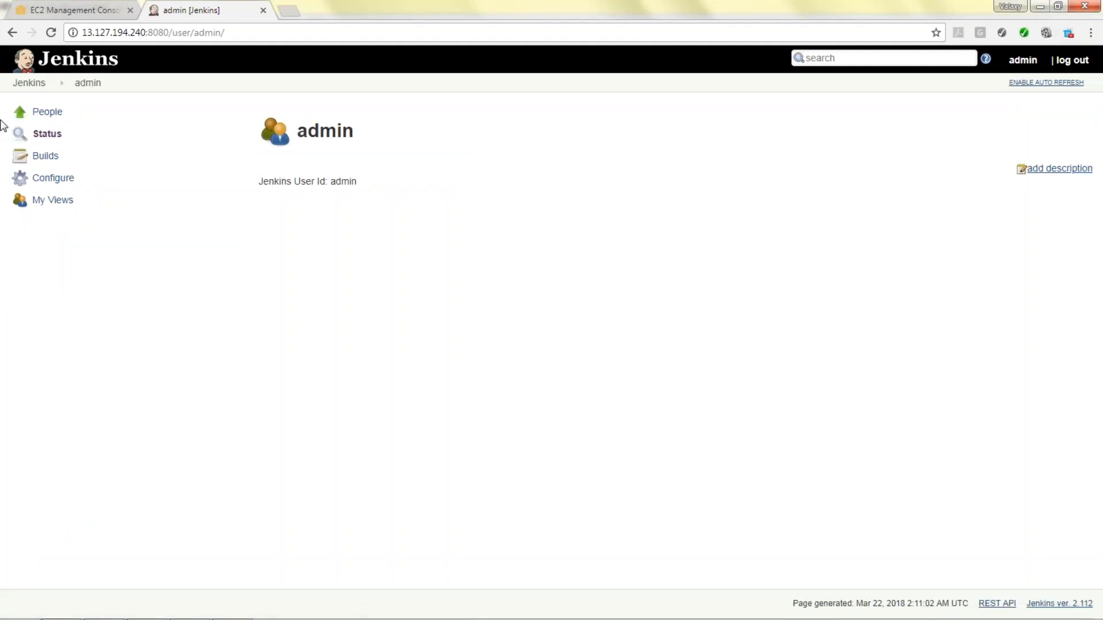
pyautogui.moveTo(1021, 59)
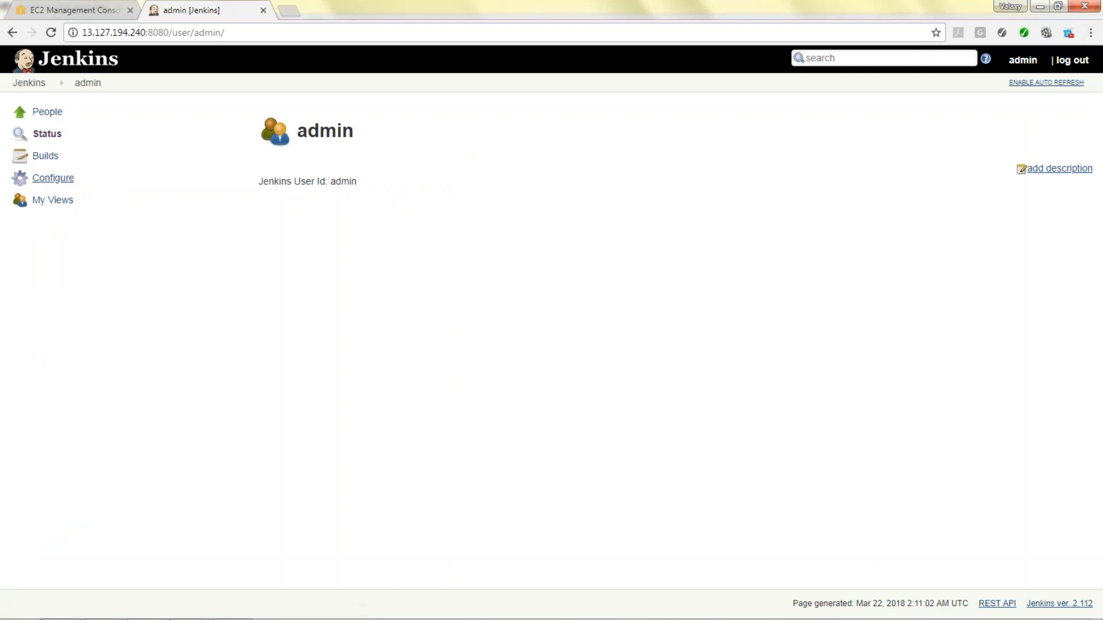
pyautogui.click(52, 178)
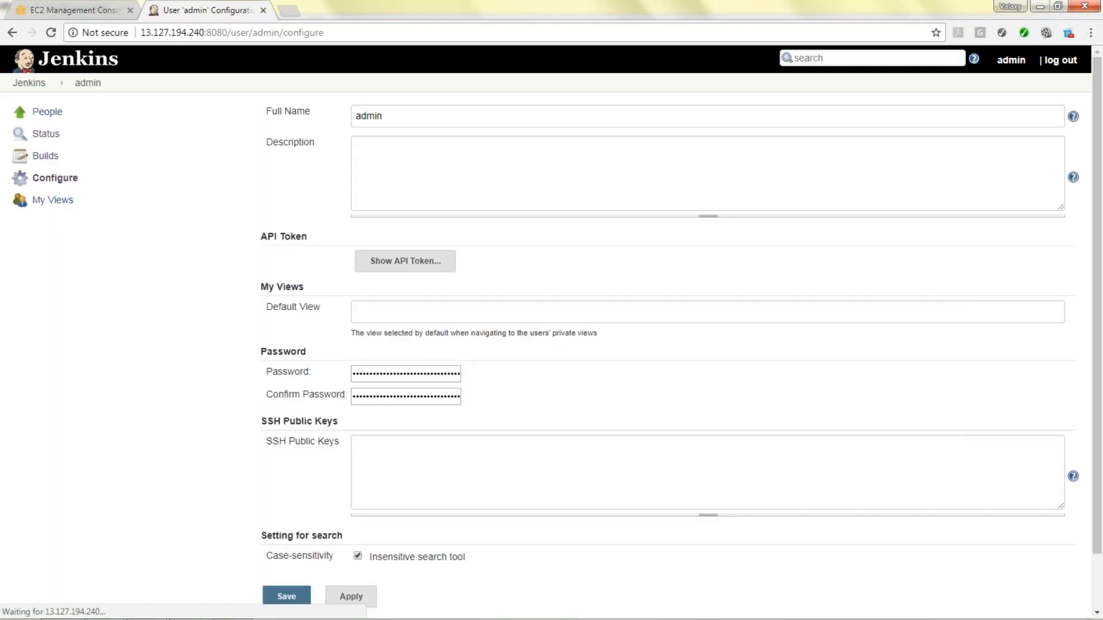
pyautogui.tripleClick(405, 373)
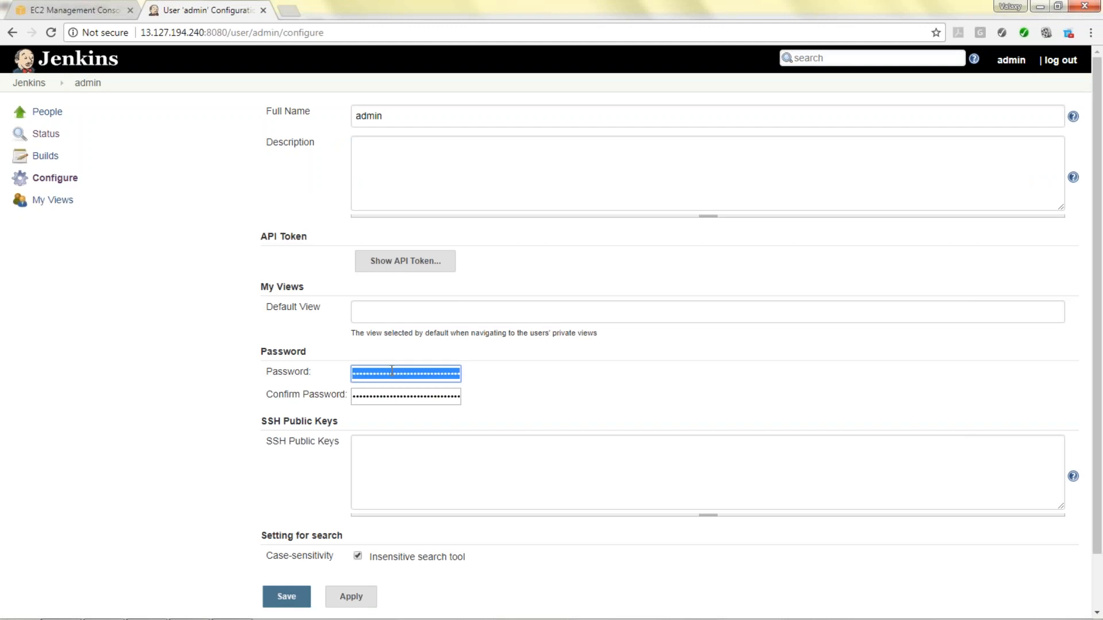
pyautogui.write('••••')
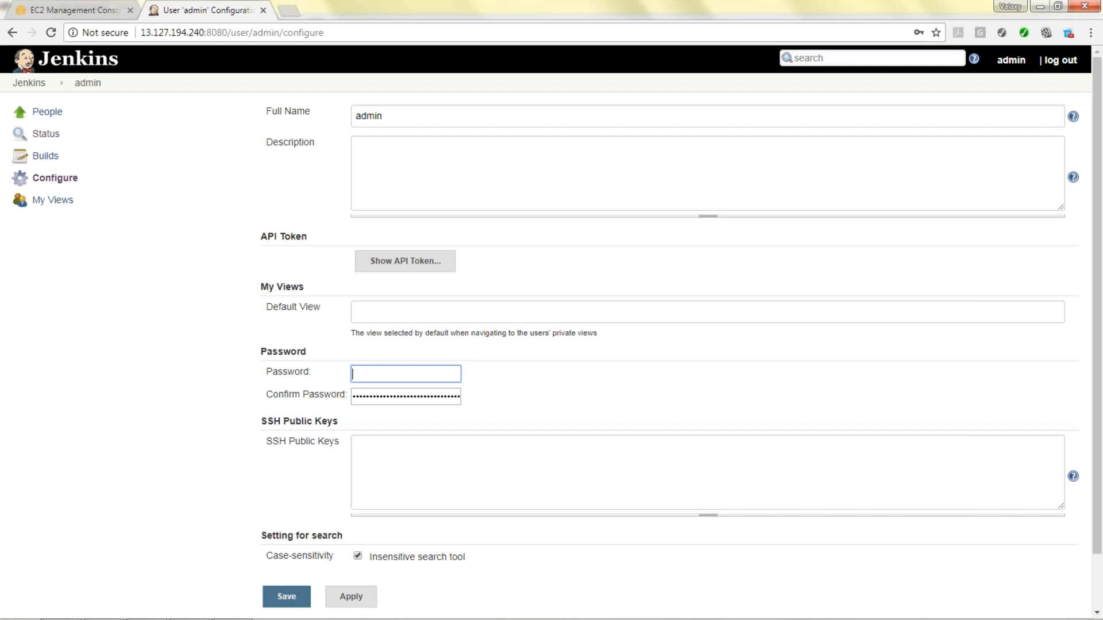
pyautogui.write('password')
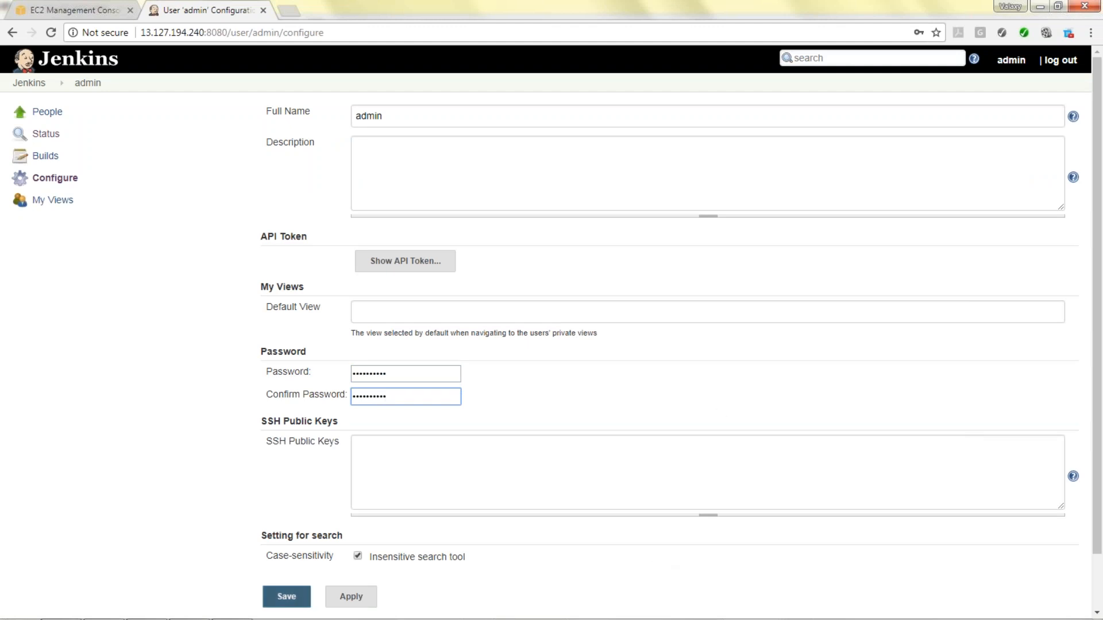
pyautogui.click(285, 596)
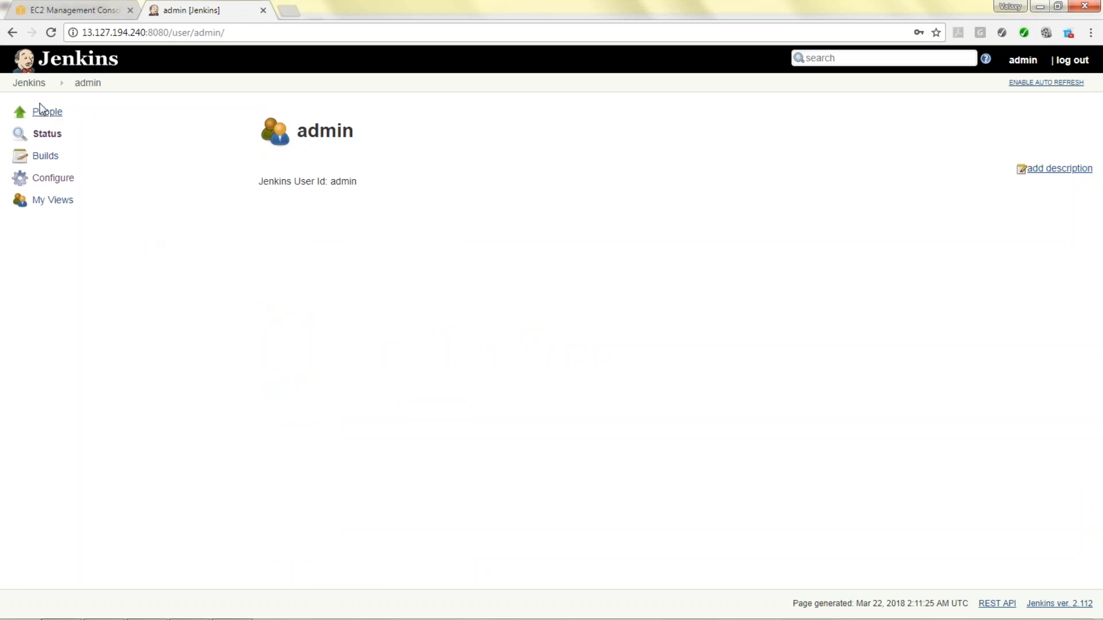
# Add a JDK entry named Java under Manage Jenkins > Global Tool Configuration.
pyautogui.click(29, 82)
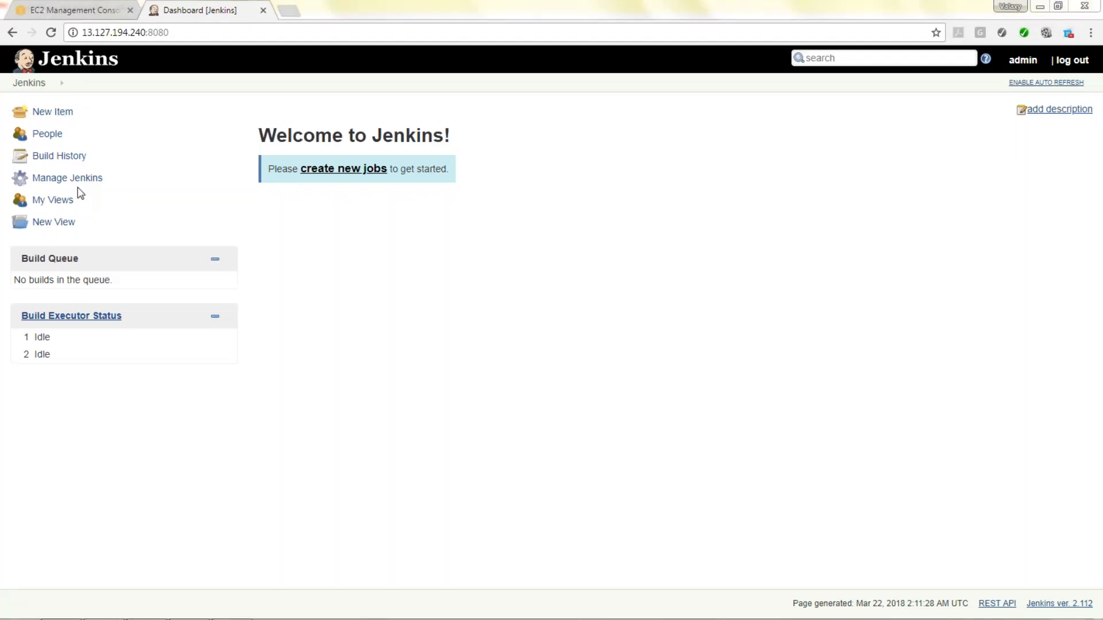
pyautogui.moveTo(66, 178)
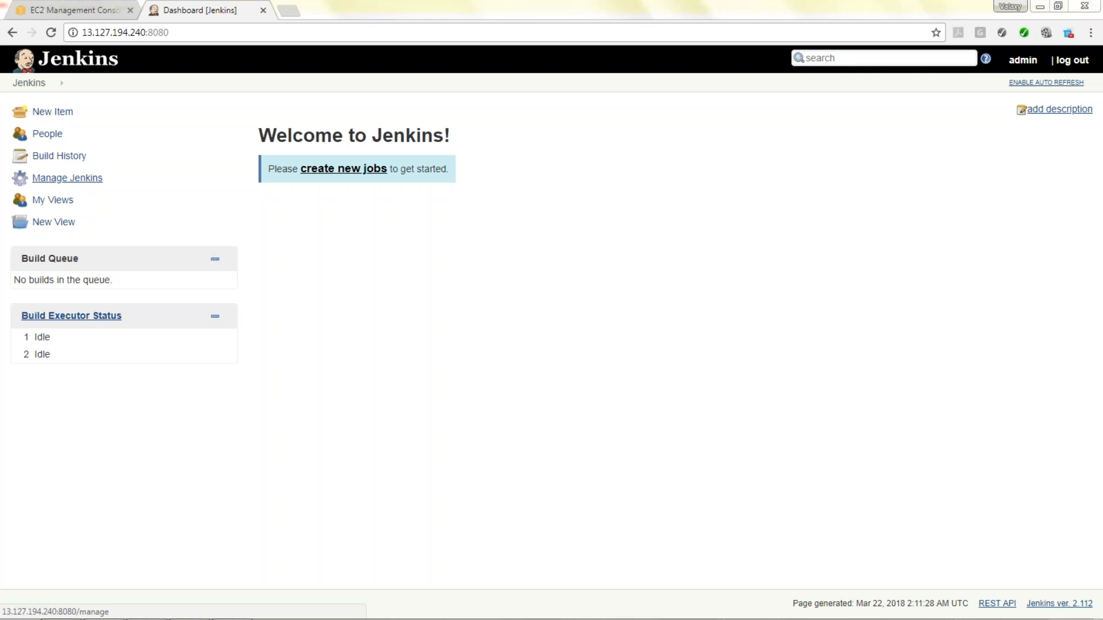
pyautogui.moveTo(38, 182)
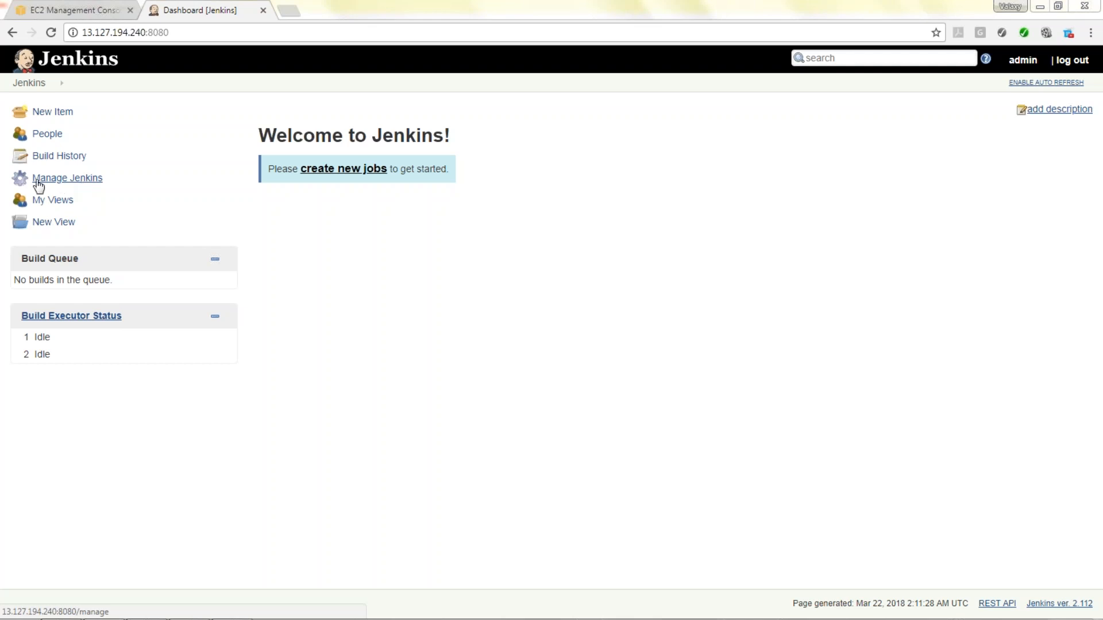
pyautogui.click(66, 178)
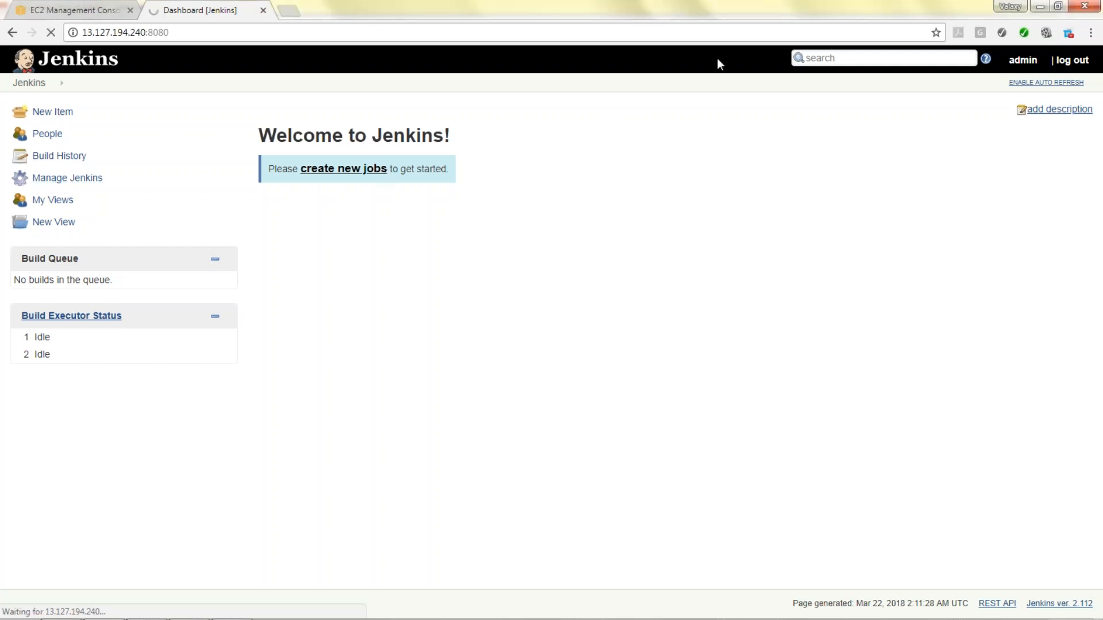
pyautogui.click(67, 177)
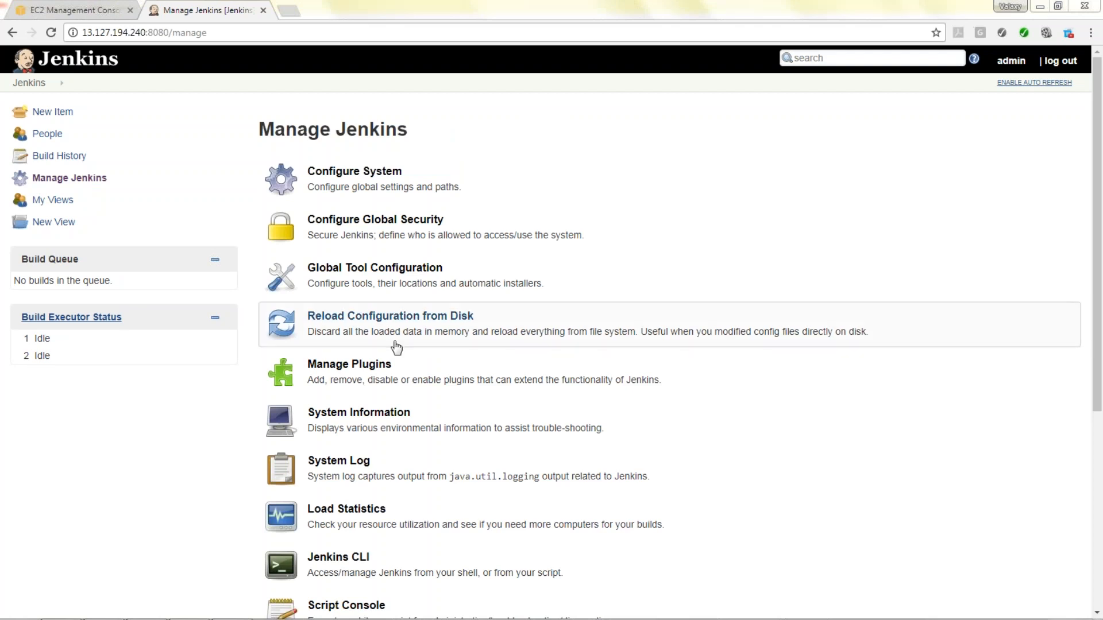
pyautogui.moveTo(383, 274)
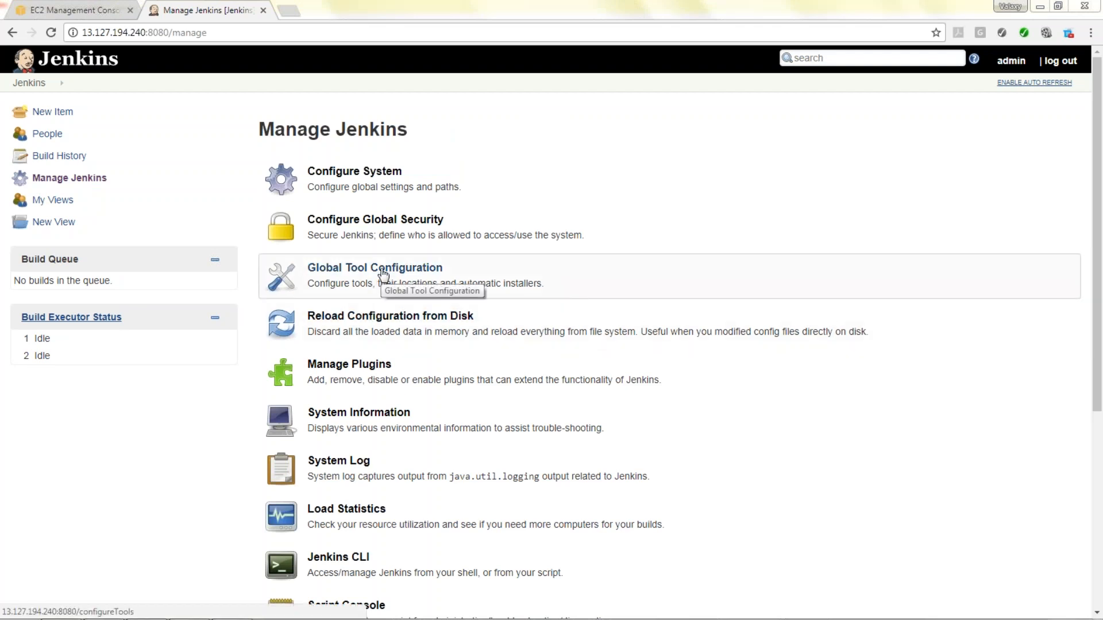
pyautogui.click(373, 267)
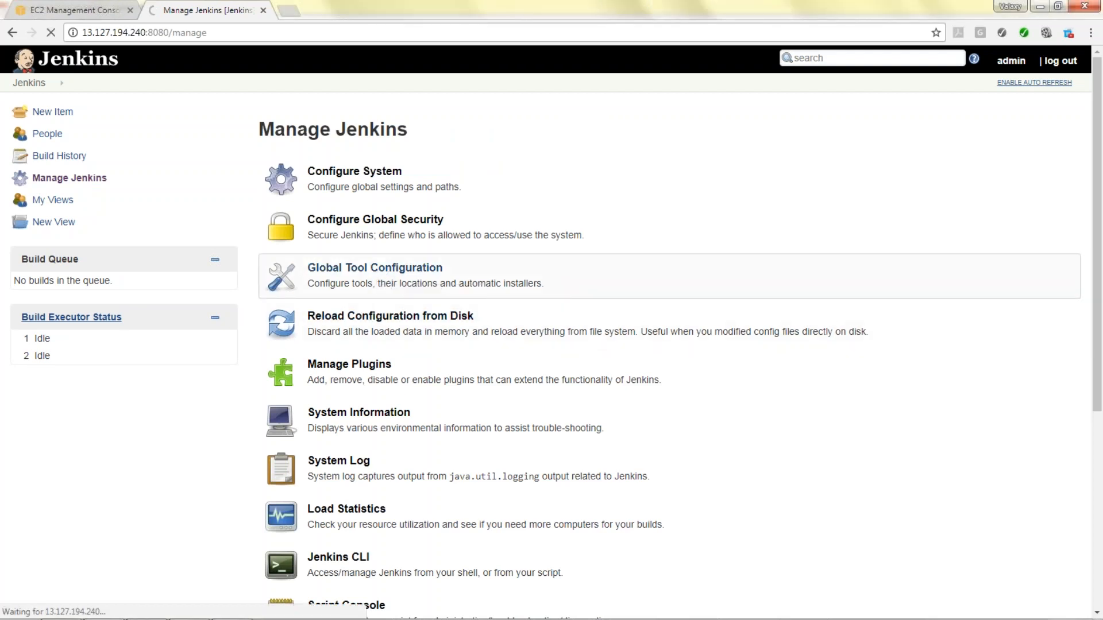
pyautogui.click(374, 267)
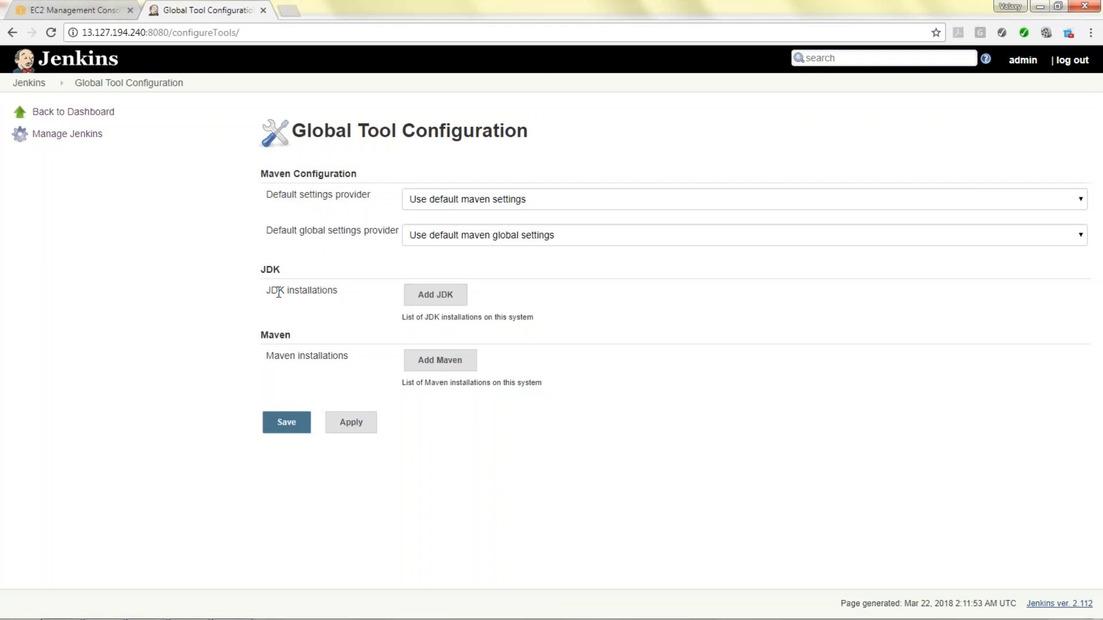
pyautogui.moveTo(291, 294)
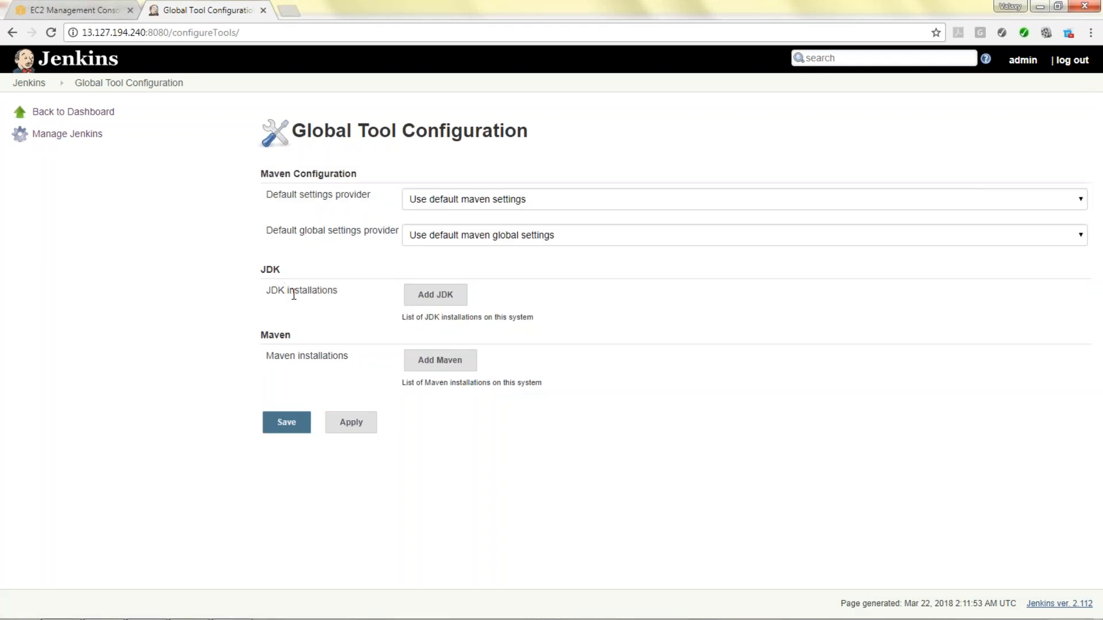
pyautogui.click(434, 294)
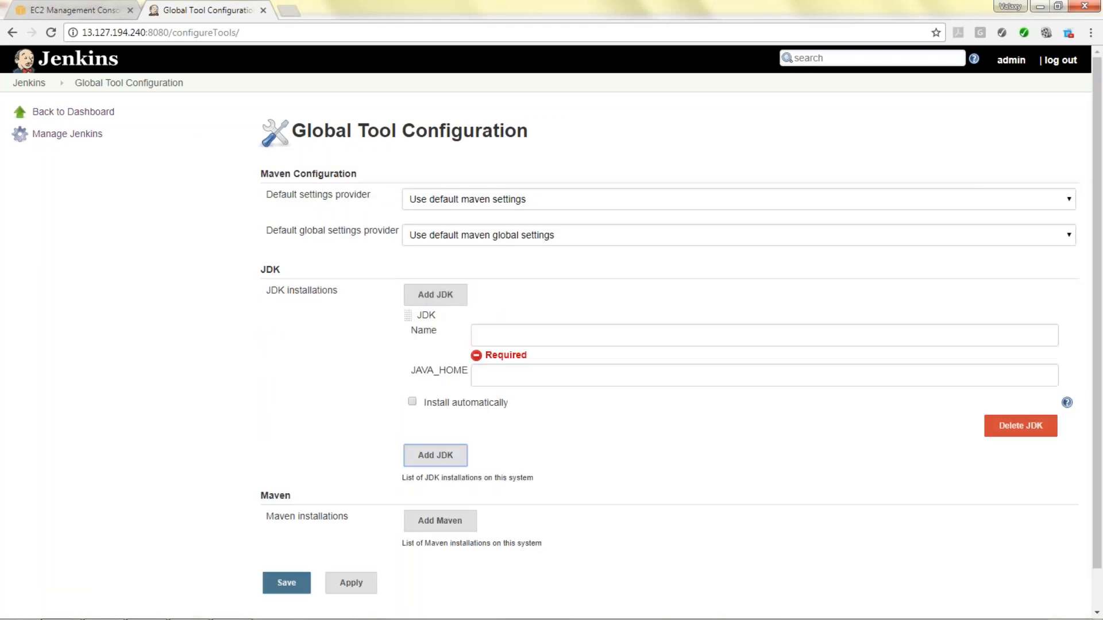
pyautogui.write('J')
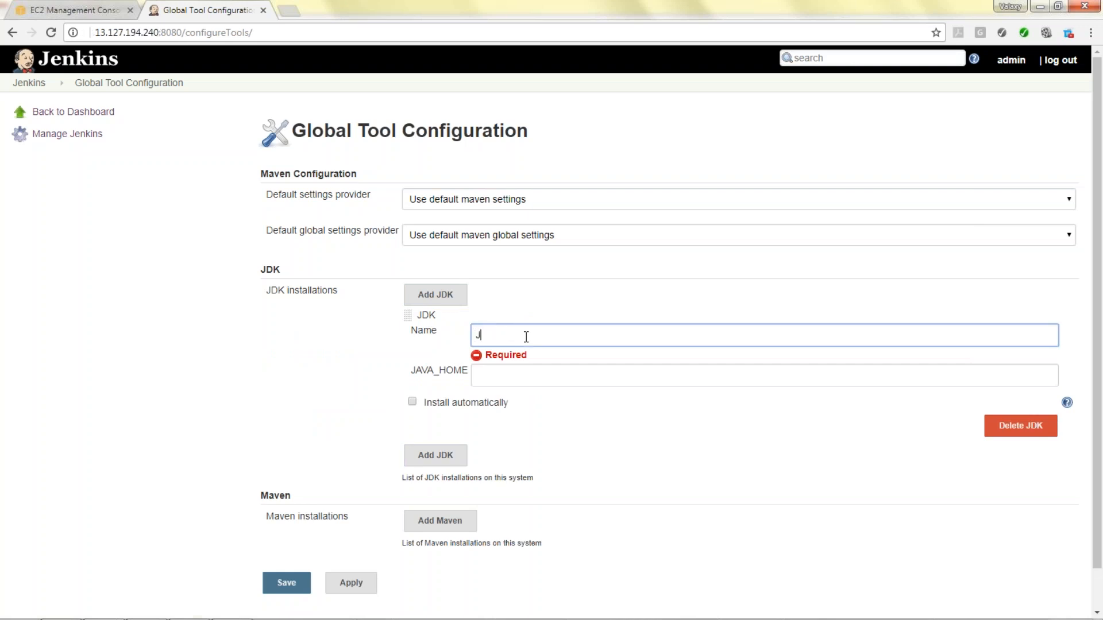
pyautogui.write('ava')
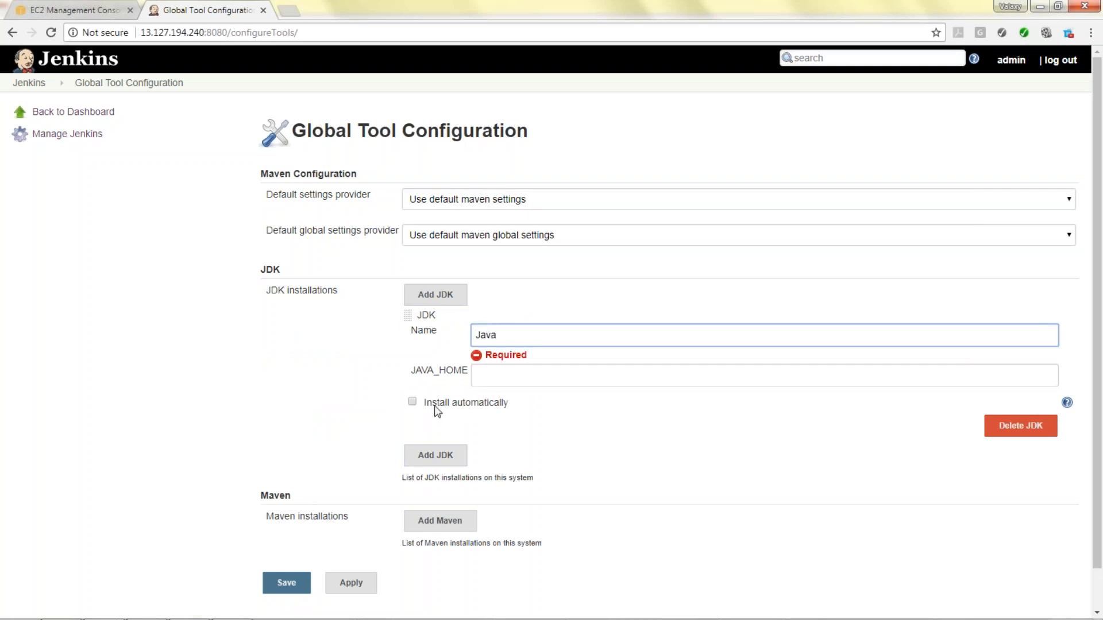
pyautogui.click(763, 363)
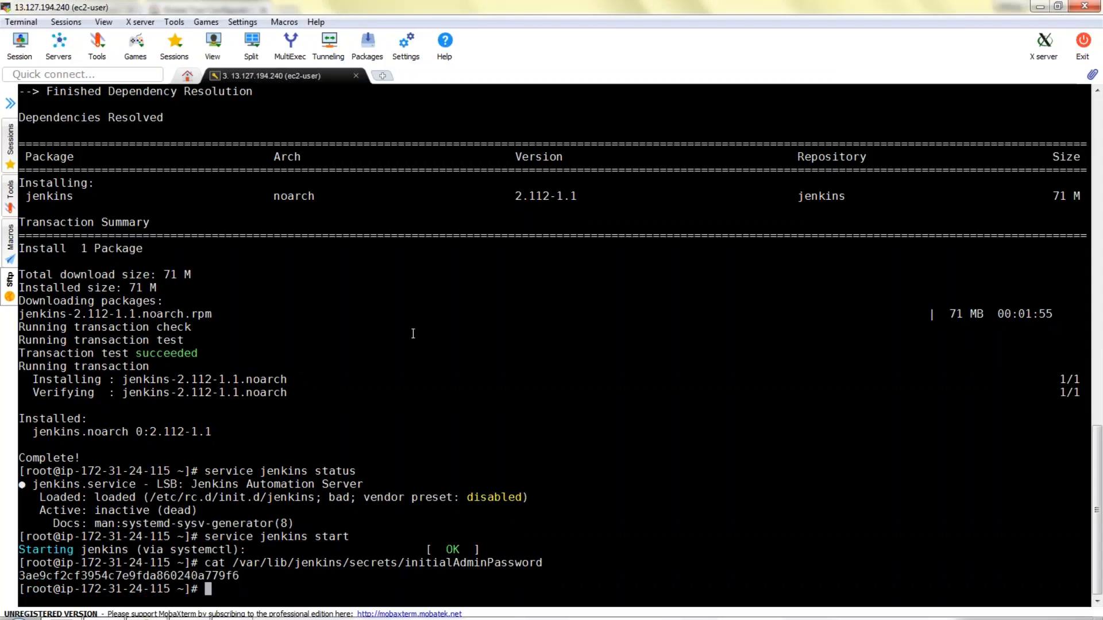
# Run find / -name javac in the SSH terminal to locate the Java install.
pyautogui.write('j')
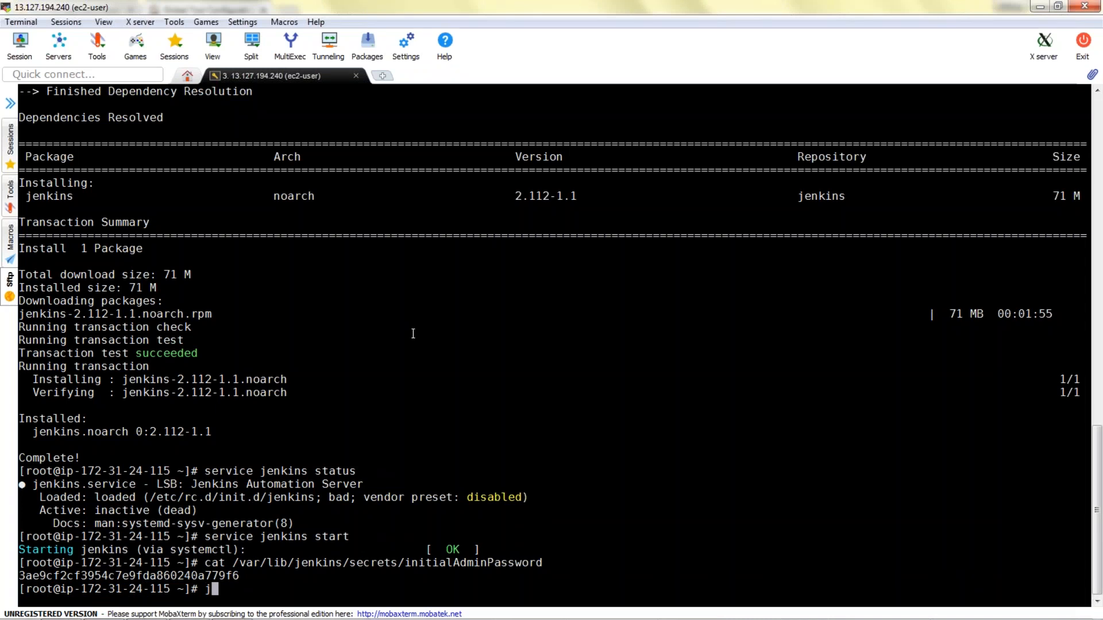
pyautogui.write('find /')
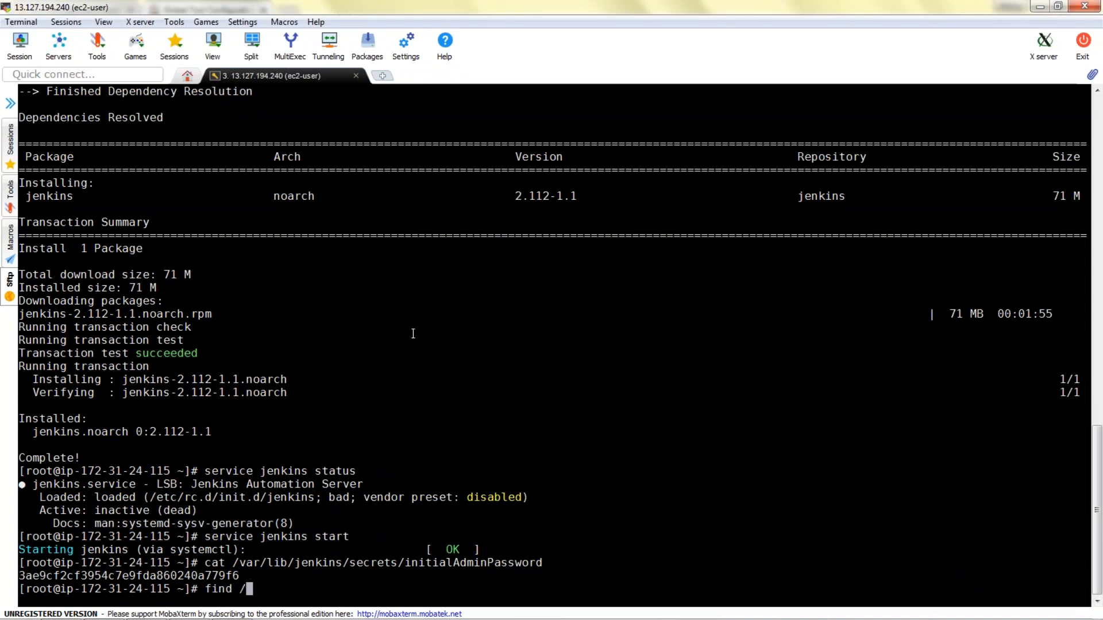
pyautogui.write('-name javac')
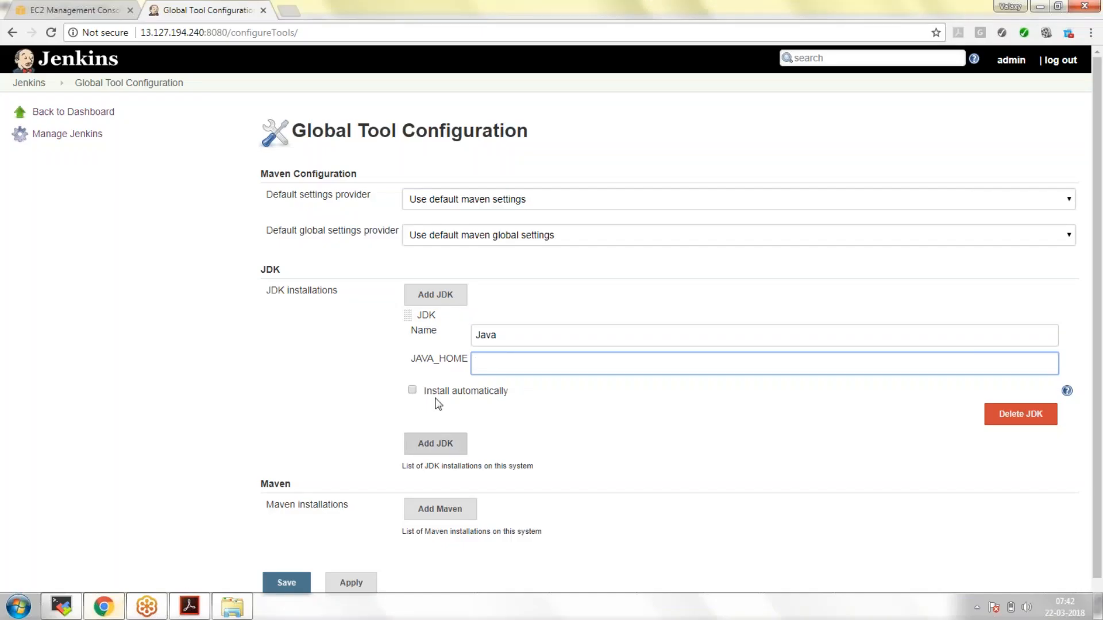
# Set JAVA_HOME to /usr/lib/jvm/java-1.8.0-openjdk-1.8.0.161-0.b14.el7_4.x86_64, without /bin, and save.
pyautogui.write('/usr/lib/jvm/java-1.8.0-openjdk-1.8.0.161-0.b14.el7_4.x86_64')
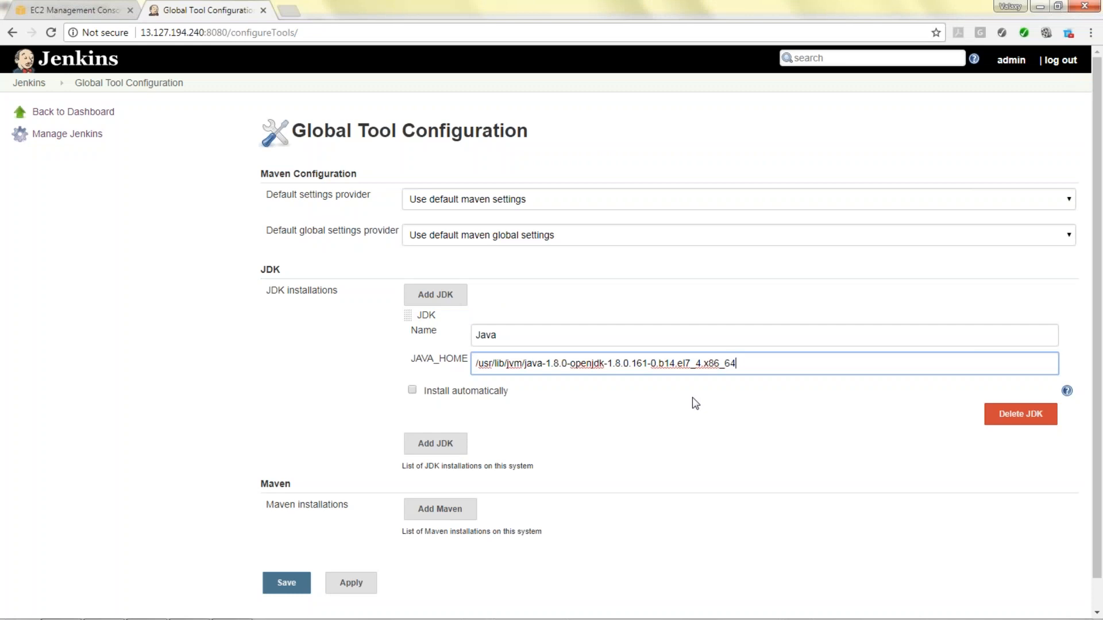
pyautogui.write('/b')
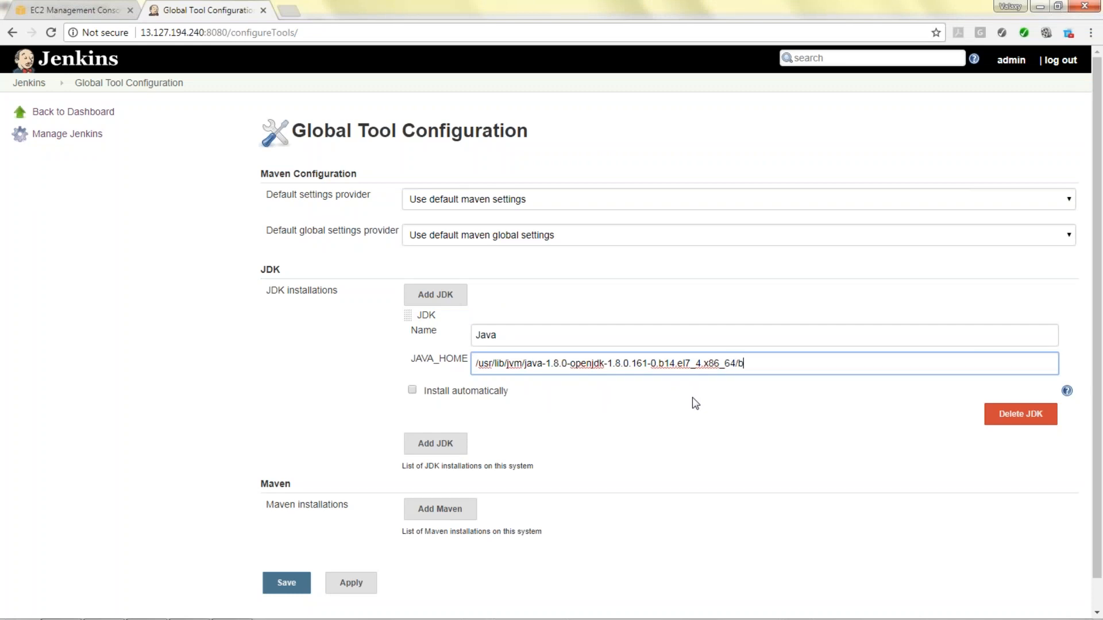
pyautogui.write('in')
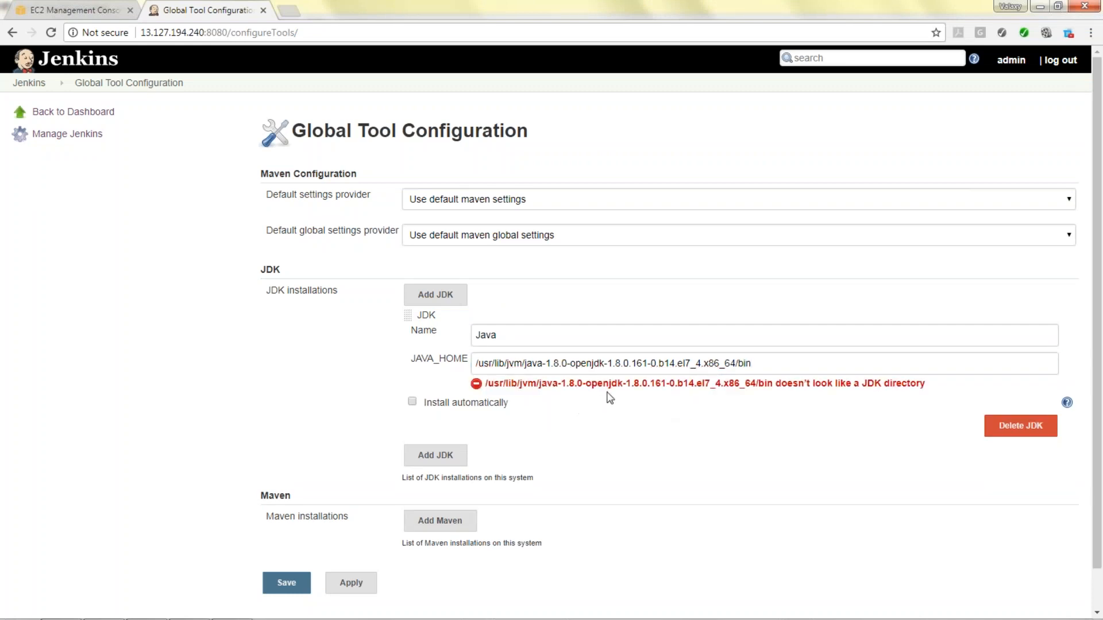
pyautogui.moveTo(652, 64)
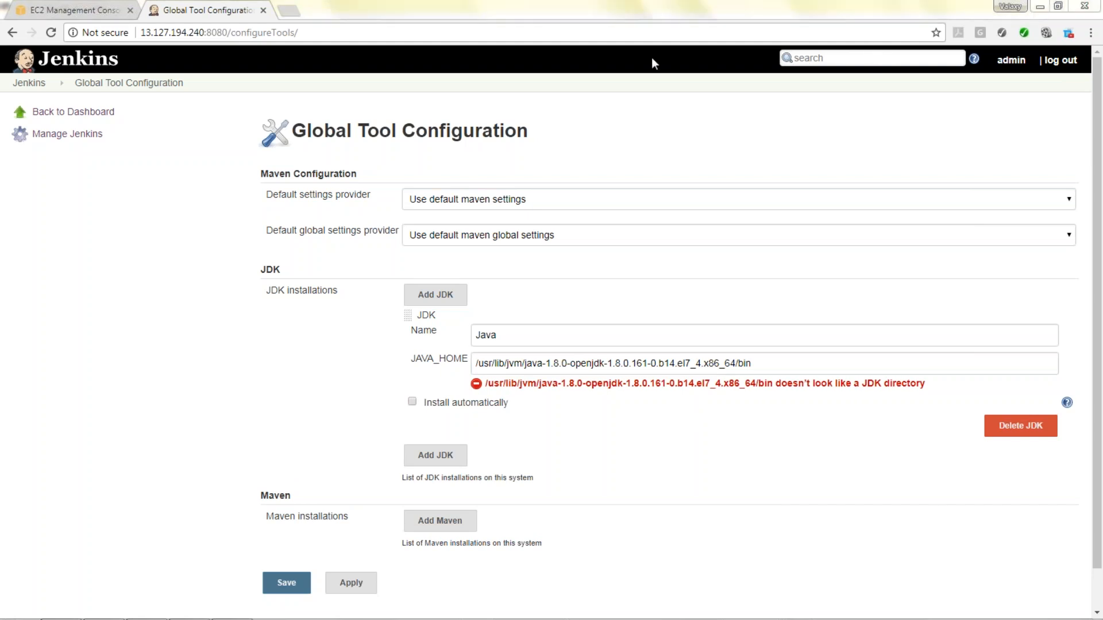
pyautogui.doubleClick(744, 364)
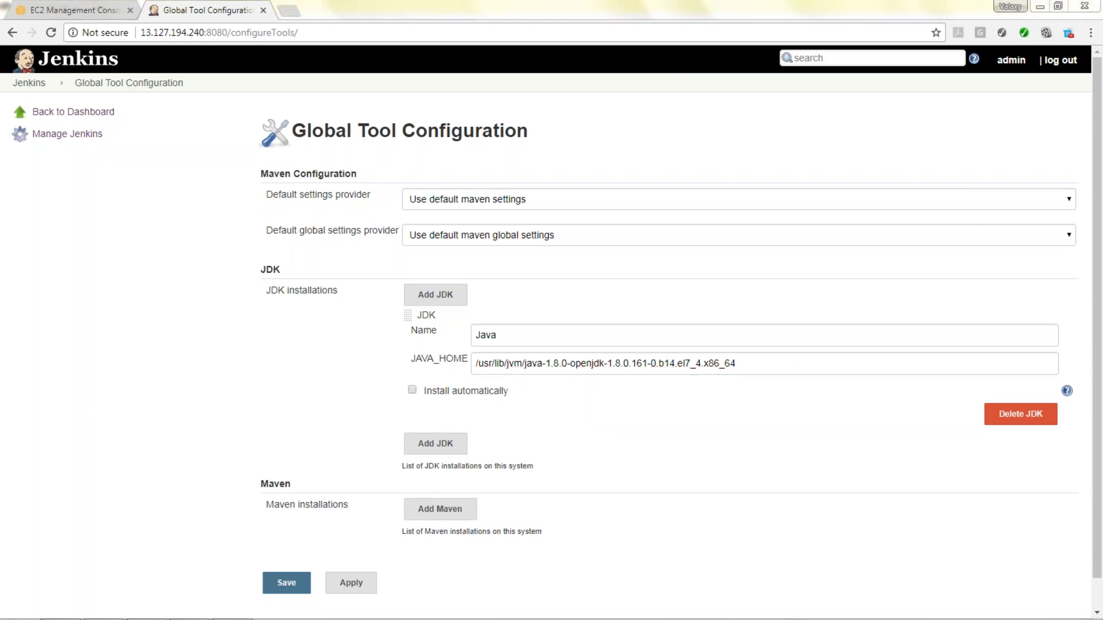
pyautogui.click(350, 582)
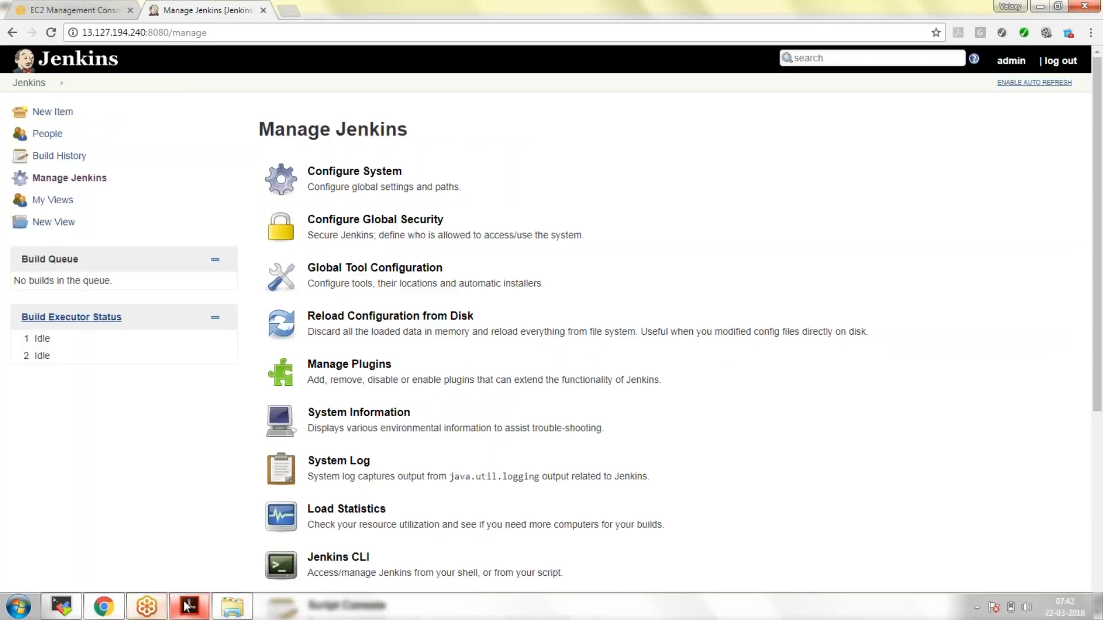
pyautogui.click(188, 607)
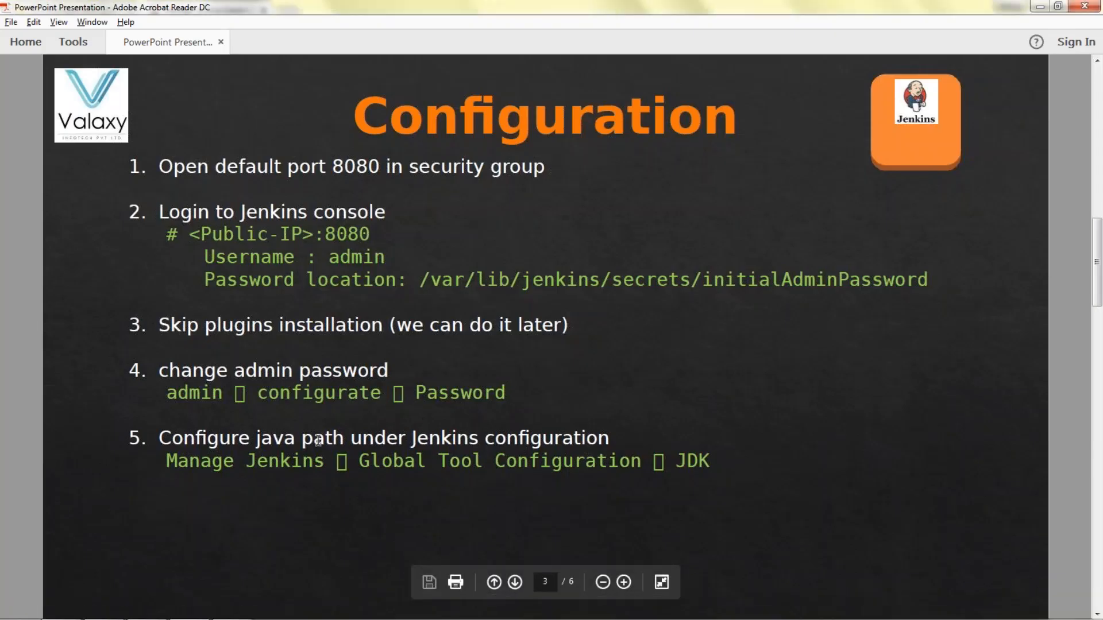
pyautogui.moveTo(330, 309)
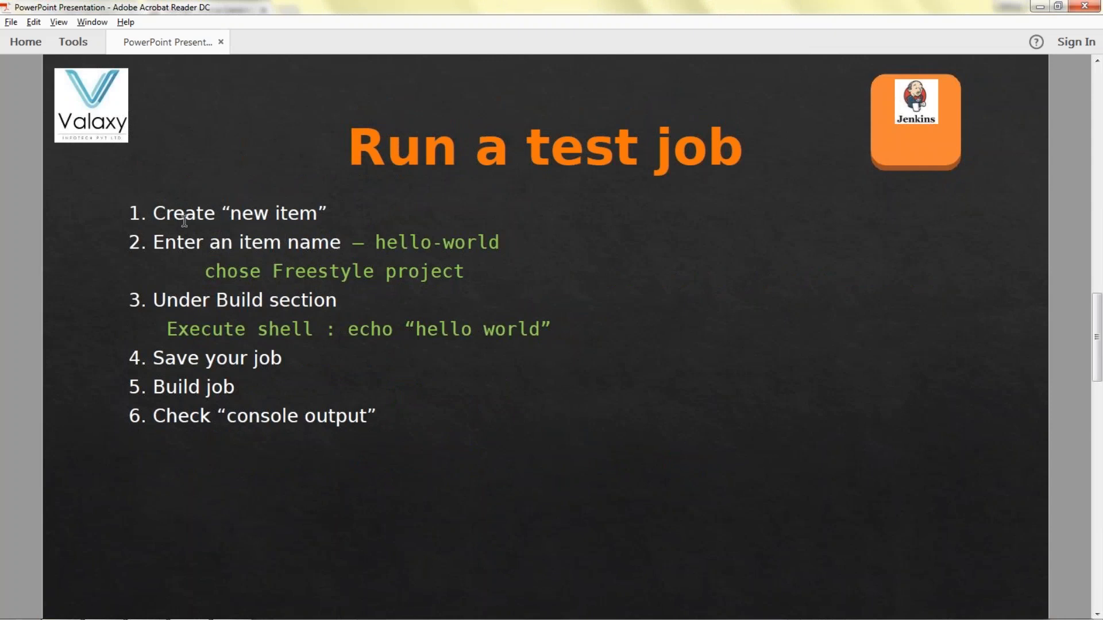
pyautogui.moveTo(408, 248)
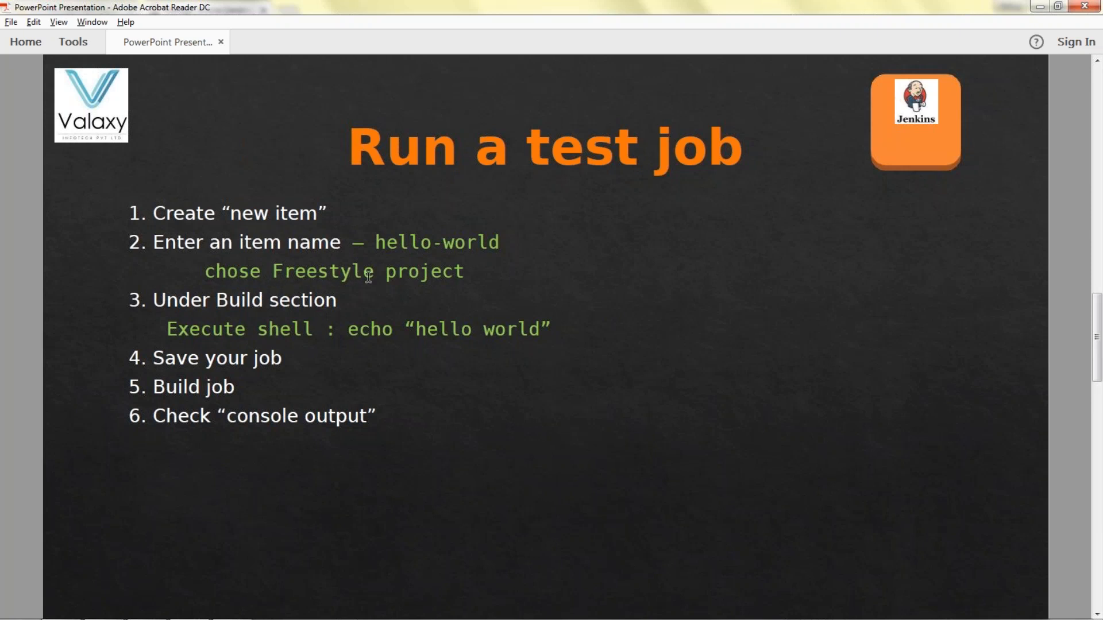
pyautogui.moveTo(198, 333)
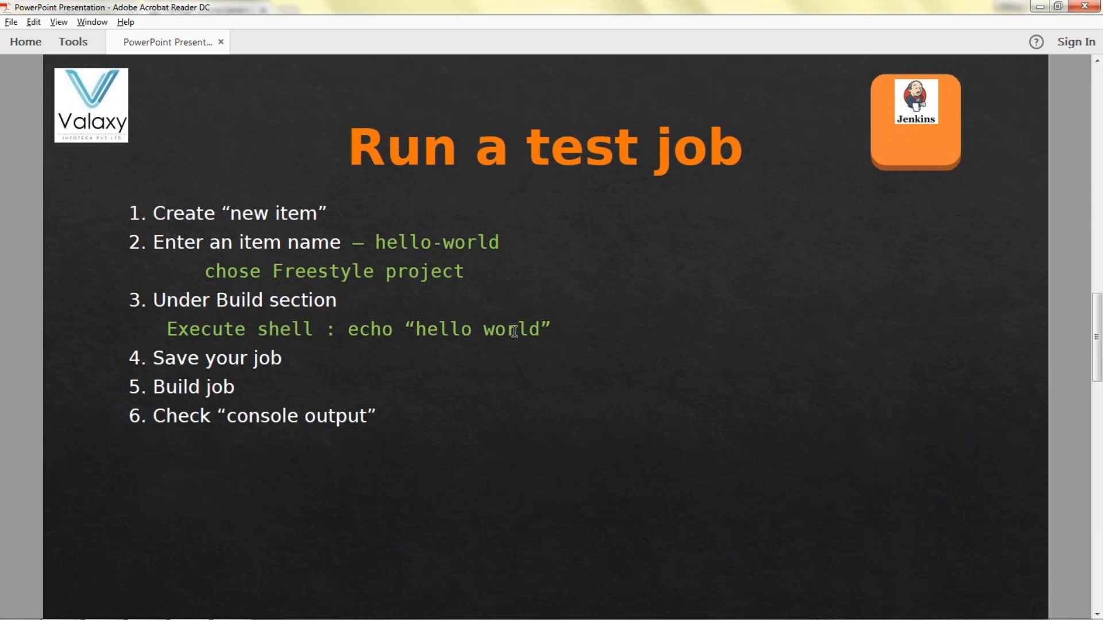
pyautogui.moveTo(191, 410)
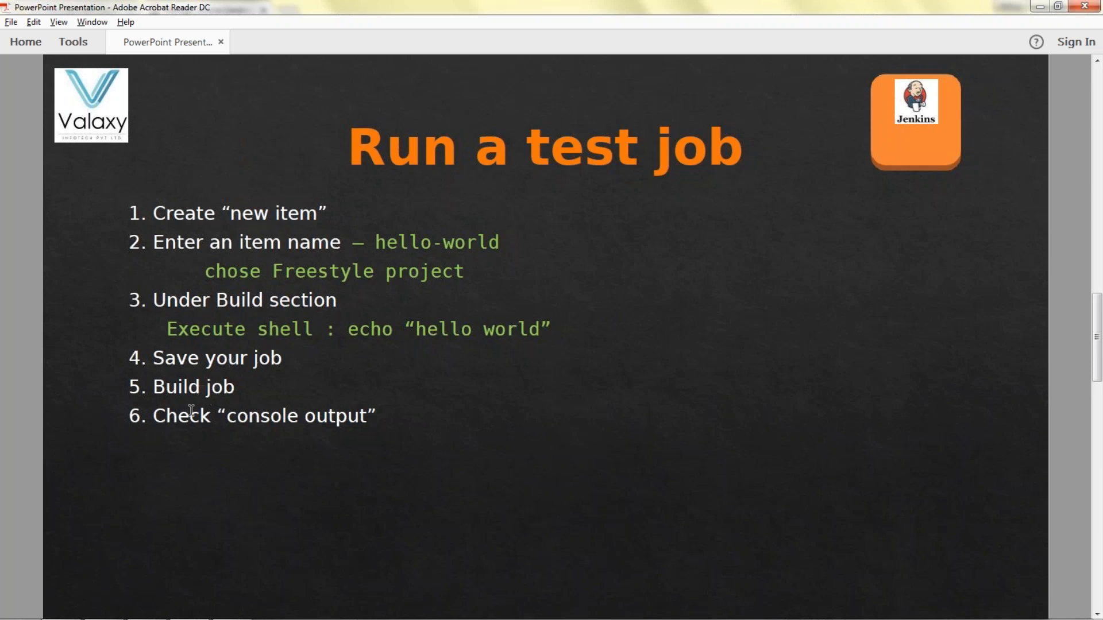
pyautogui.moveTo(226, 398)
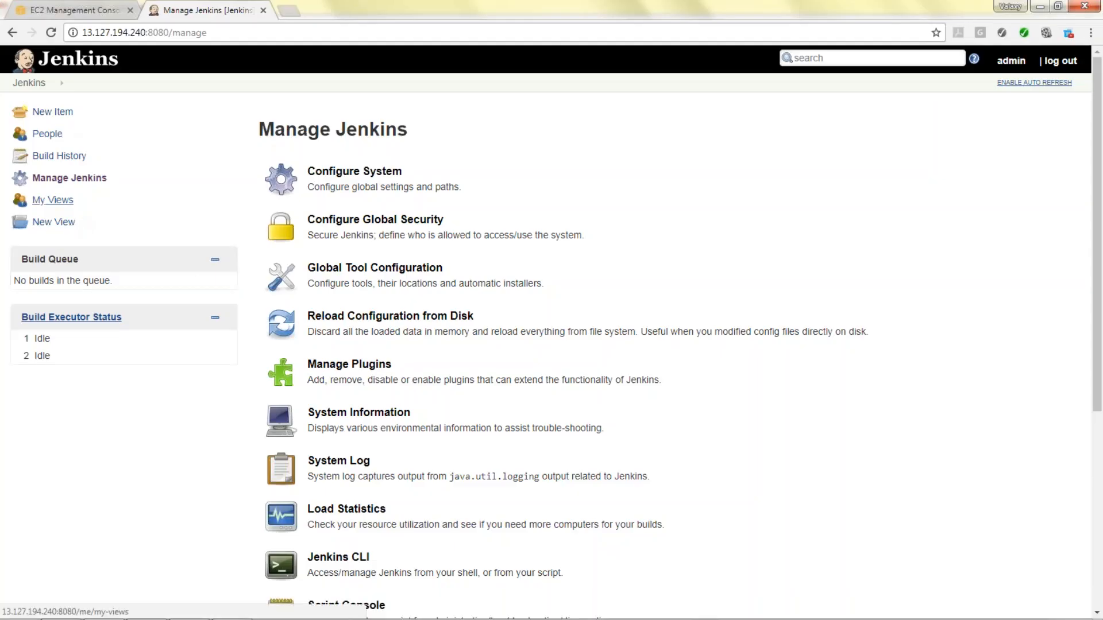
# Create a New Item named hello-world as a Freestyle project.
pyautogui.click(51, 111)
pyautogui.write('J')
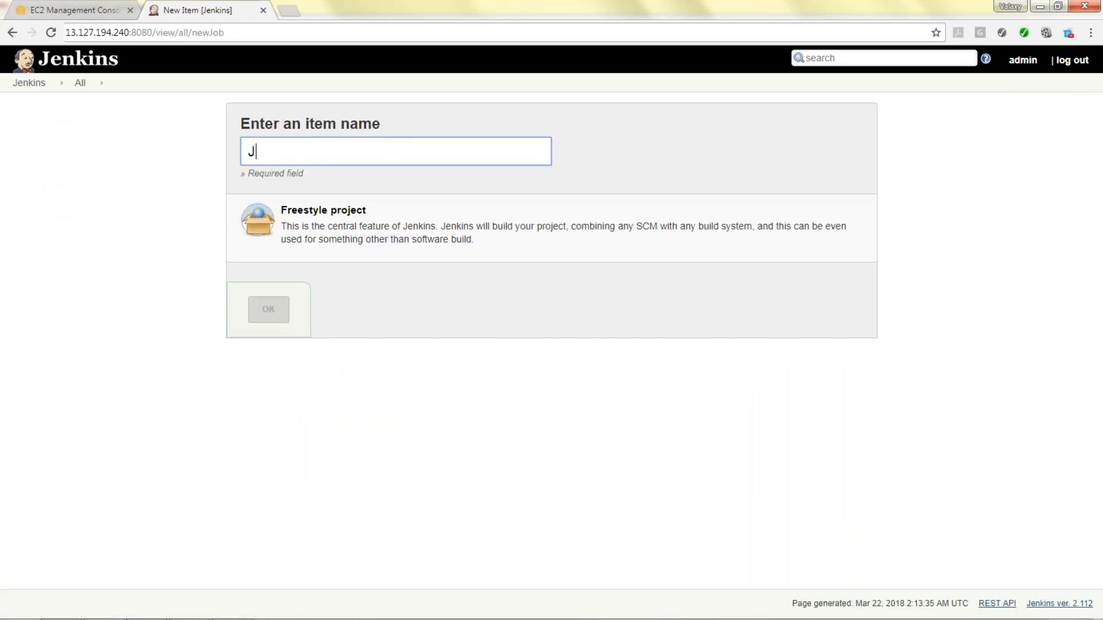
pyautogui.press('Backspace')
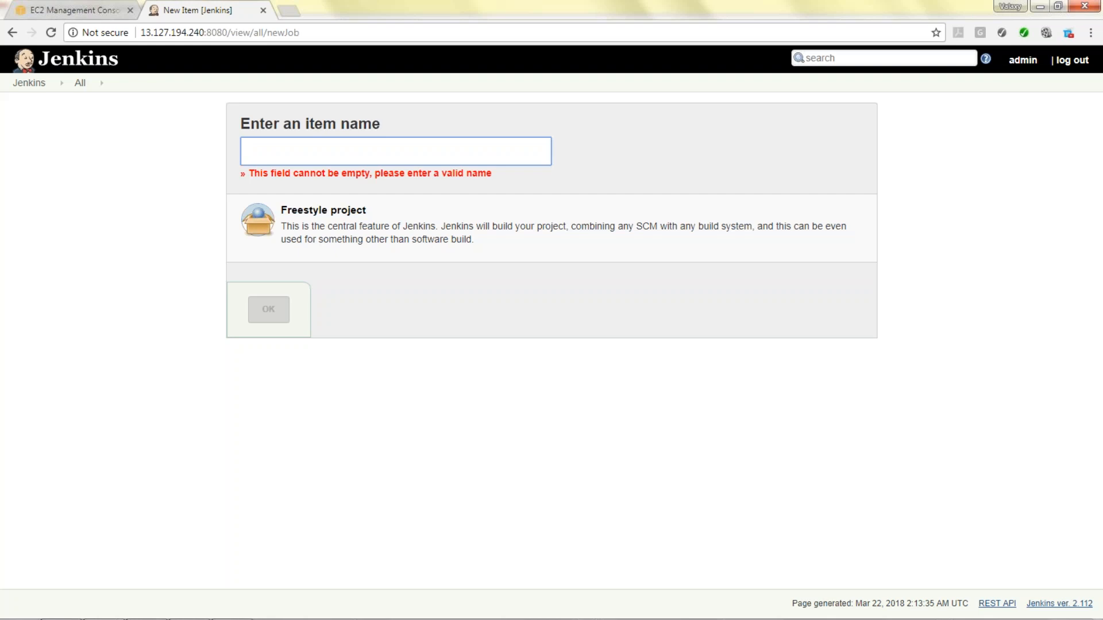
pyautogui.write('hello-world')
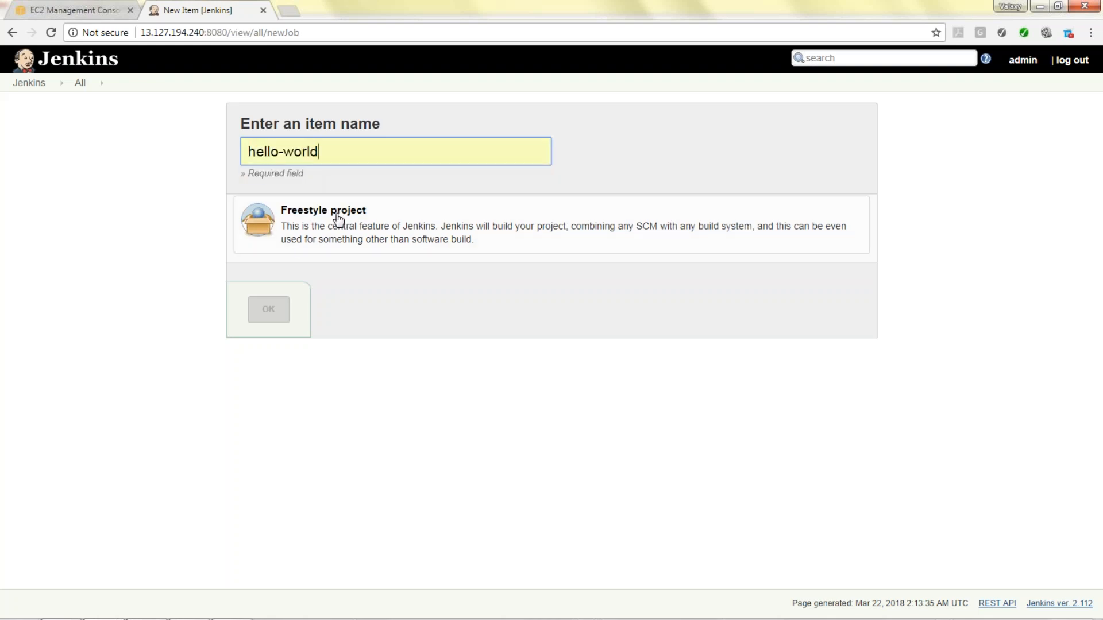
pyautogui.moveTo(325, 218)
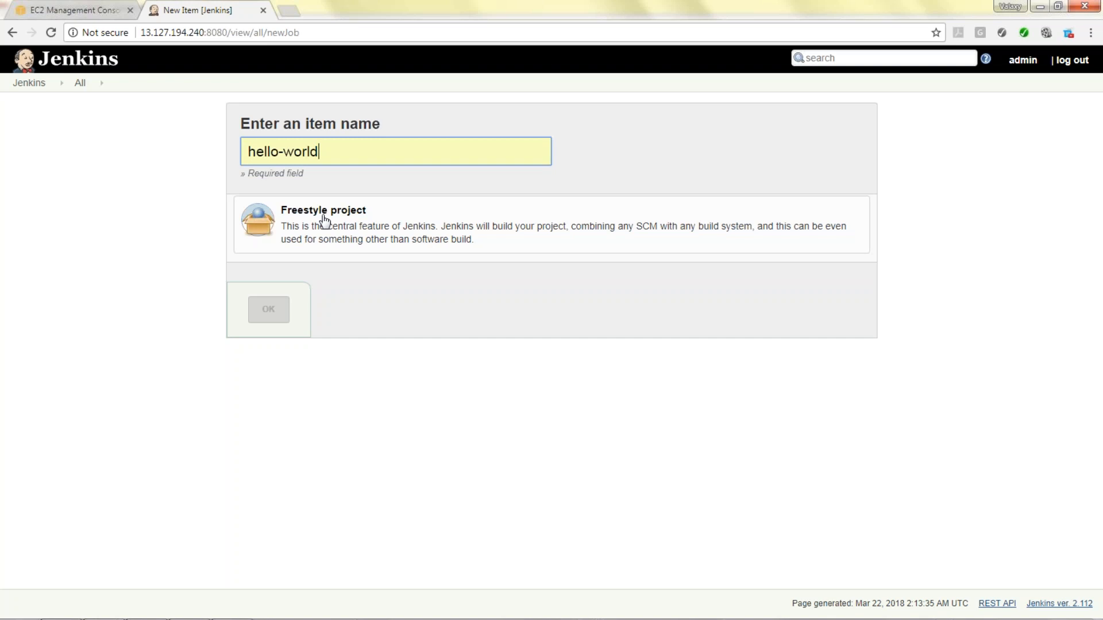
pyautogui.moveTo(381, 232)
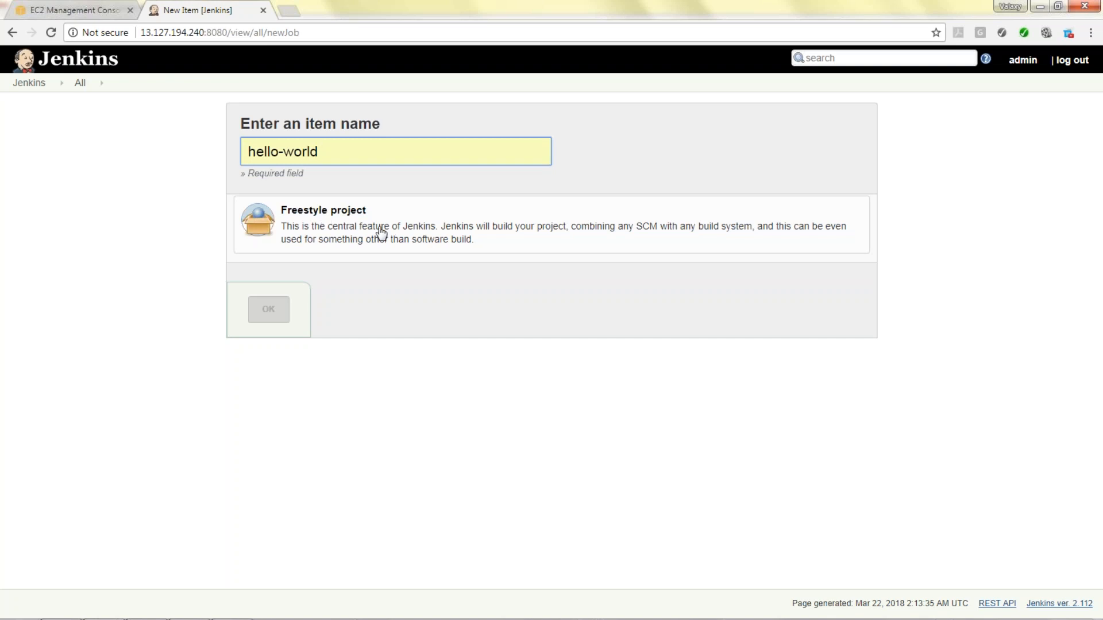
pyautogui.click(323, 225)
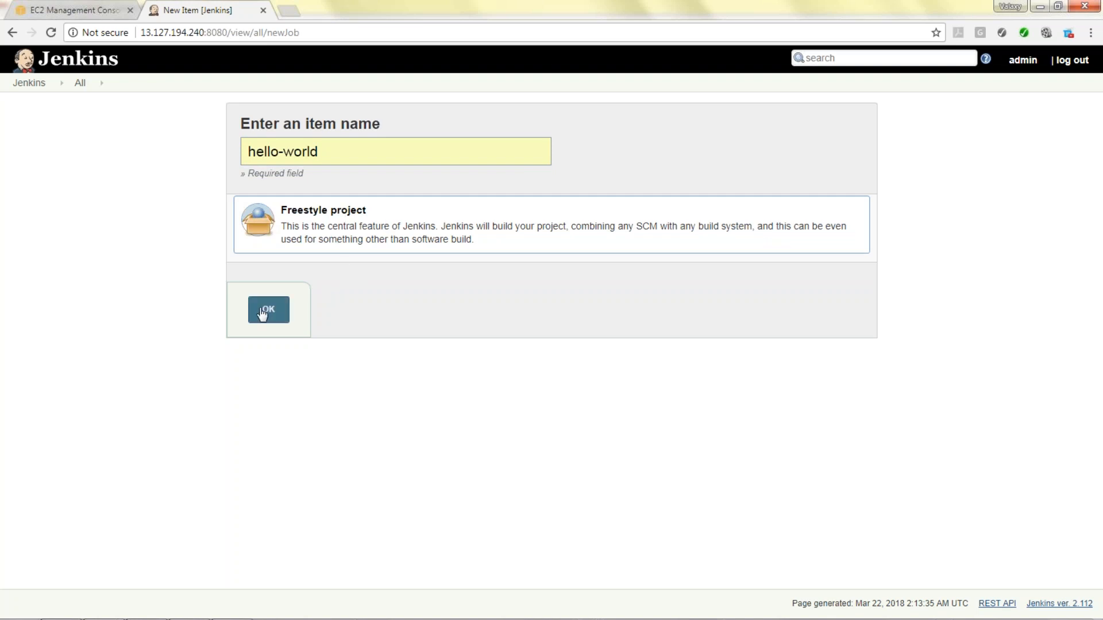
pyautogui.click(268, 309)
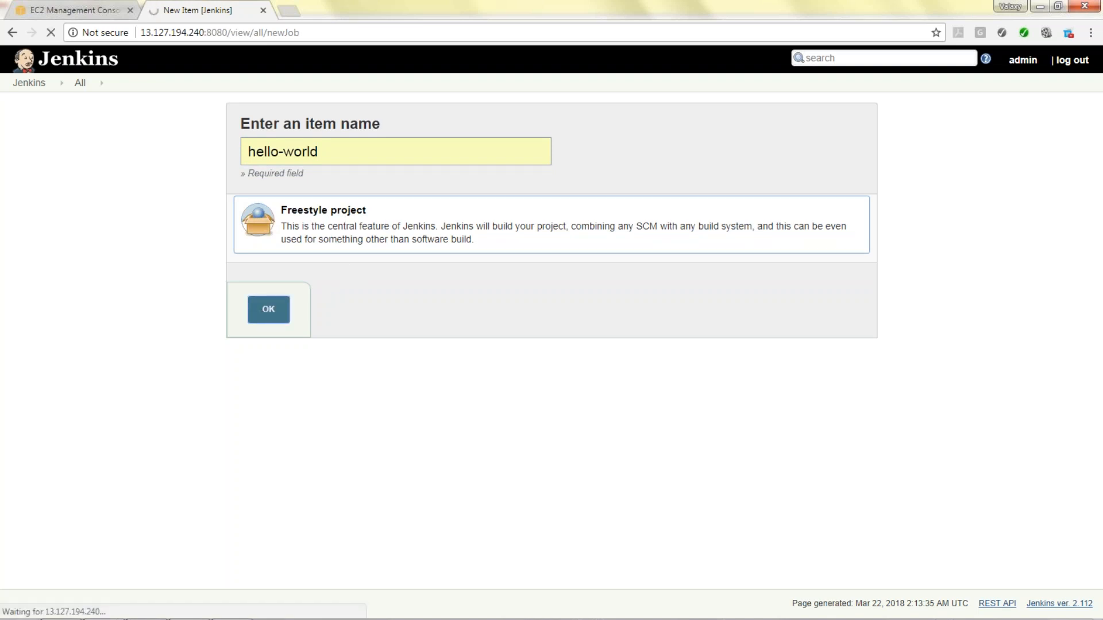
# Enter the job description 'This is a test job'.
pyautogui.click(268, 310)
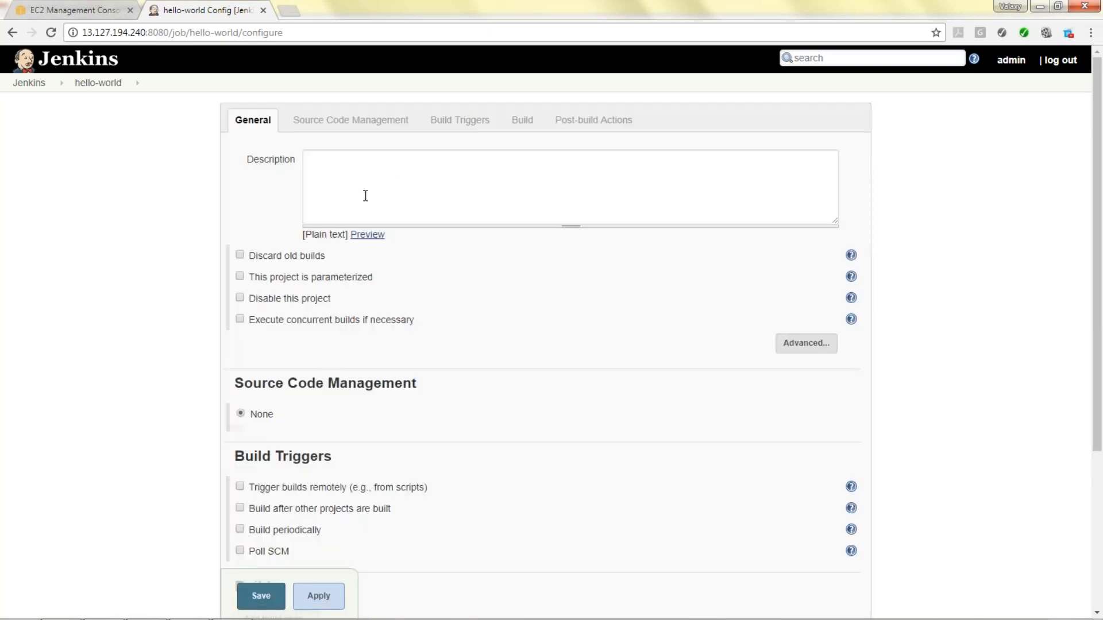
pyautogui.write('T')
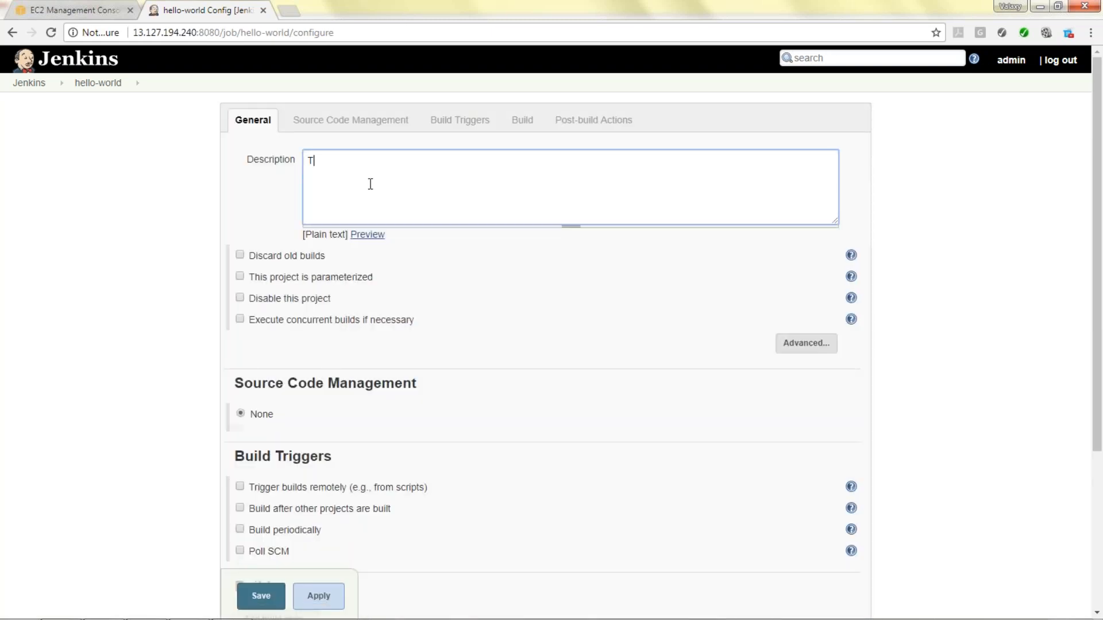
pyautogui.write('his is a te')
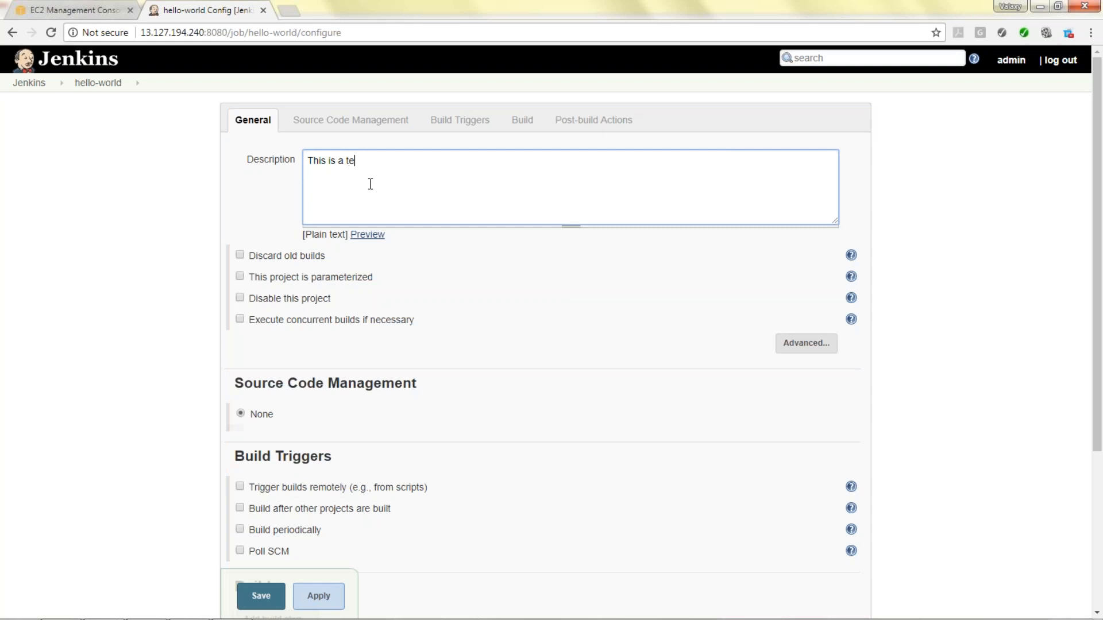
pyautogui.write('st jbo')
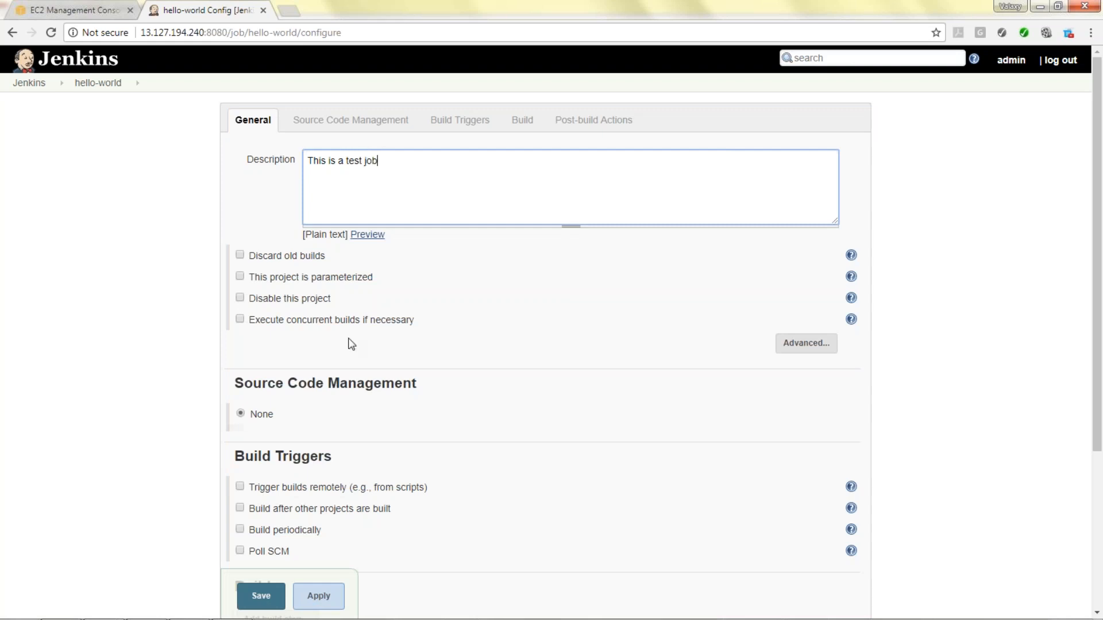
# Scroll to the Build section and show the list of build step types.
pyautogui.scroll(-3)
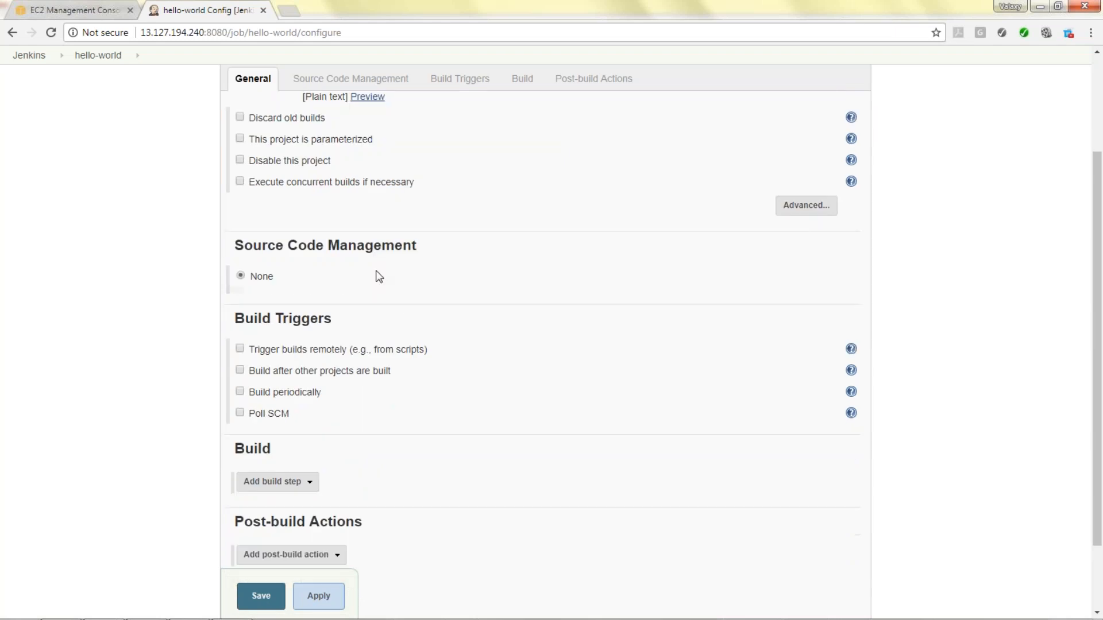
pyautogui.scroll(-3)
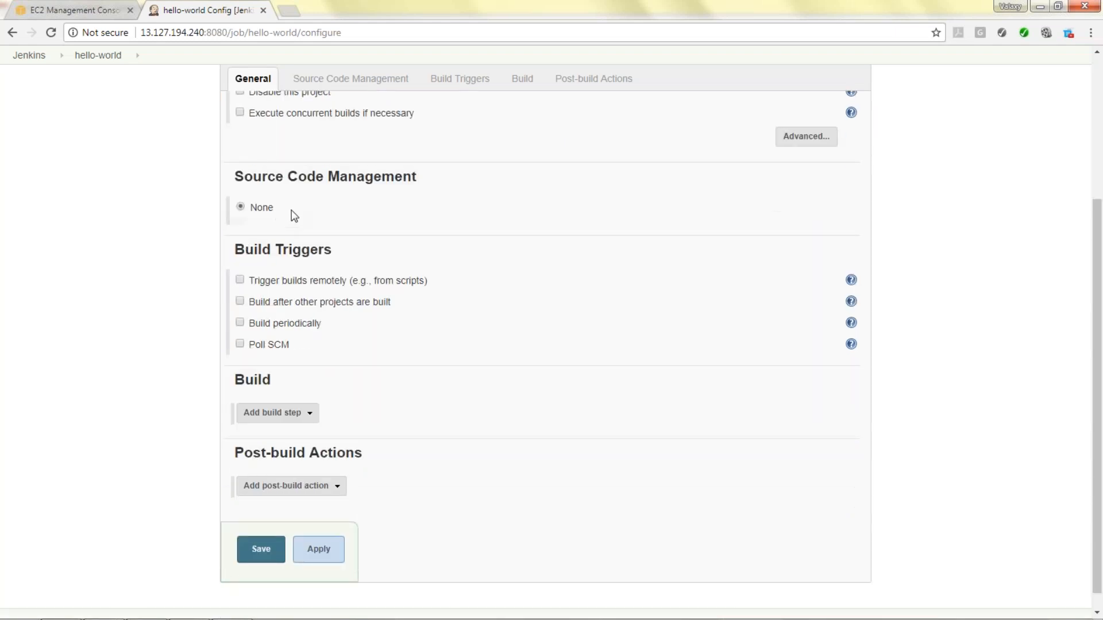
pyautogui.moveTo(385, 216)
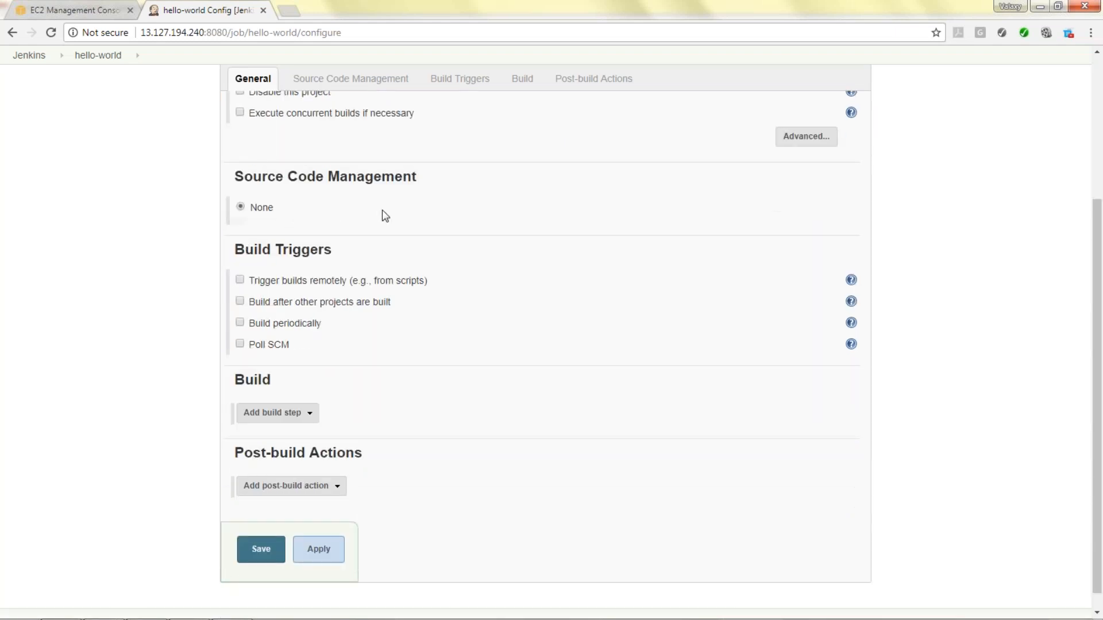
pyautogui.click(350, 78)
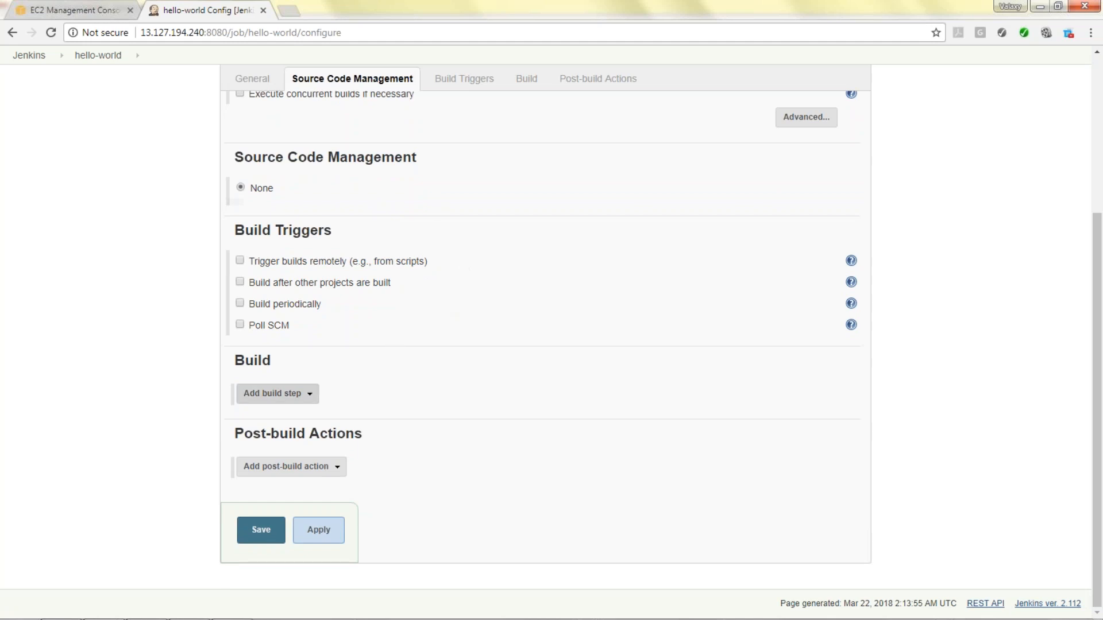
pyautogui.moveTo(305, 398)
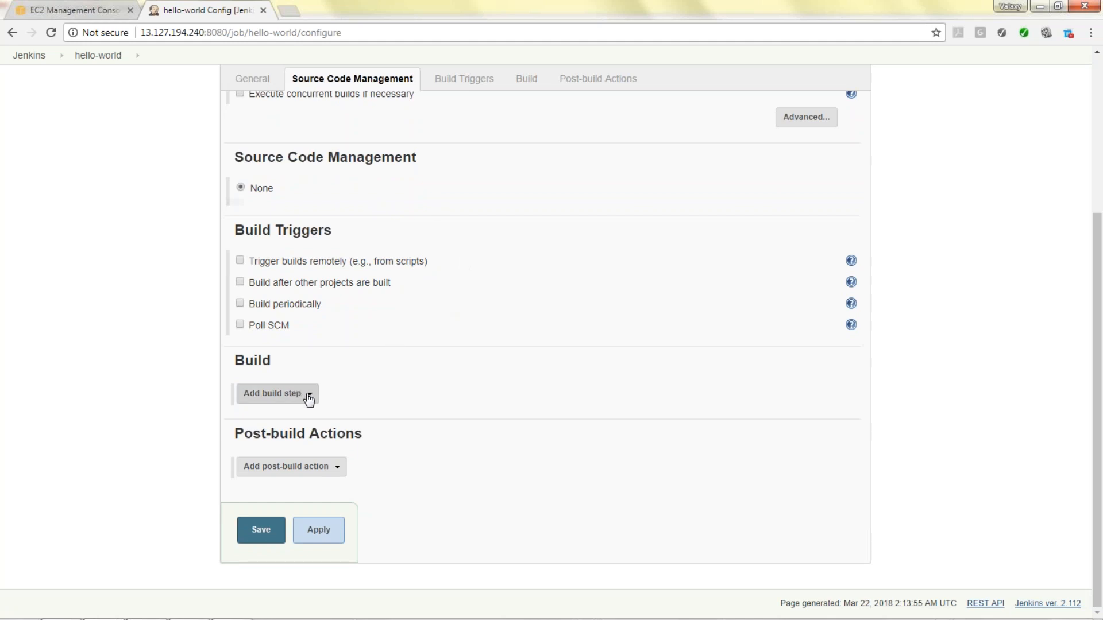
pyautogui.click(274, 393)
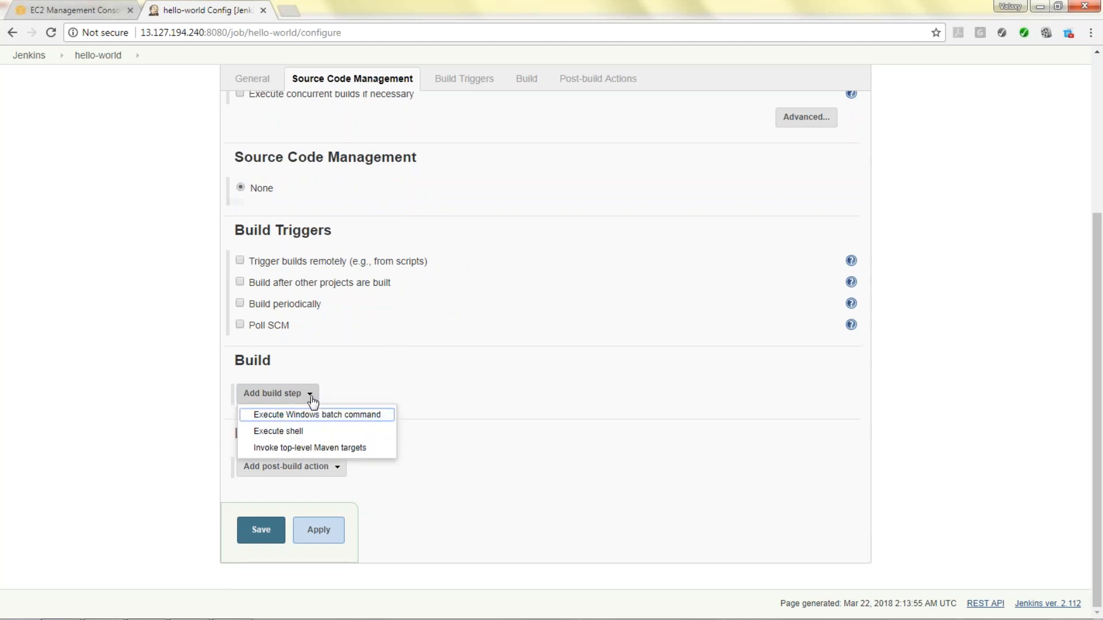
# Add an Execute shell step: echo "Hello everyone. Welcome to Valaxy Technologies", then apply.
pyautogui.click(277, 431)
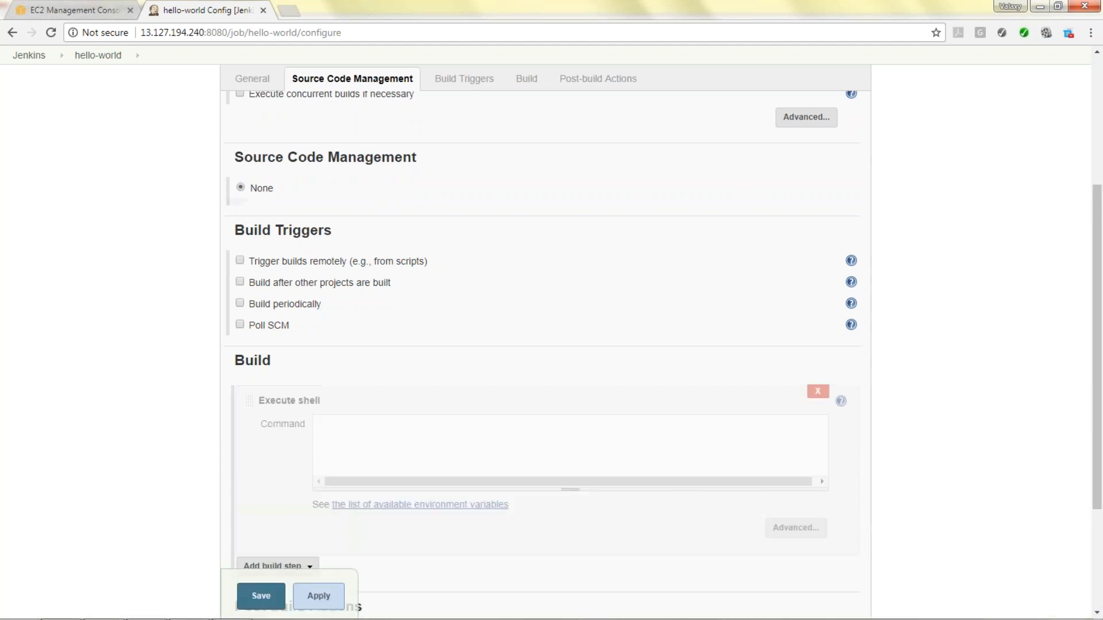
pyautogui.write('echo')
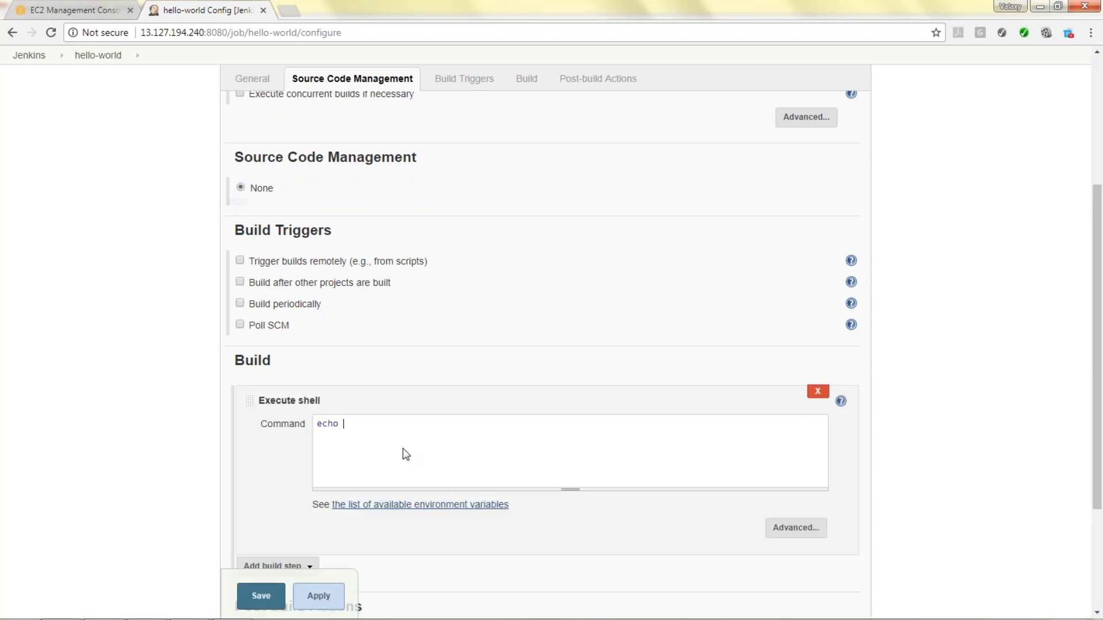
pyautogui.write('"Hello')
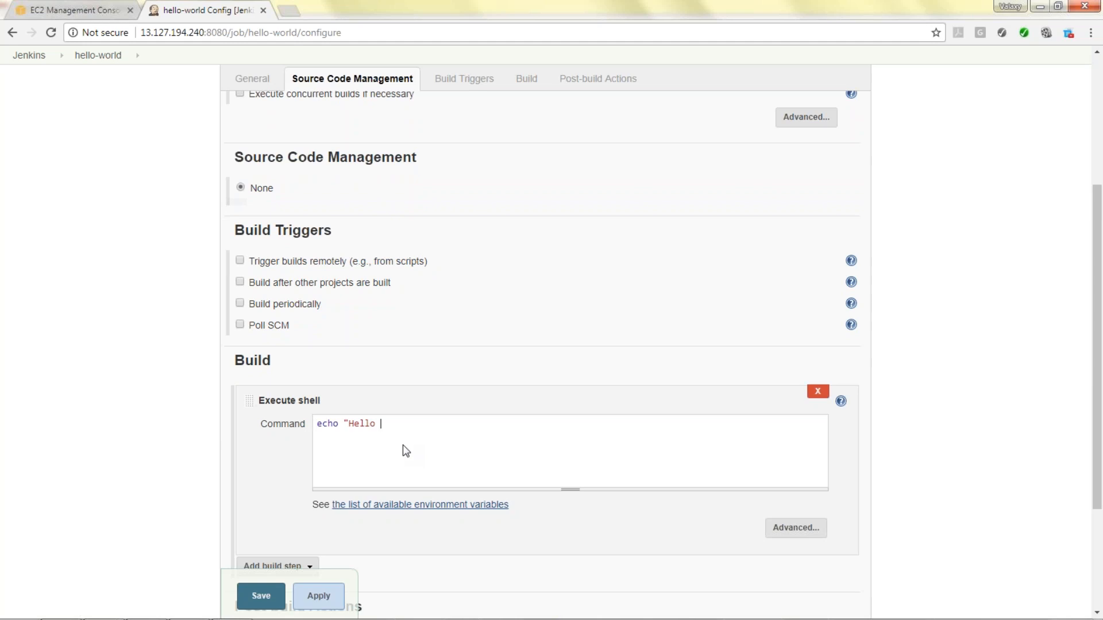
pyautogui.write('eve')
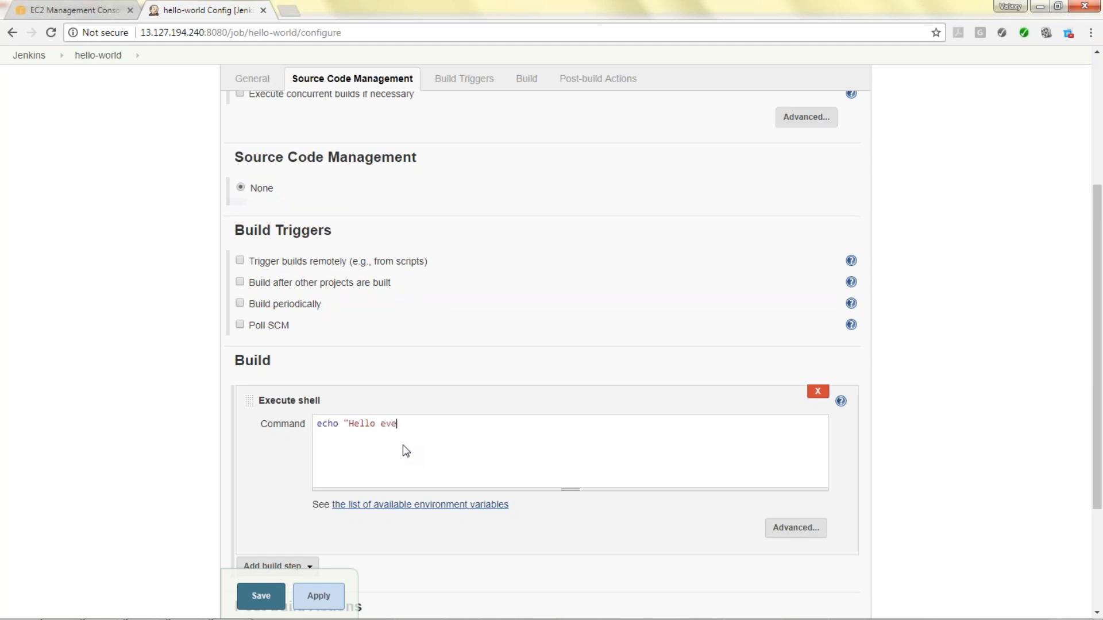
pyautogui.write('ryone.')
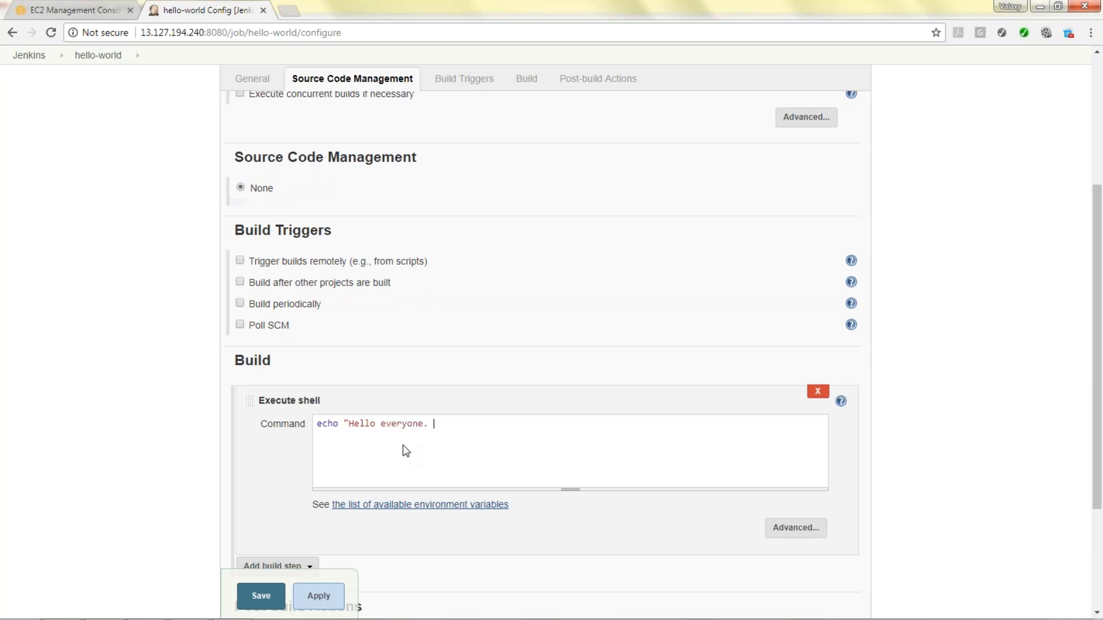
pyautogui.write('Welcoem')
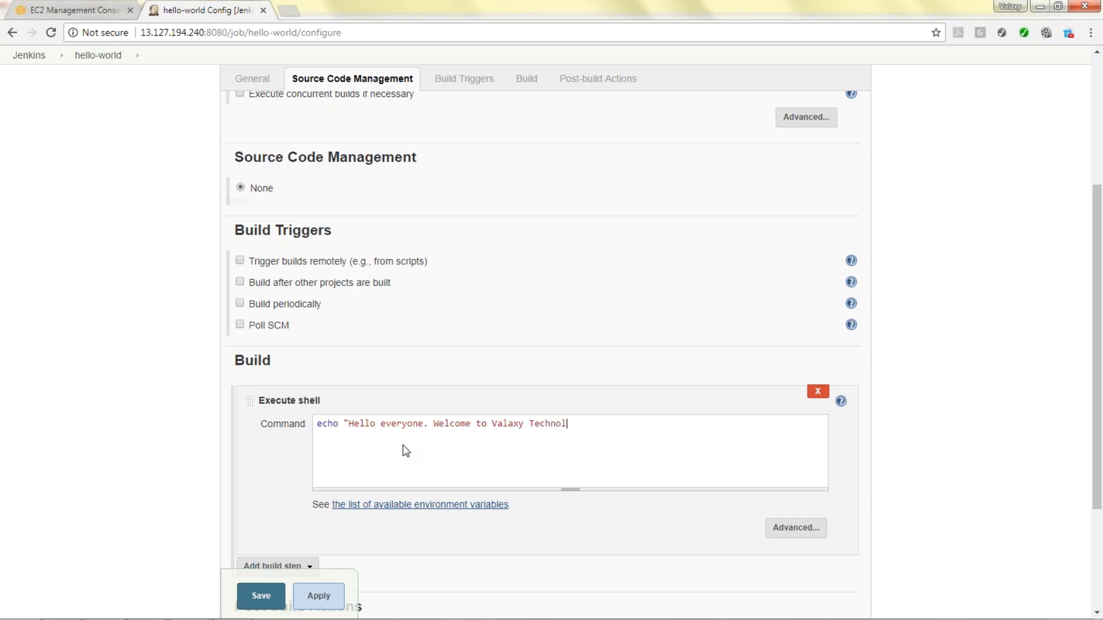
pyautogui.write('ogies')
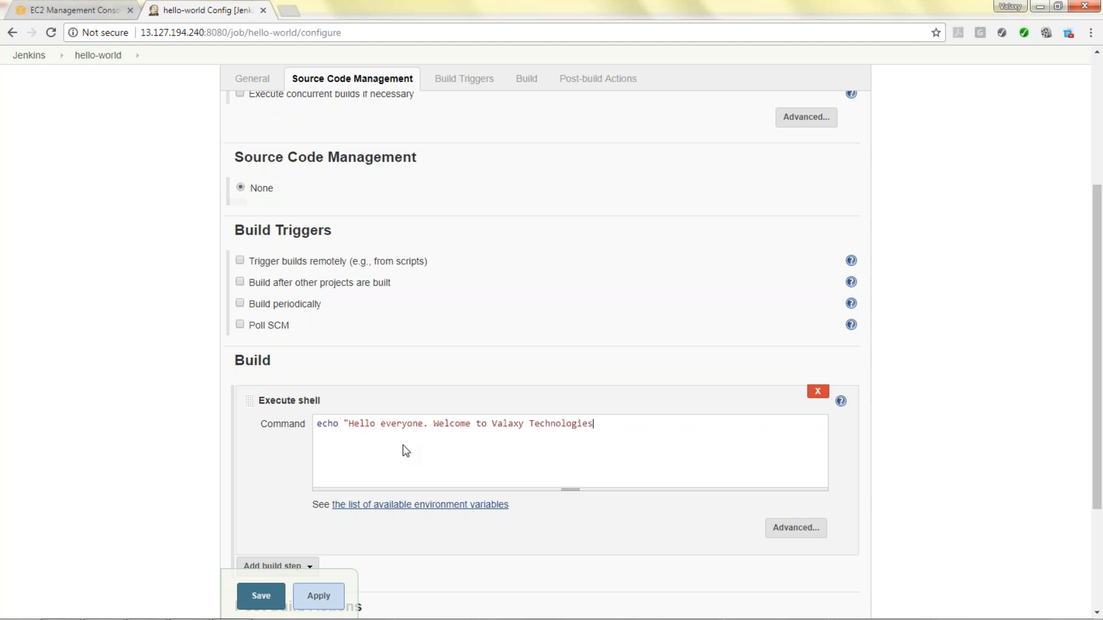
pyautogui.write('"')
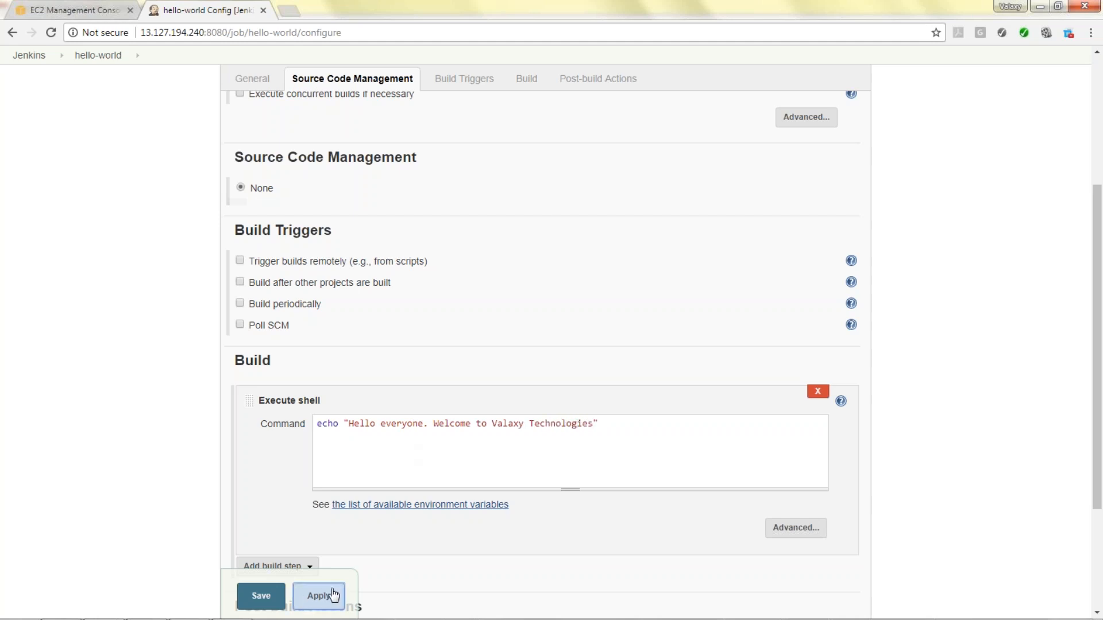
pyautogui.click(260, 595)
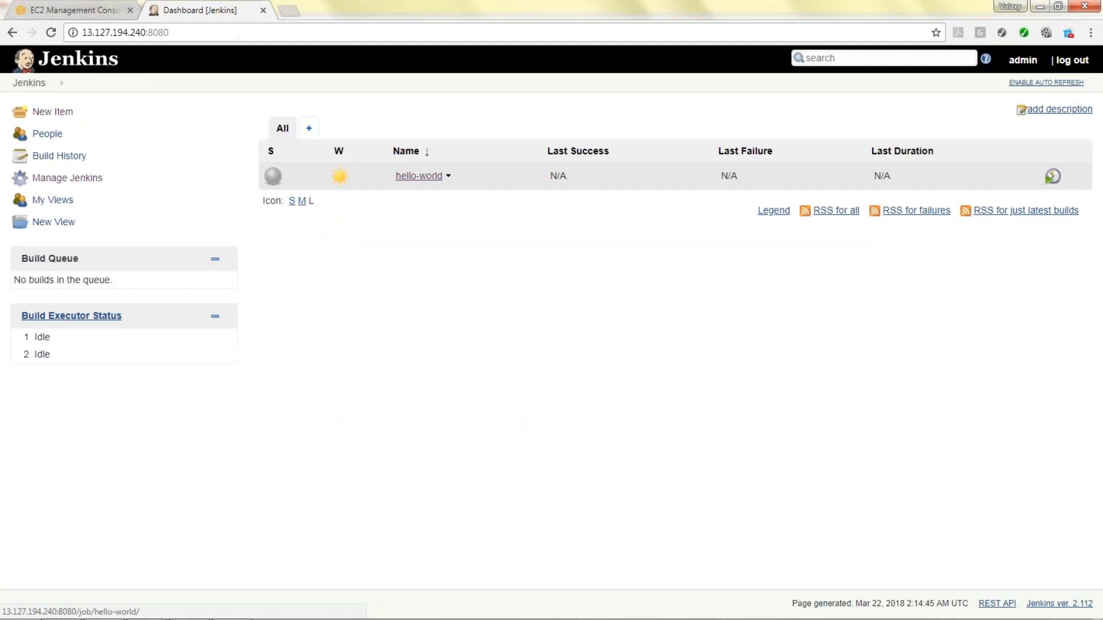
pyautogui.moveTo(272, 176)
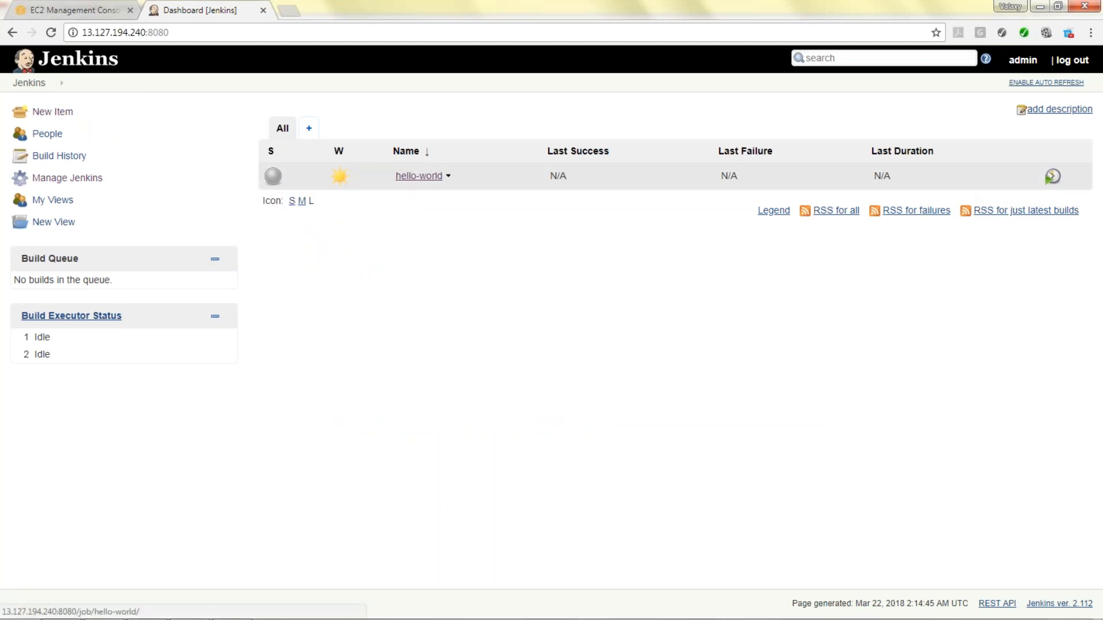
# Build hello-world with Build Now and open build #1's console output.
pyautogui.click(419, 176)
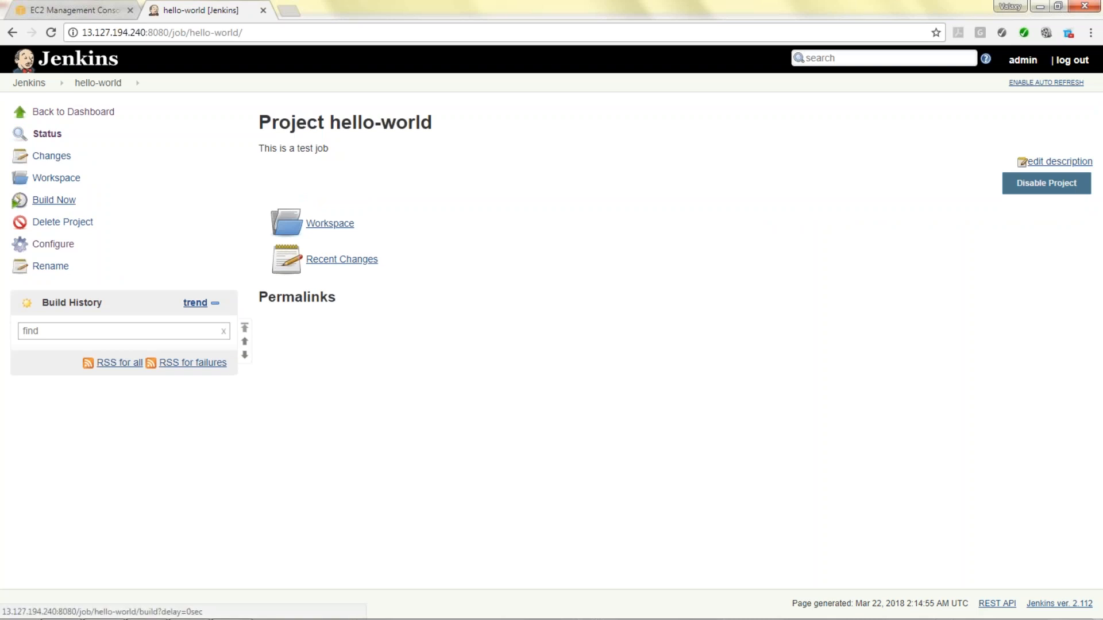
pyautogui.click(54, 200)
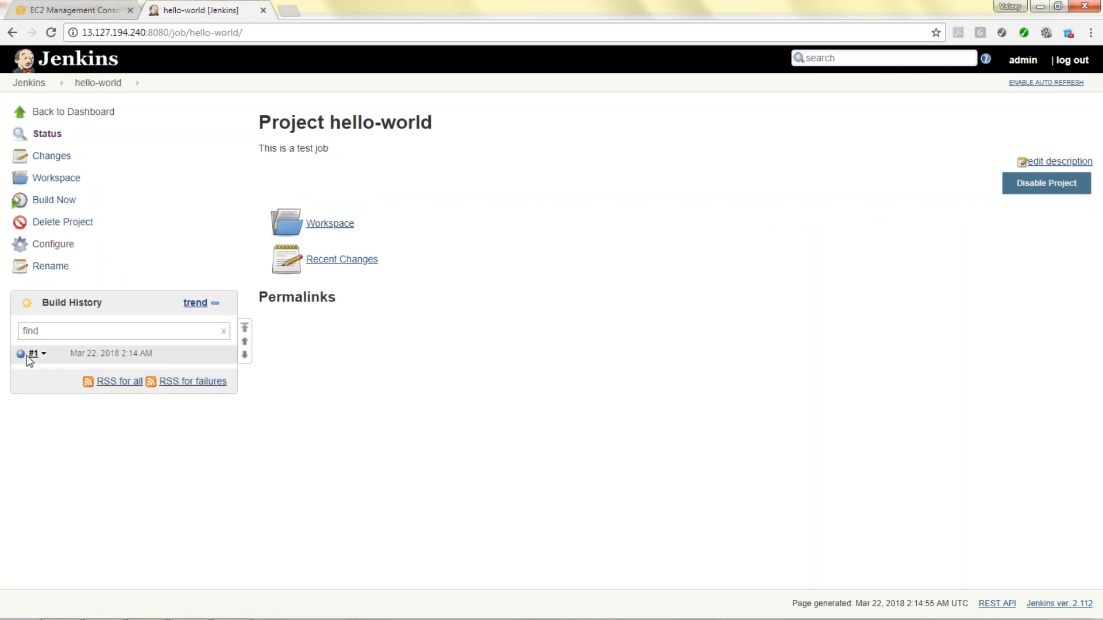
pyautogui.moveTo(22, 358)
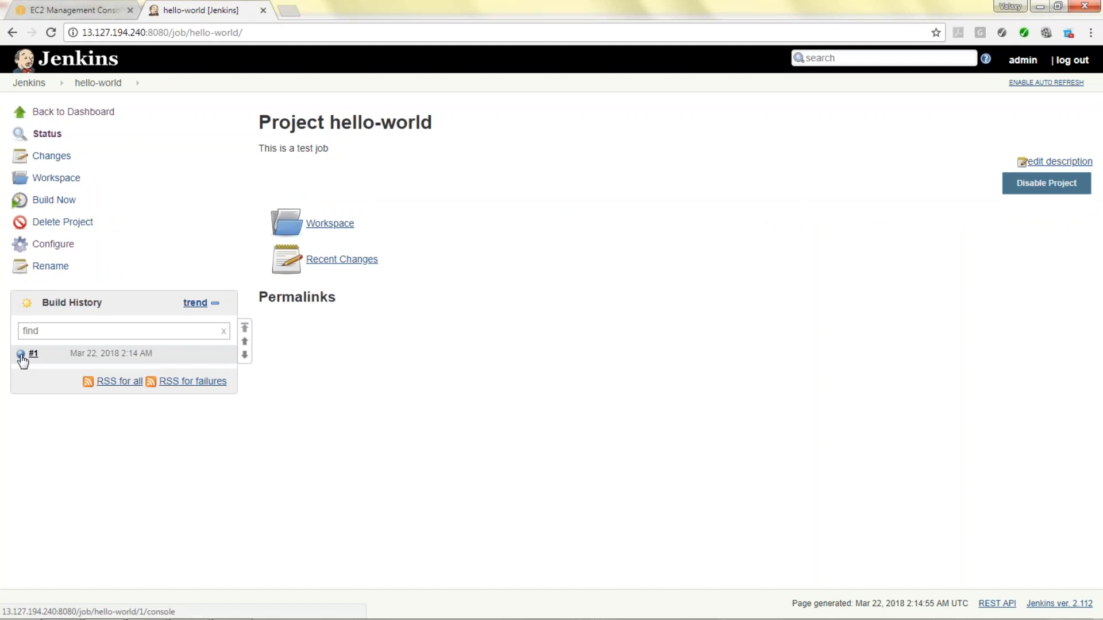
pyautogui.click(21, 353)
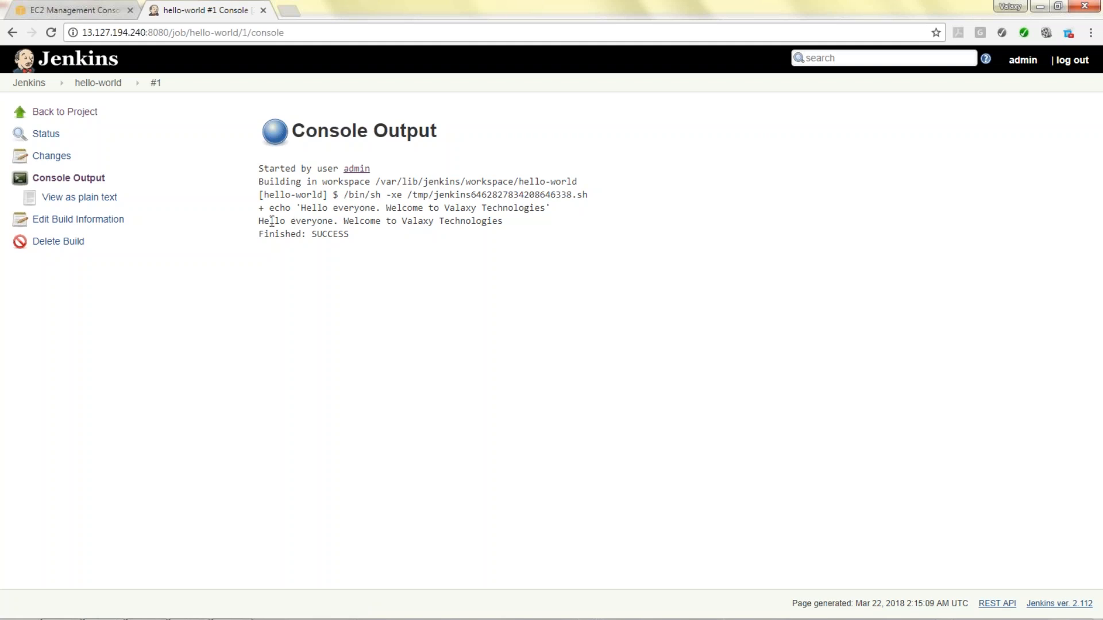
pyautogui.moveTo(266, 256)
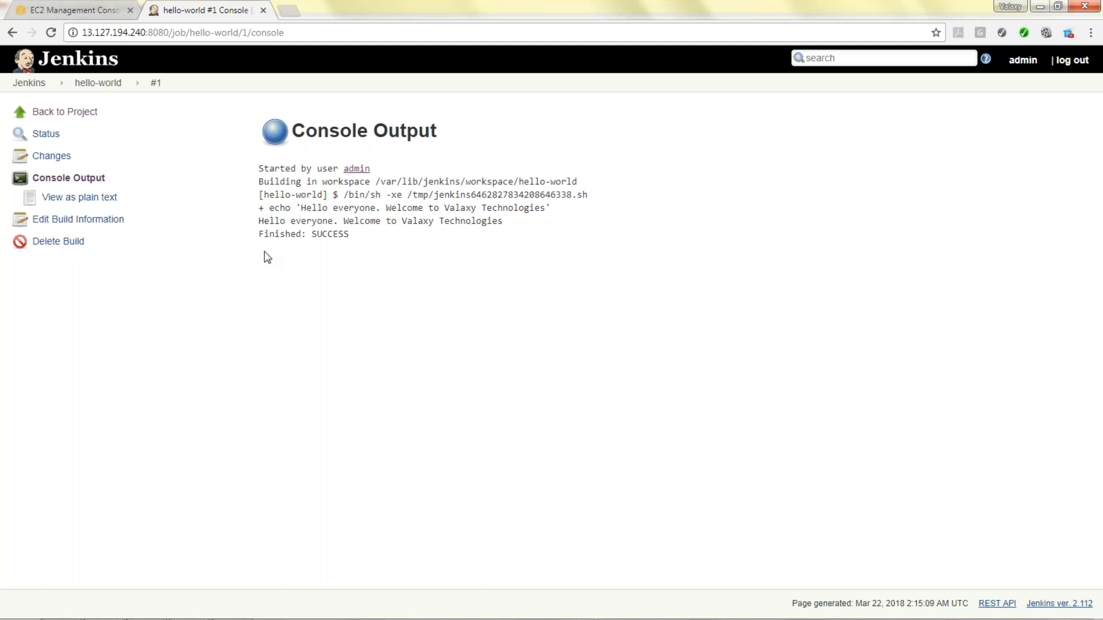
# Bring up the Run a test job slide, page 4 of 6, in Acrobat Reader.
pyautogui.doubleClick(329, 234)
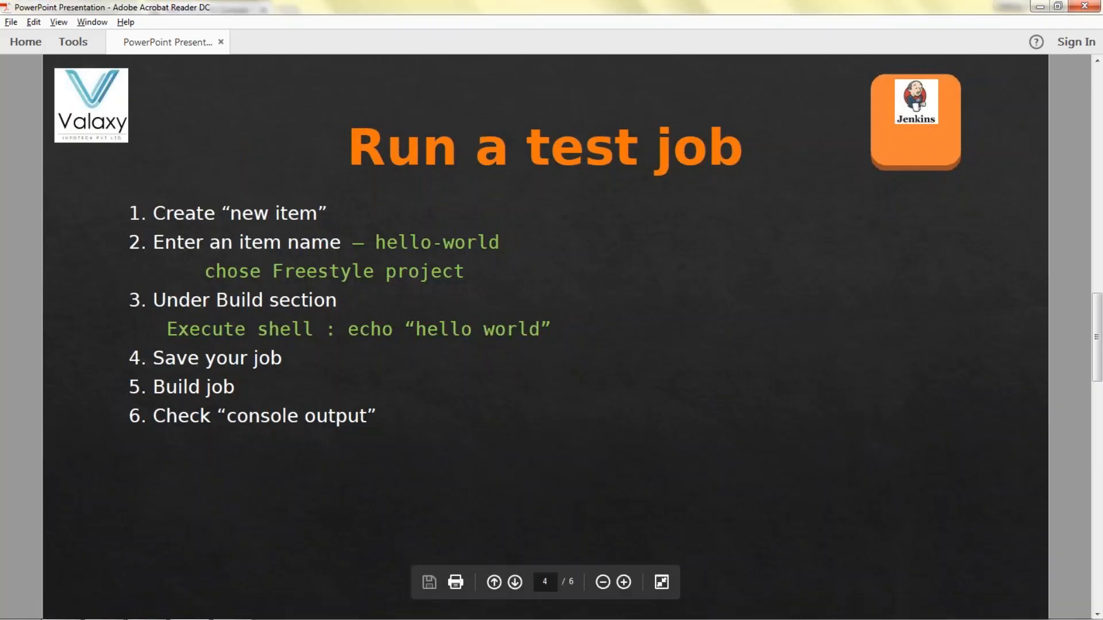
# Advance through the Next Video slide (page 5) to the Thank you slide (page 6).
pyautogui.click(514, 582)
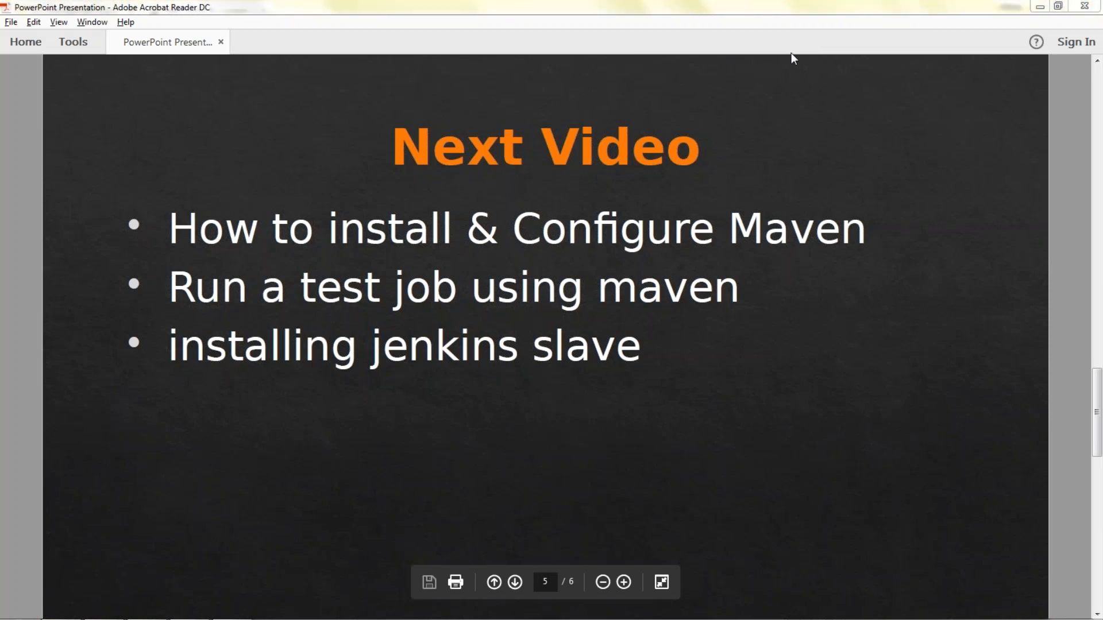
pyautogui.moveTo(757, 256)
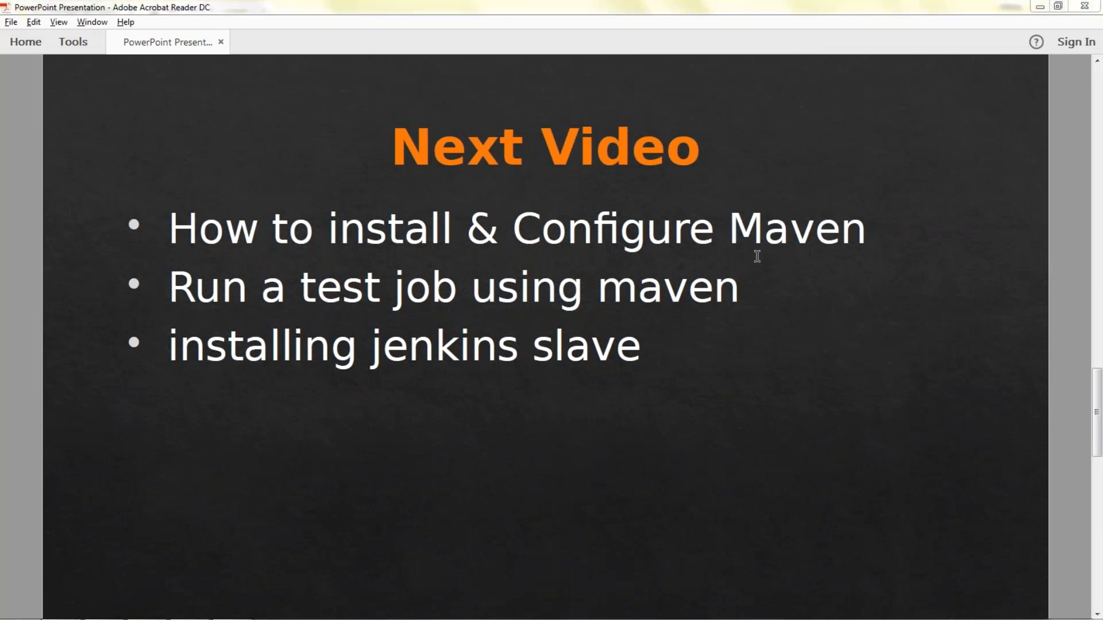
pyautogui.moveTo(458, 323)
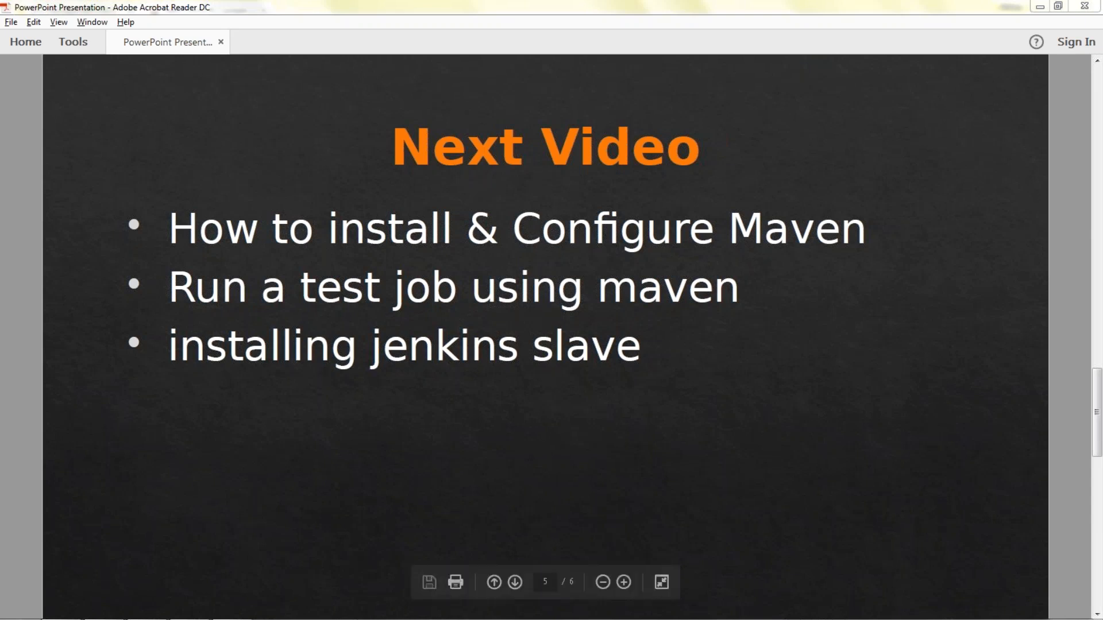
pyautogui.moveTo(881, 518)
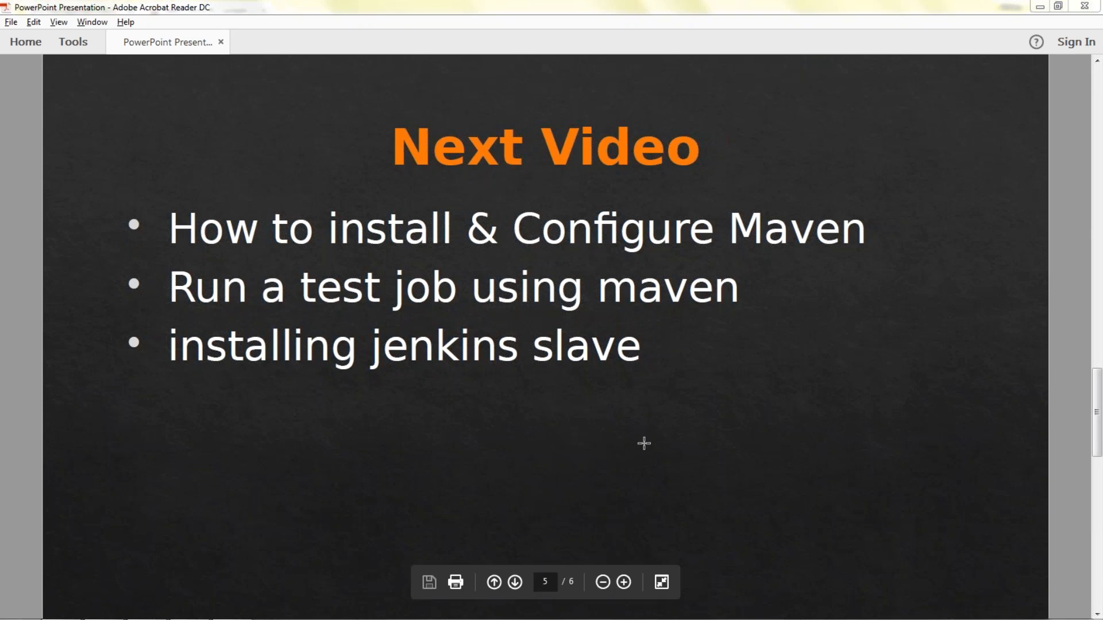
pyautogui.click(514, 582)
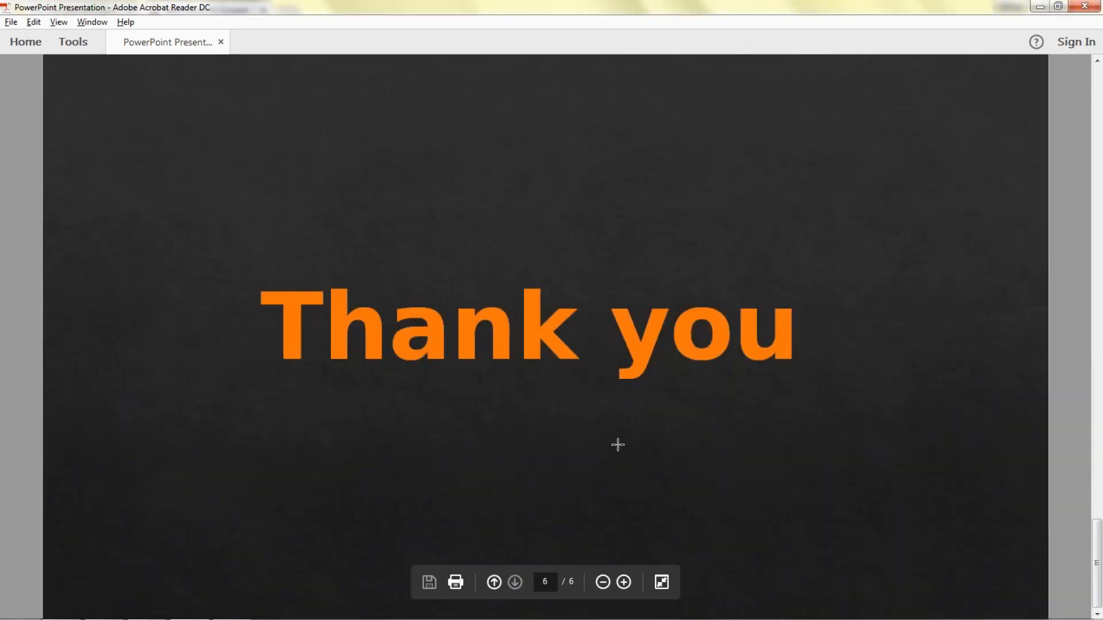